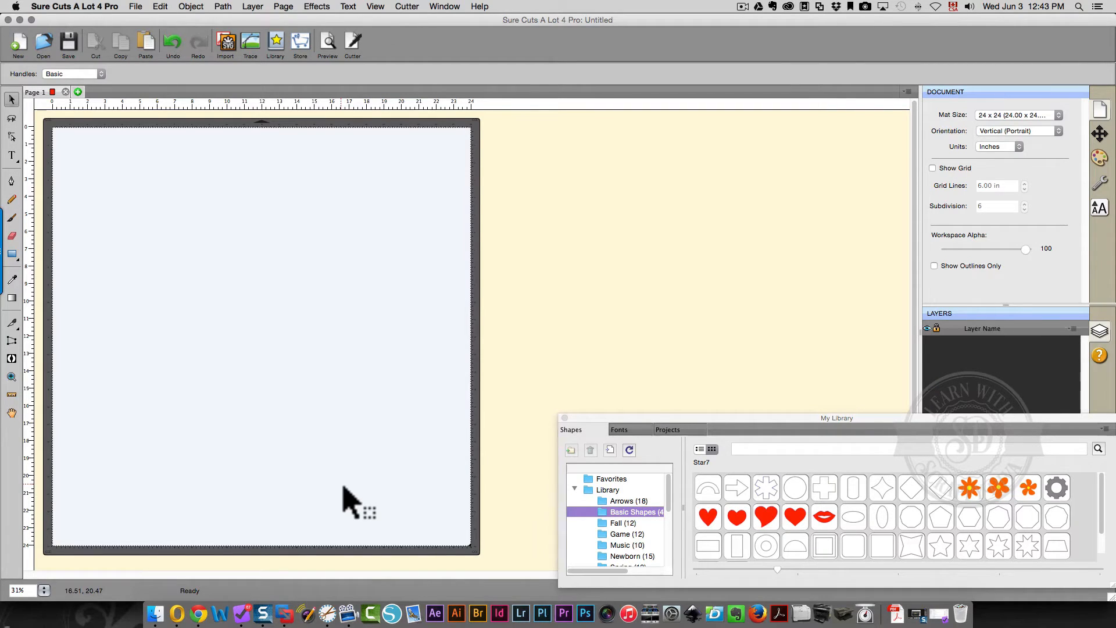
{"action": "mouse_move", "coordinate": [346, 512]}
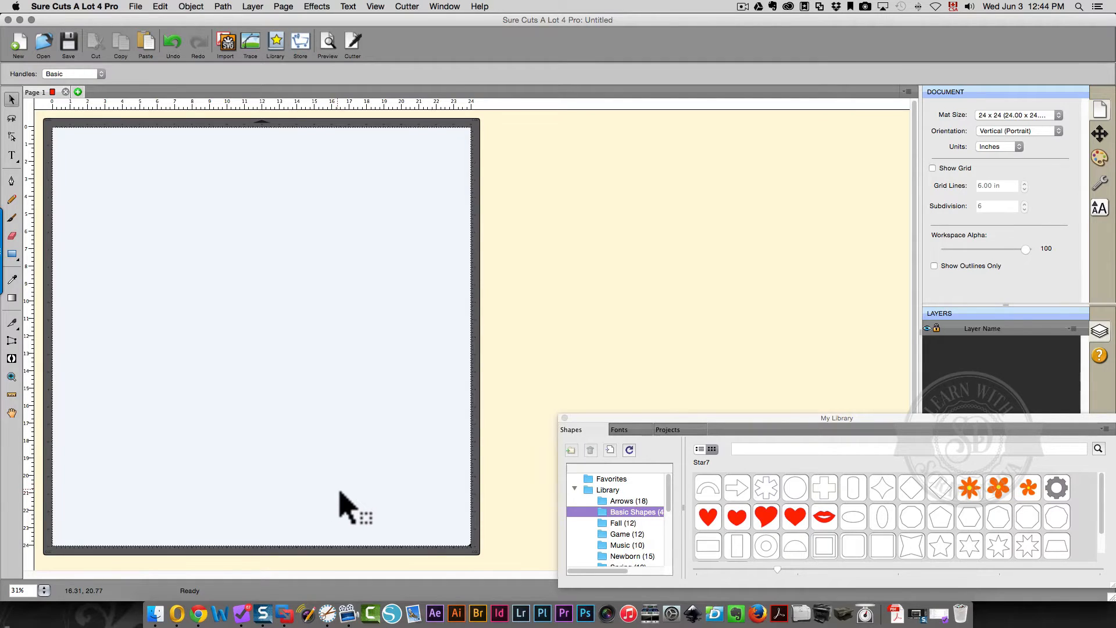
{"action": "mouse_move", "coordinate": [146, 195]}
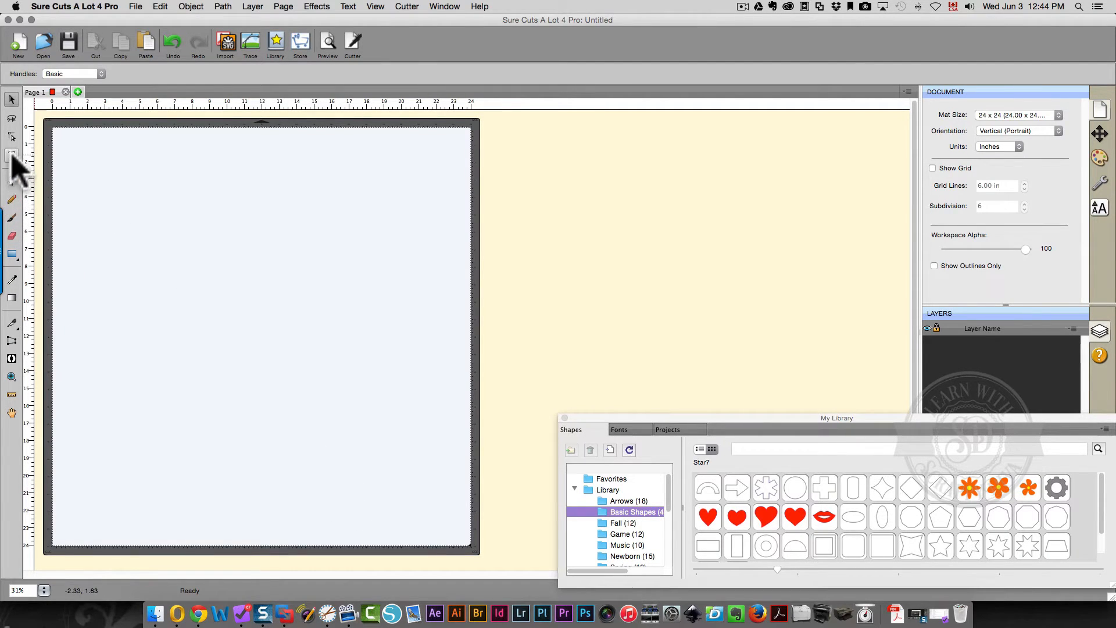
Place a new text object reading 'Keyboard' near the upper left of the mat
{"action": "left_click", "coordinate": [10, 156]}
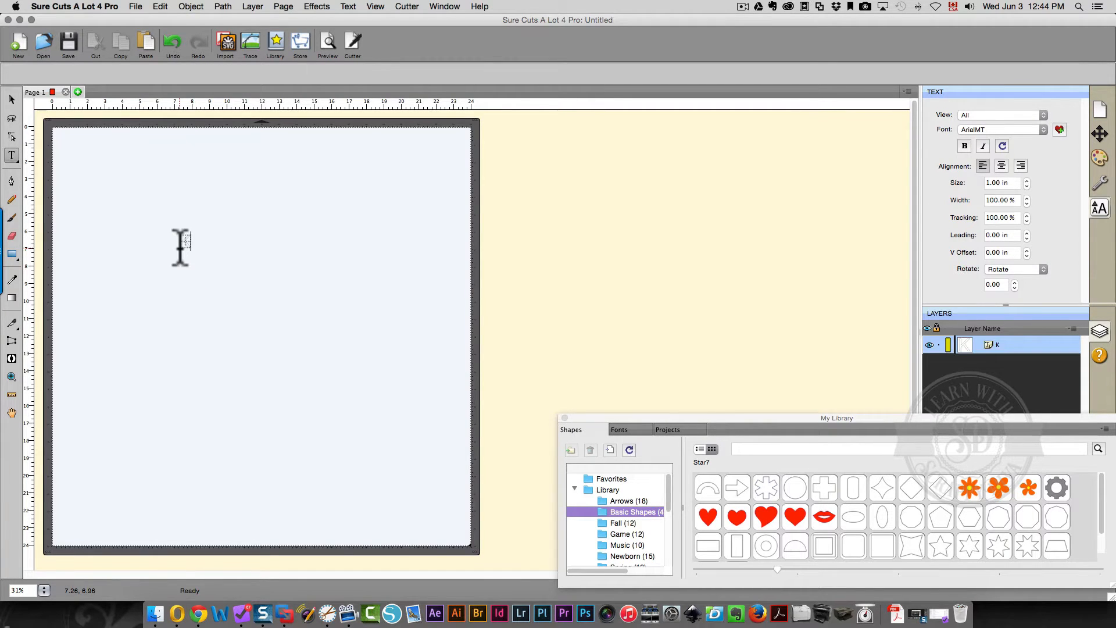
{"action": "type", "text": "Keyboard"}
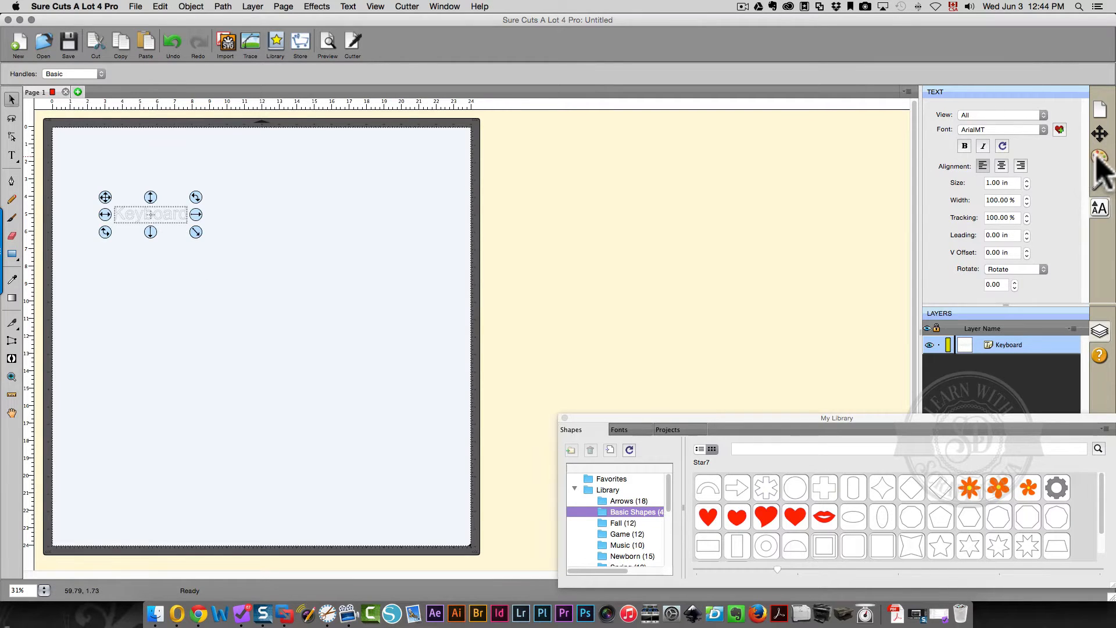
Set the Keyboard text's fill to Color and choose solid black
{"action": "left_click", "coordinate": [1100, 153]}
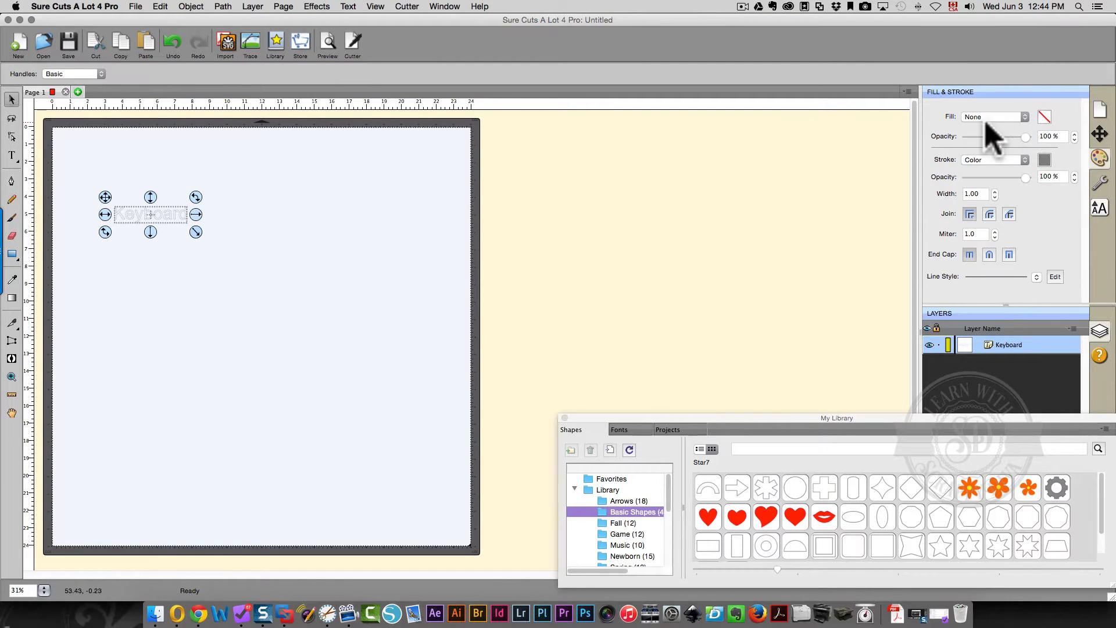
{"action": "left_click", "coordinate": [1024, 117]}
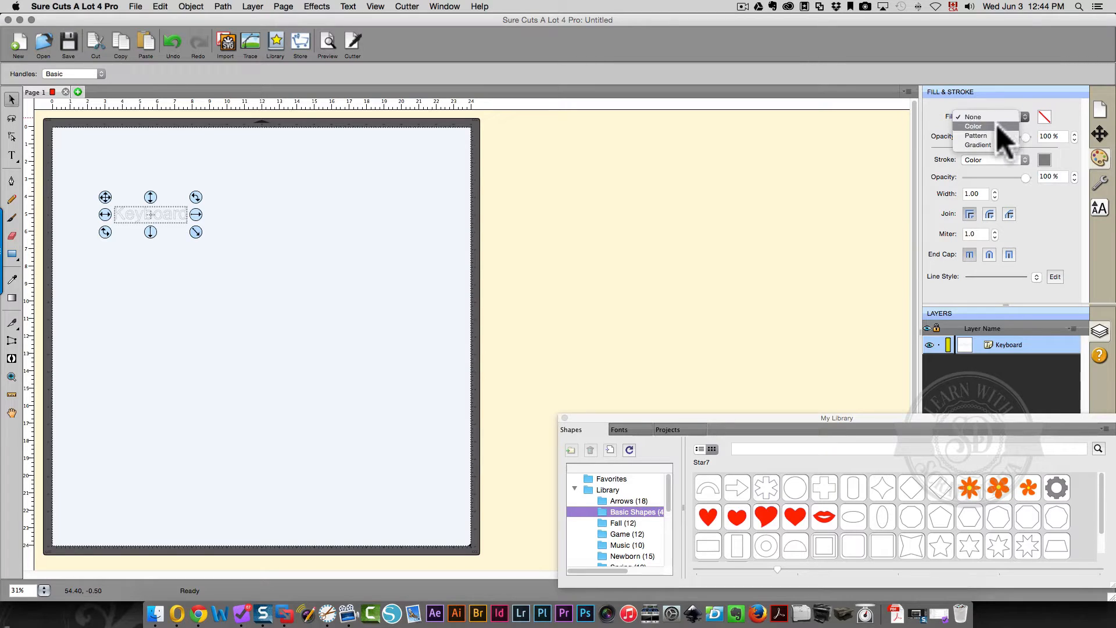
{"action": "left_click", "coordinate": [975, 126]}
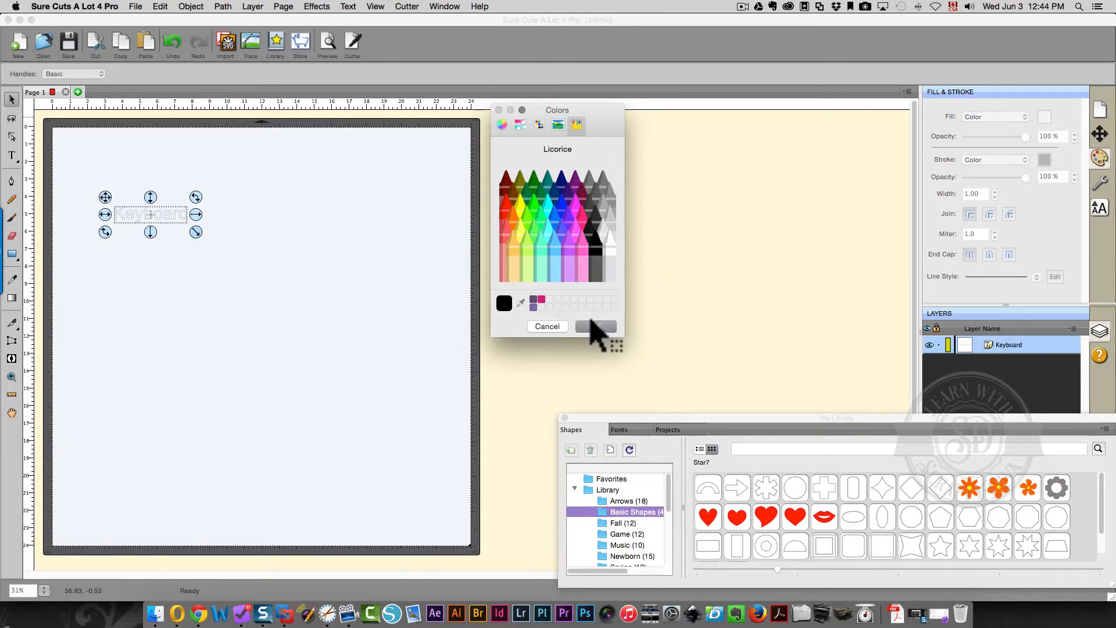
{"action": "left_click", "coordinate": [596, 325]}
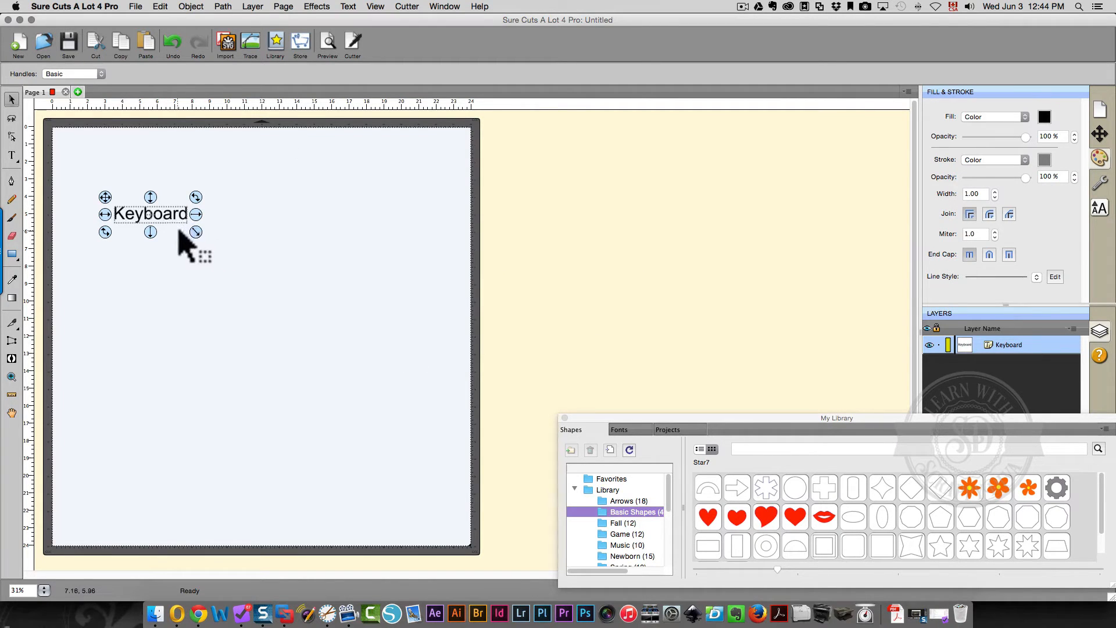
Stretch the Keyboard text wider and move the red lips shape beneath it
{"action": "left_click_drag", "start_coordinate": [186, 246], "coordinate": [207, 228]}
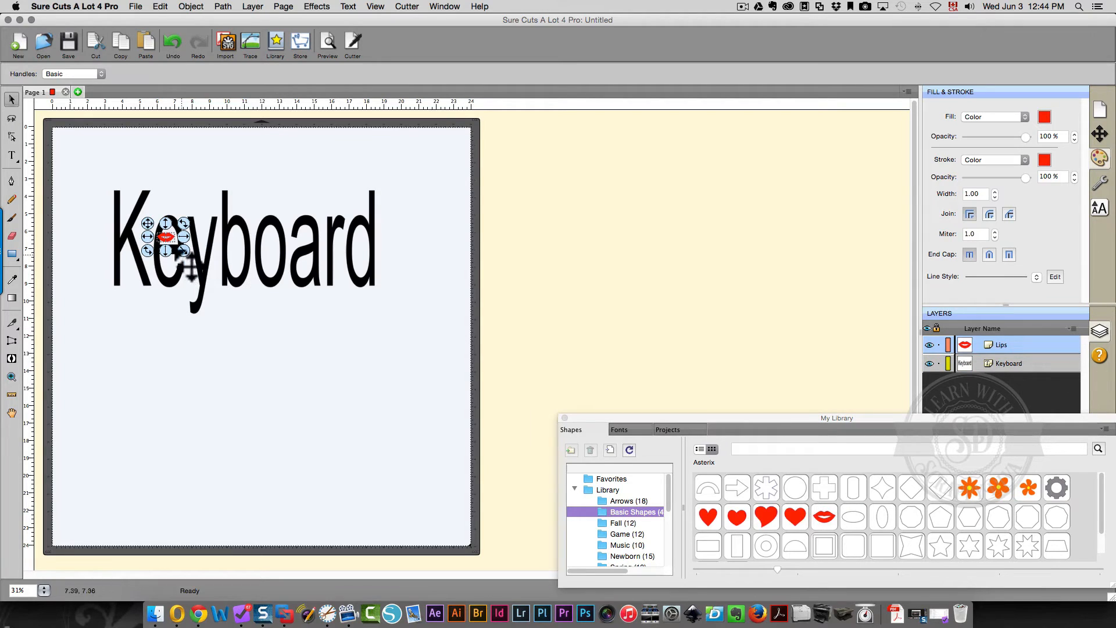
{"action": "left_click_drag", "start_coordinate": [167, 236], "coordinate": [285, 352]}
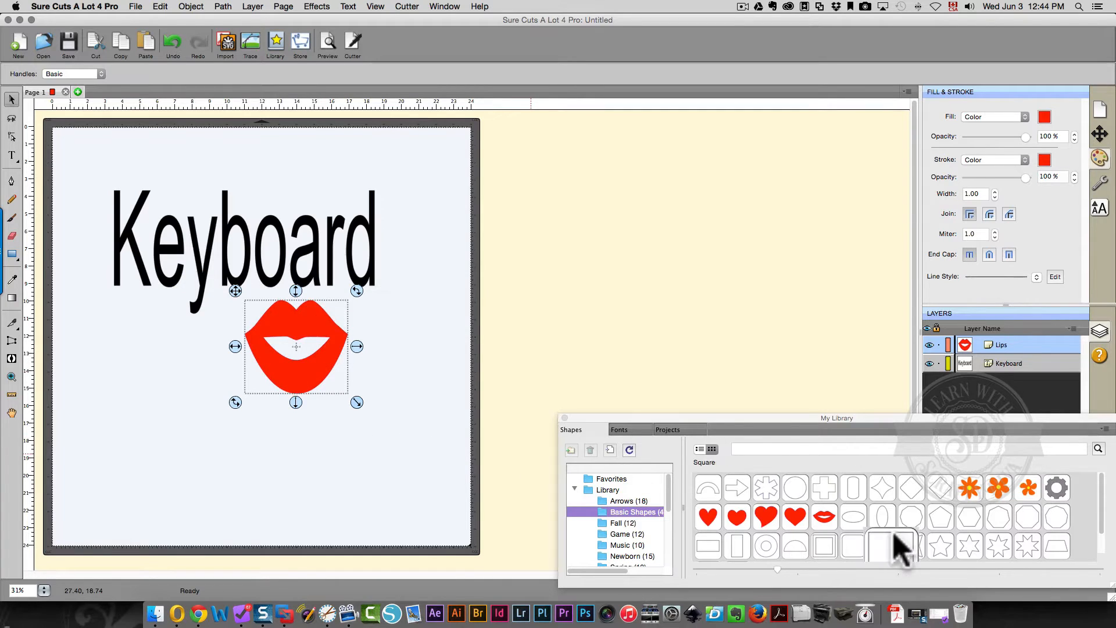
{"action": "mouse_move", "coordinate": [768, 529]}
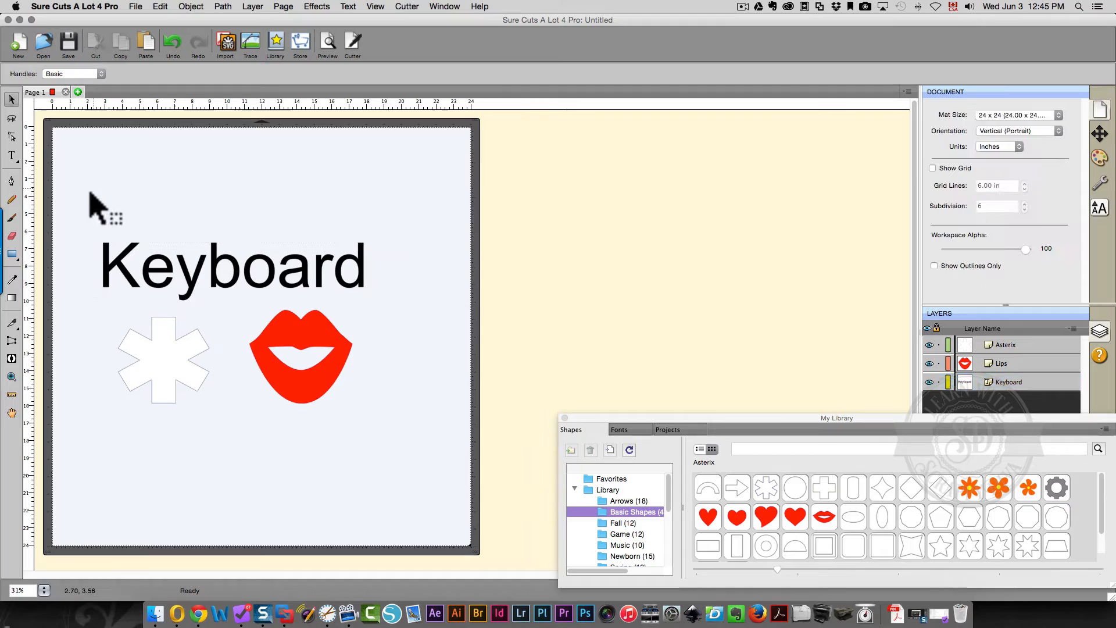
Marquee-select the text, asterisk and lips and apply Effects > Weeding to them
{"action": "left_click_drag", "start_coordinate": [97, 207], "coordinate": [427, 449]}
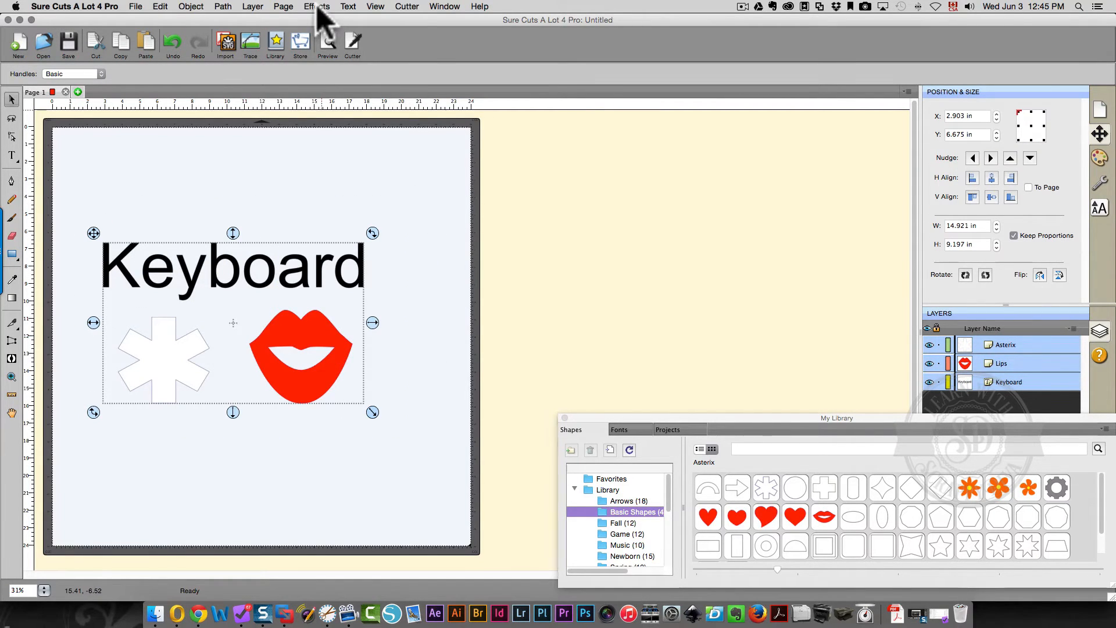
{"action": "left_click", "coordinate": [322, 6]}
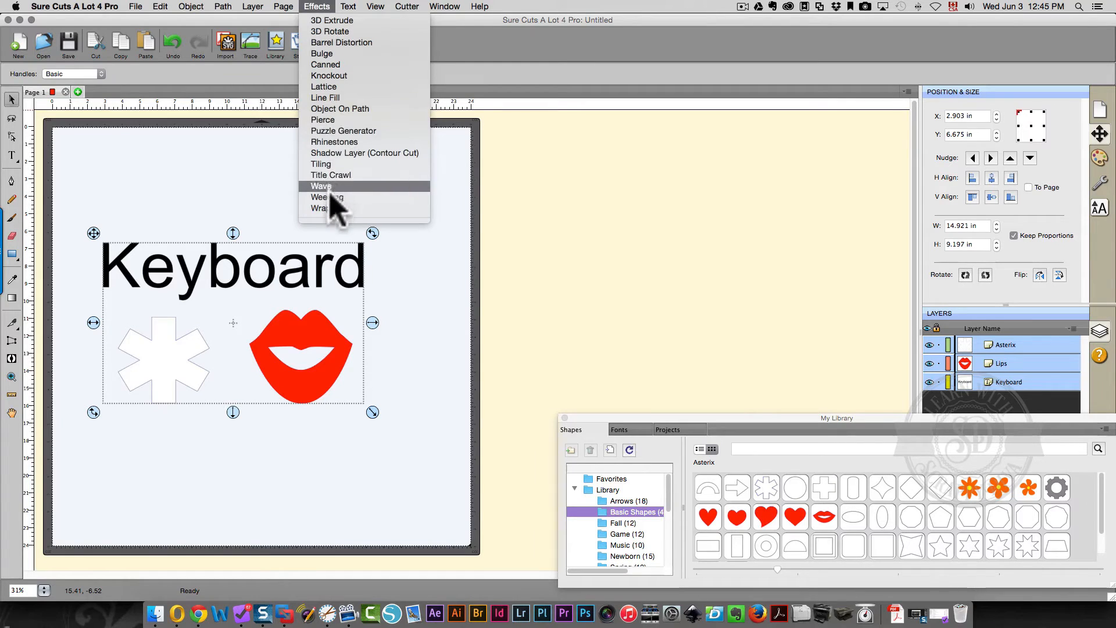
{"action": "left_click", "coordinate": [324, 197]}
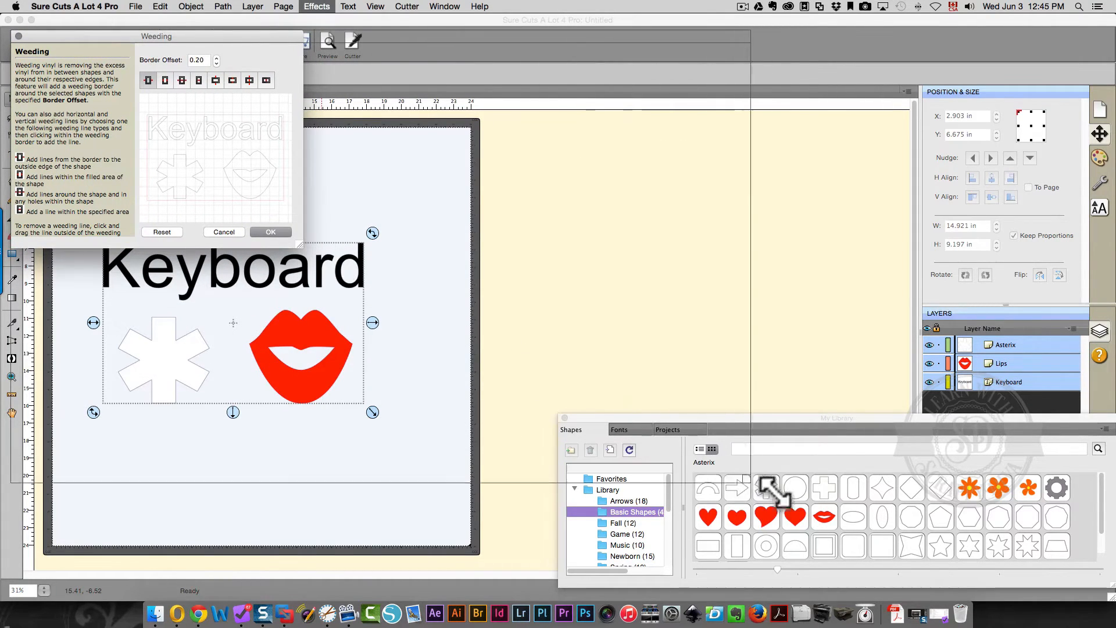
{"action": "mouse_move", "coordinate": [1062, 556]}
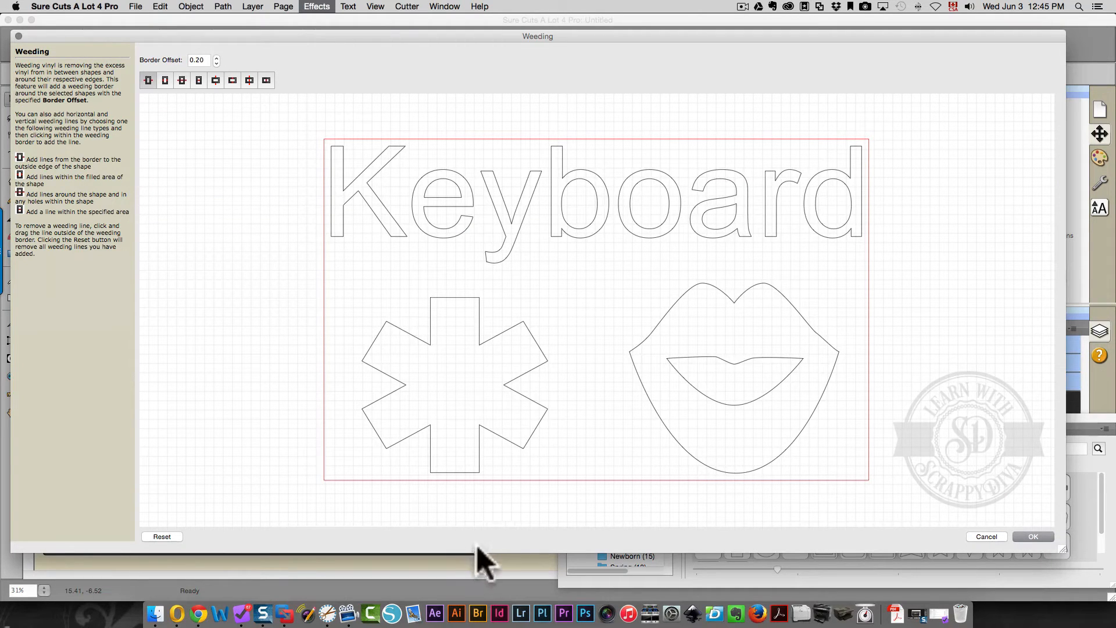
{"action": "mouse_move", "coordinate": [162, 44]}
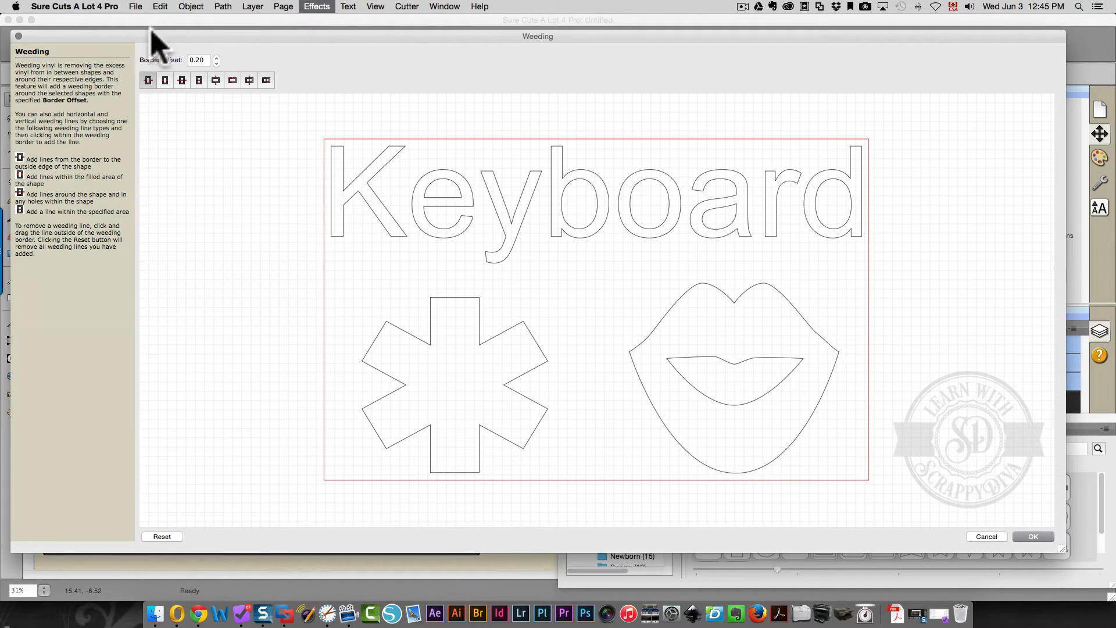
{"action": "mouse_move", "coordinate": [207, 90]}
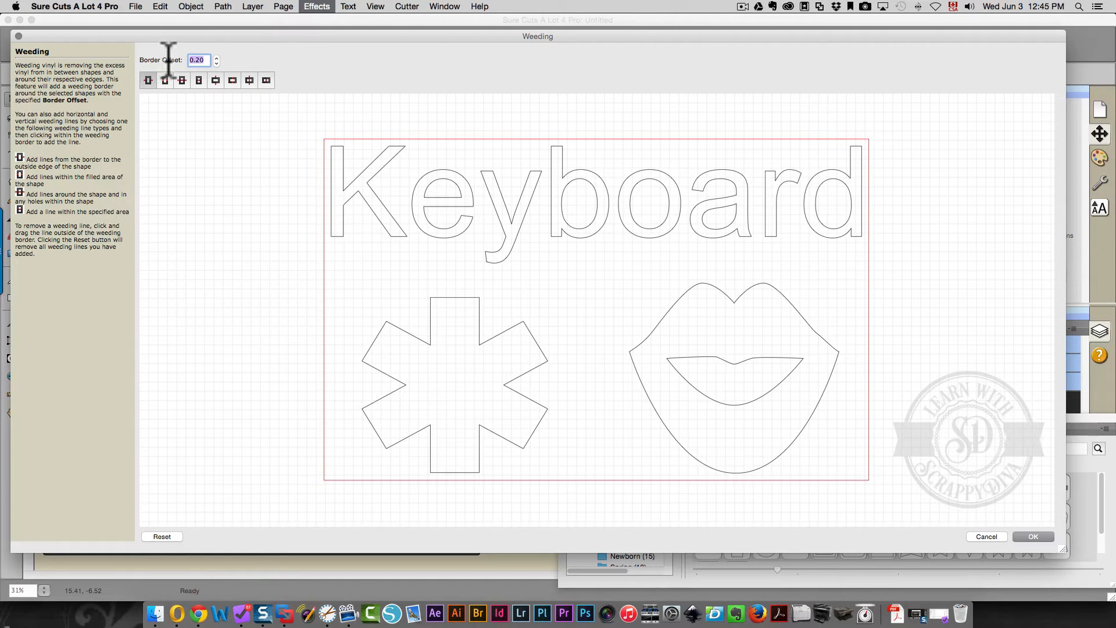
Change the weeding Border Offset value from 0.20 to .10
{"action": "type", "text": "10"}
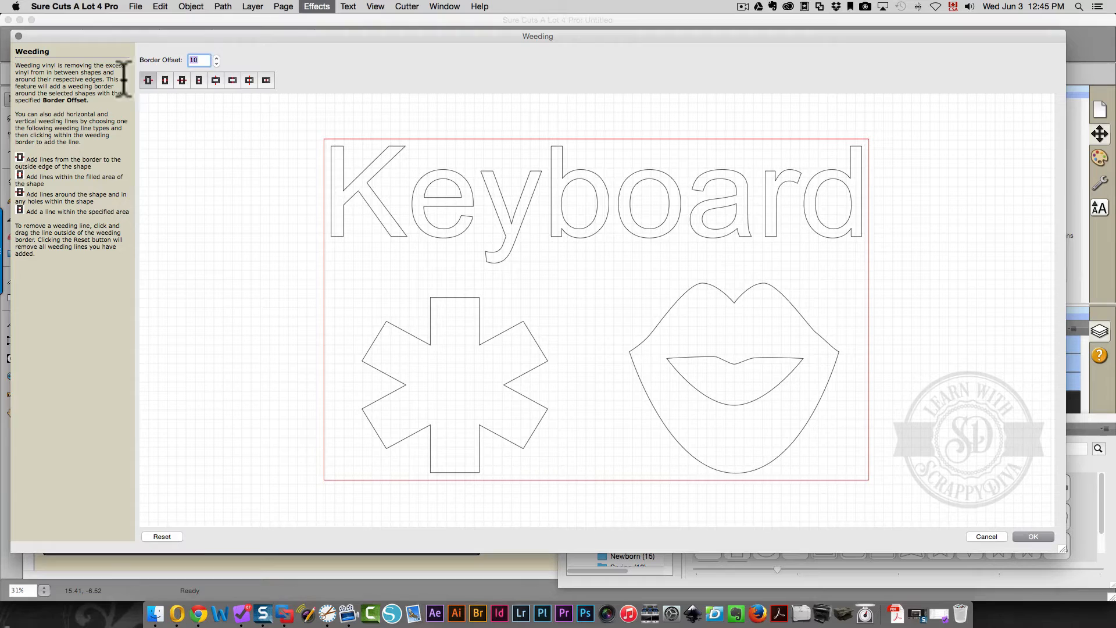
{"action": "type", "text": ".10"}
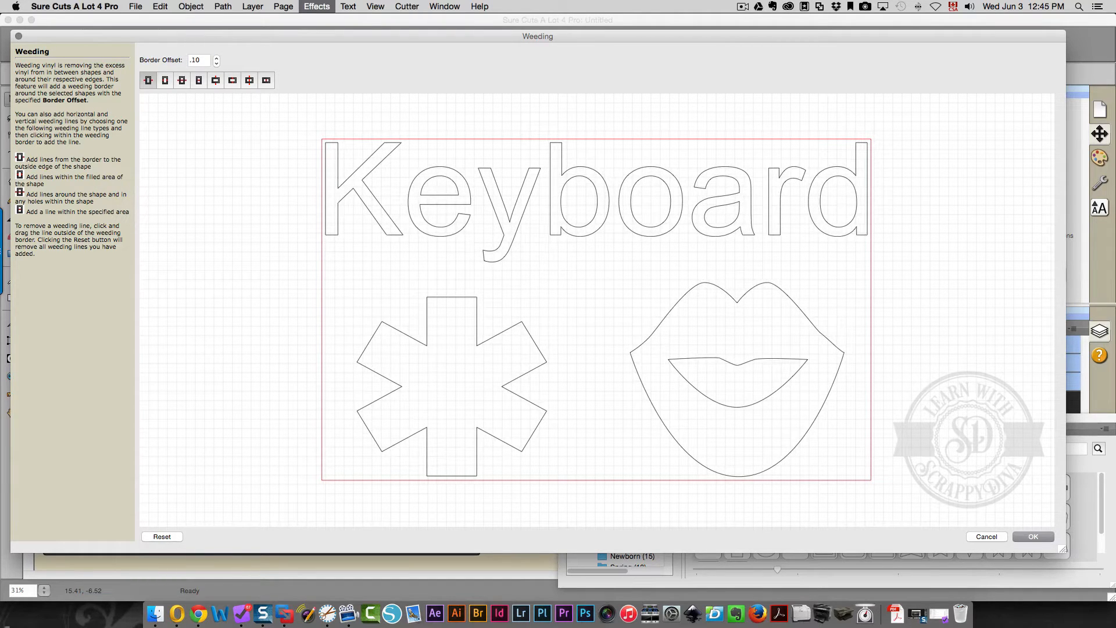
{"action": "mouse_move", "coordinate": [299, 207]}
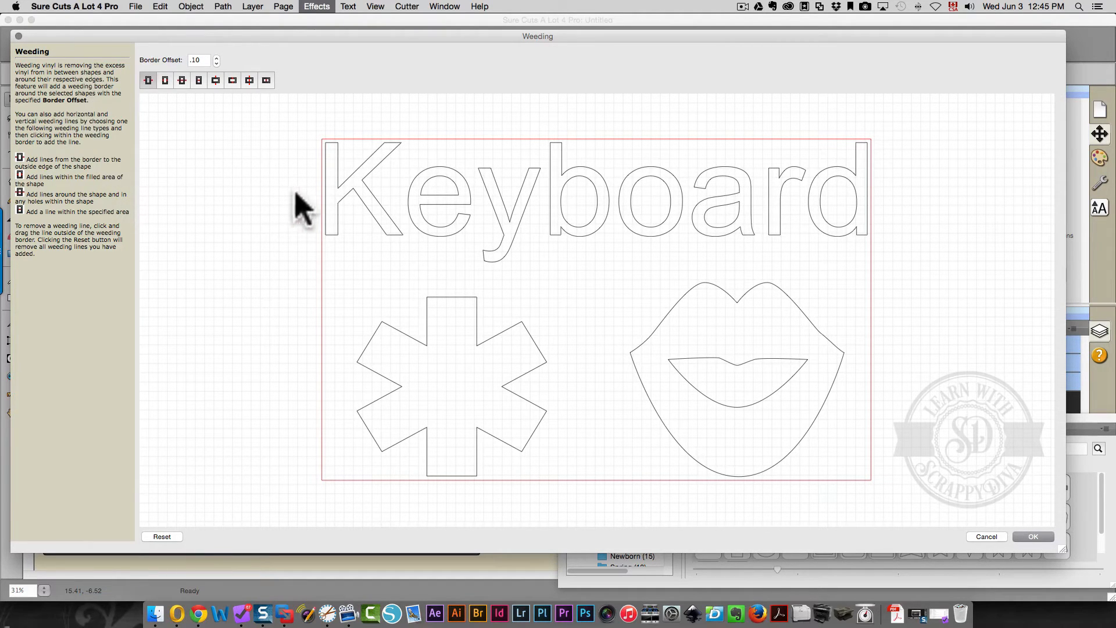
{"action": "mouse_move", "coordinate": [148, 80]}
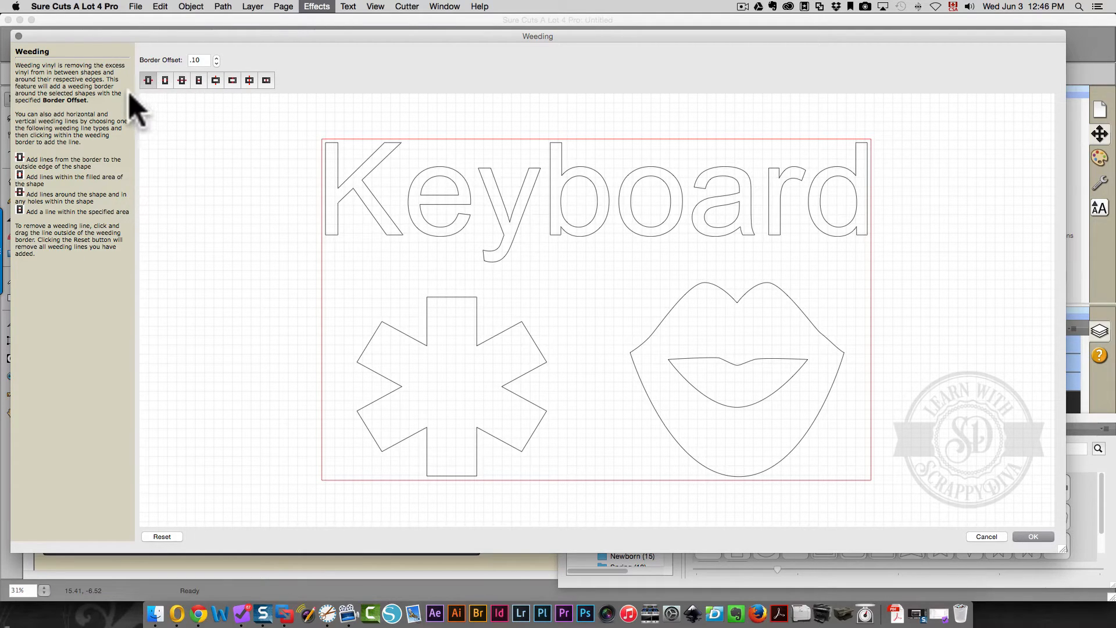
{"action": "mouse_move", "coordinate": [149, 107]}
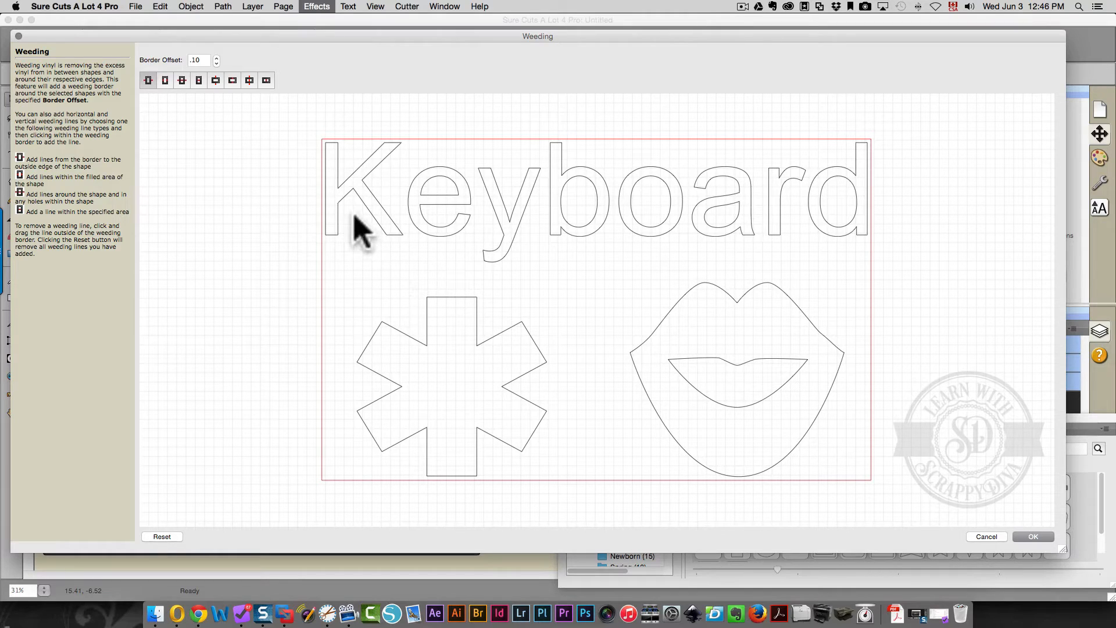
Try horizontal weeding lines through Keyboard and the asterisk-lips row, then Reset to clear them all
{"action": "left_click", "coordinate": [363, 231]}
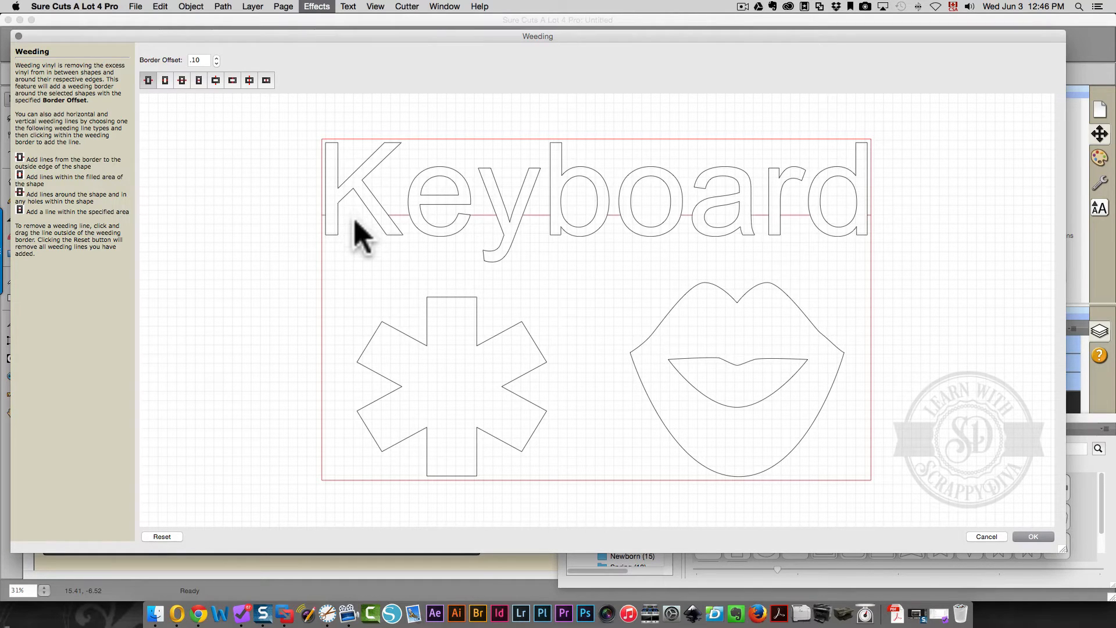
{"action": "mouse_move", "coordinate": [633, 230]}
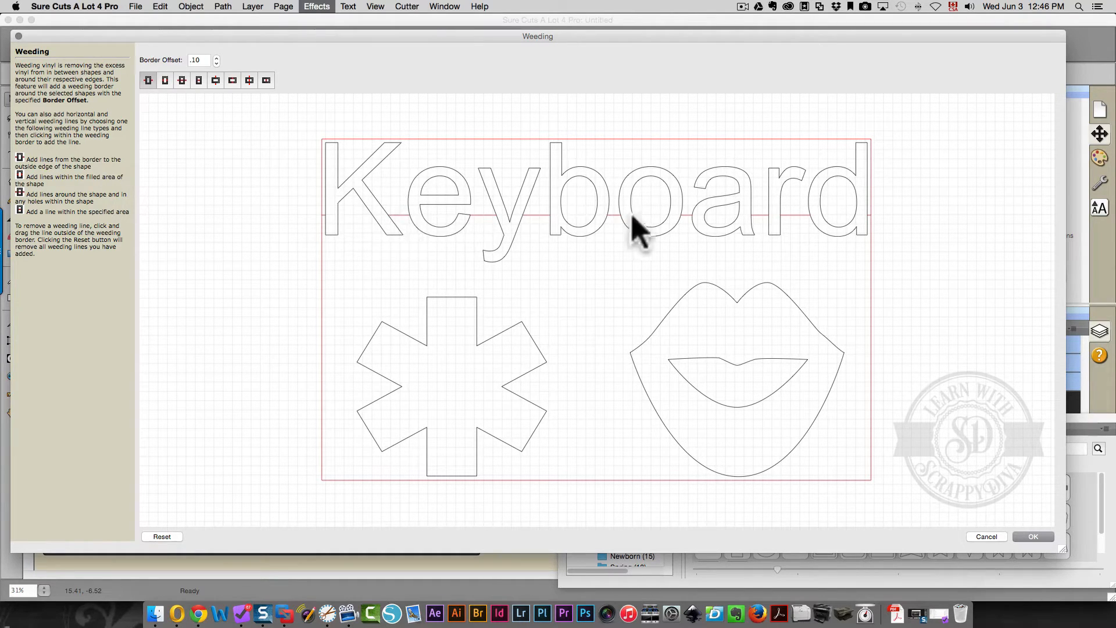
{"action": "mouse_move", "coordinate": [840, 237]}
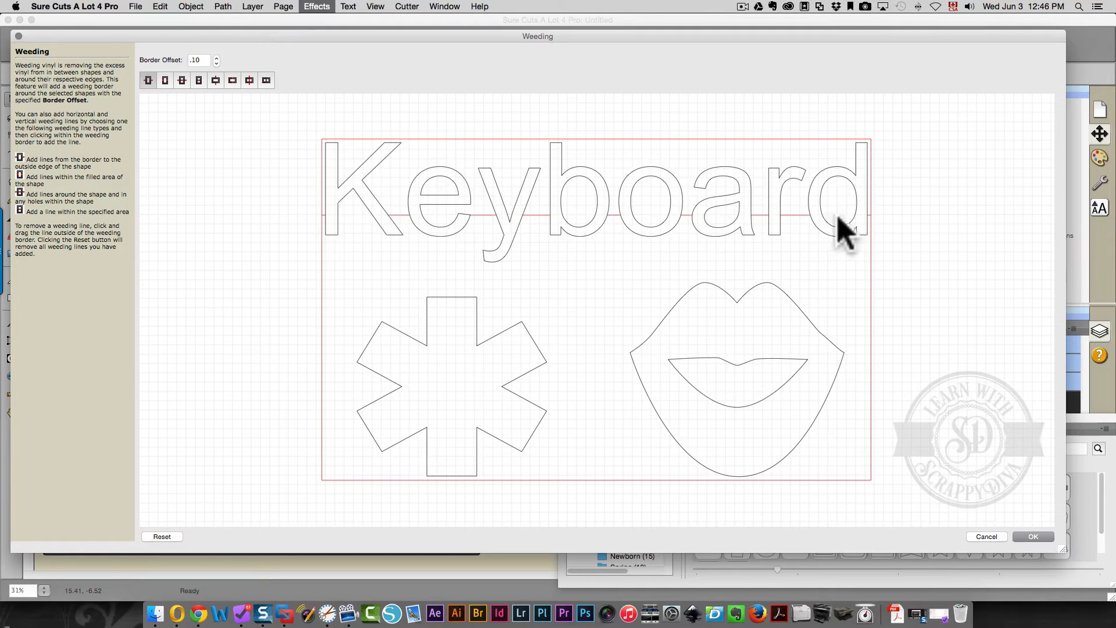
{"action": "mouse_move", "coordinate": [722, 244]}
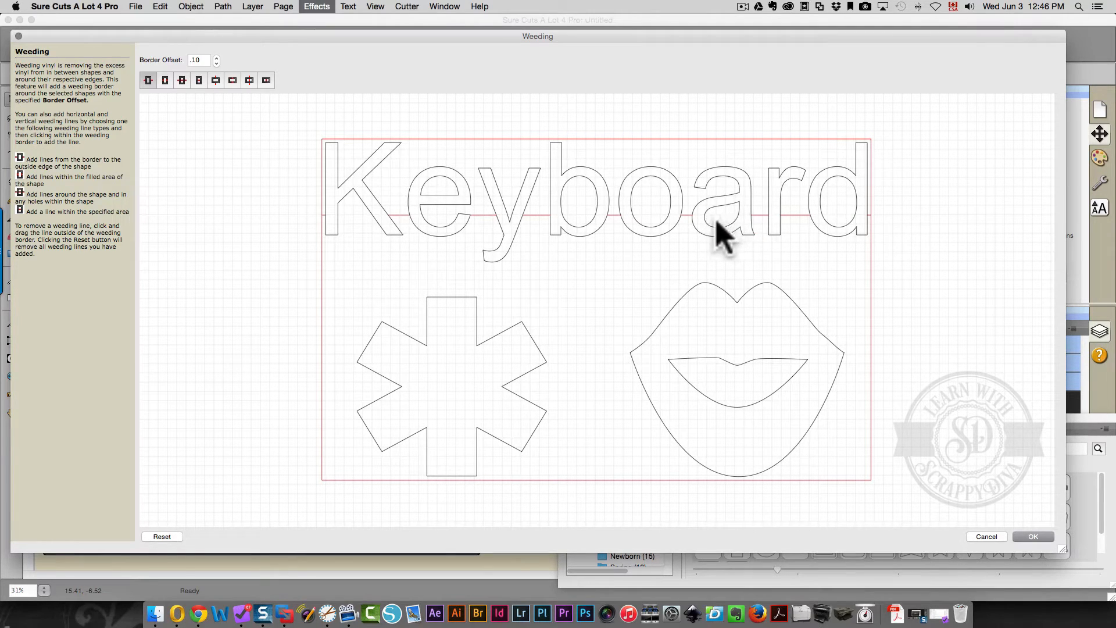
{"action": "mouse_move", "coordinate": [726, 244]}
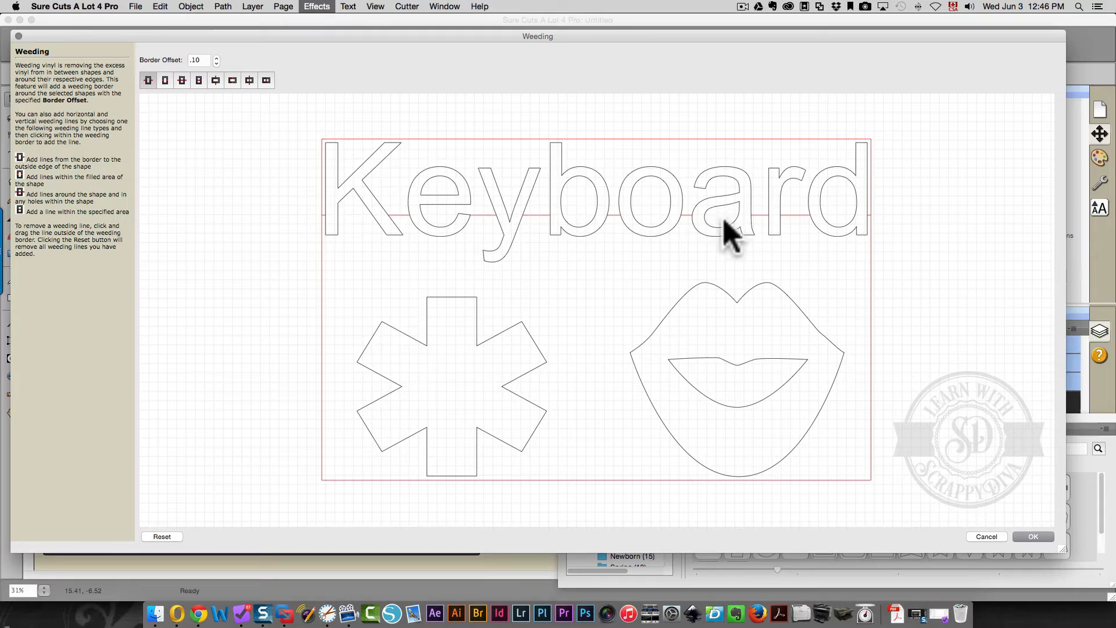
{"action": "mouse_move", "coordinate": [579, 200]}
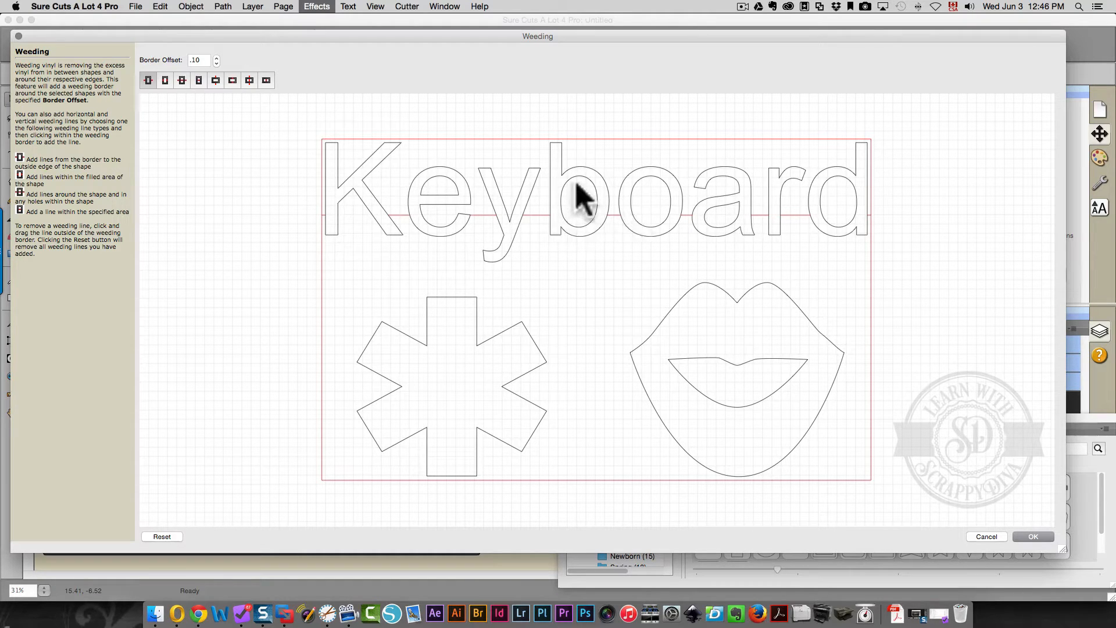
{"action": "mouse_move", "coordinate": [435, 230]}
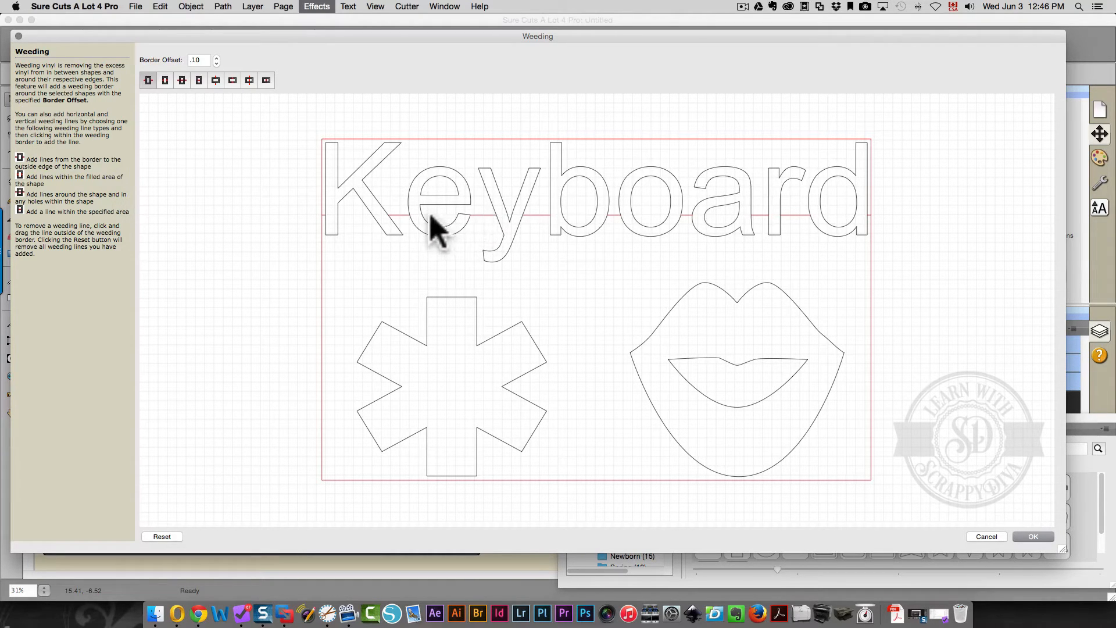
{"action": "mouse_move", "coordinate": [364, 228]}
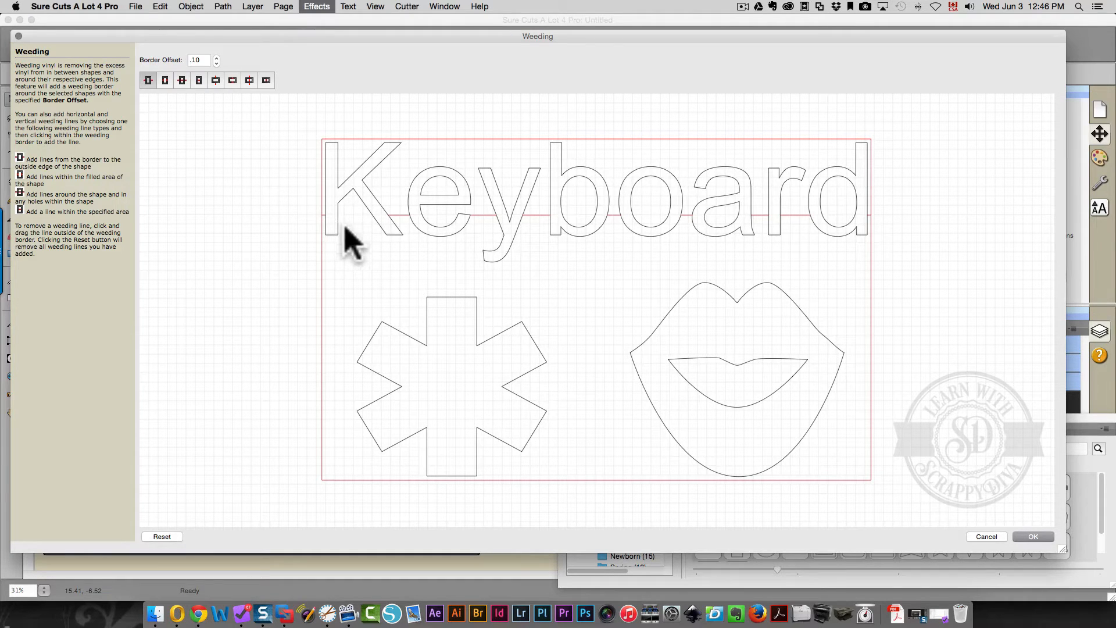
{"action": "mouse_move", "coordinate": [333, 402]}
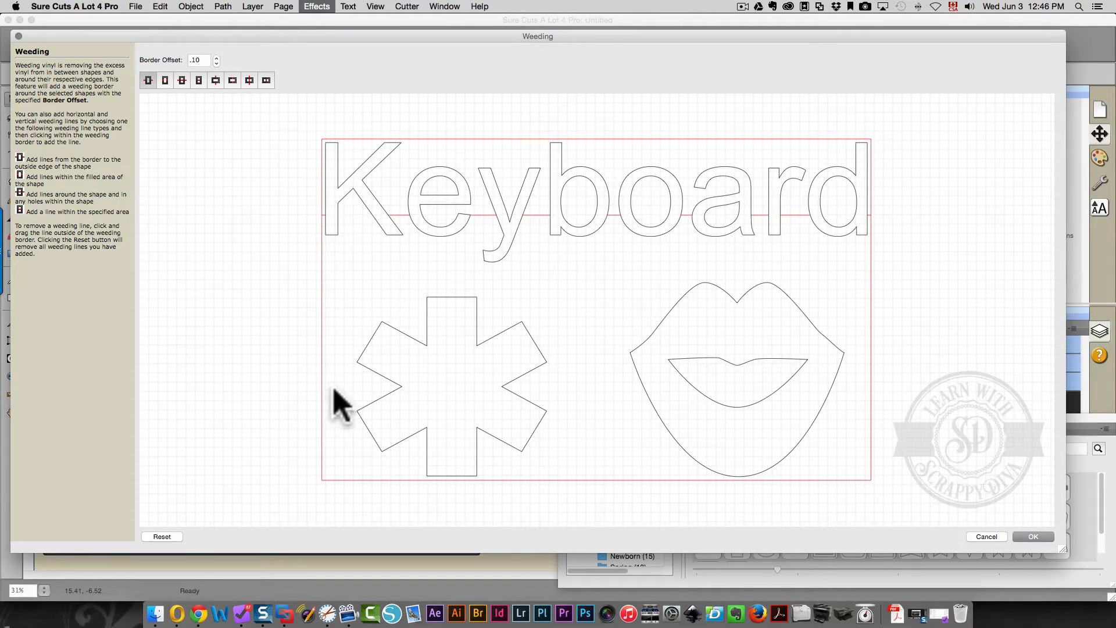
{"action": "left_click", "coordinate": [337, 400]}
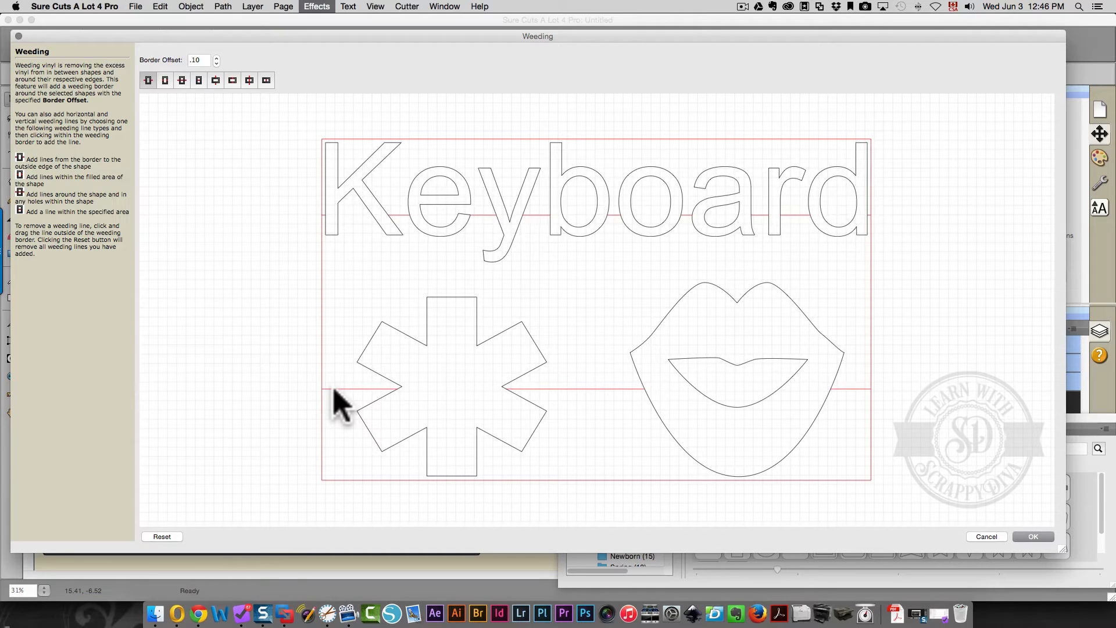
{"action": "mouse_move", "coordinate": [321, 399]}
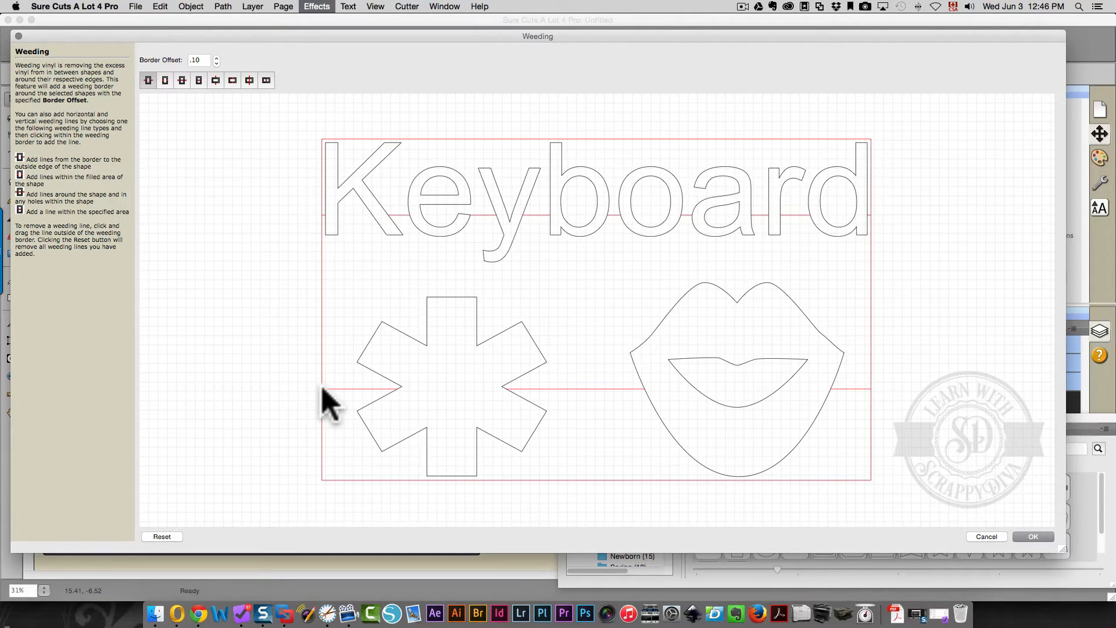
{"action": "mouse_move", "coordinate": [602, 408]}
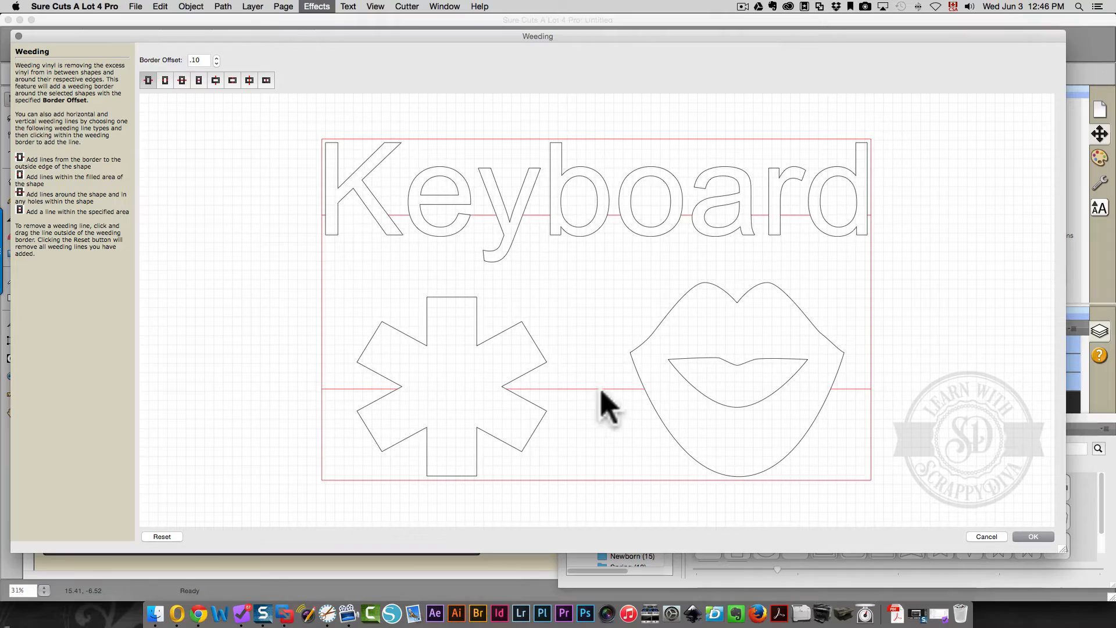
{"action": "mouse_move", "coordinate": [714, 407]}
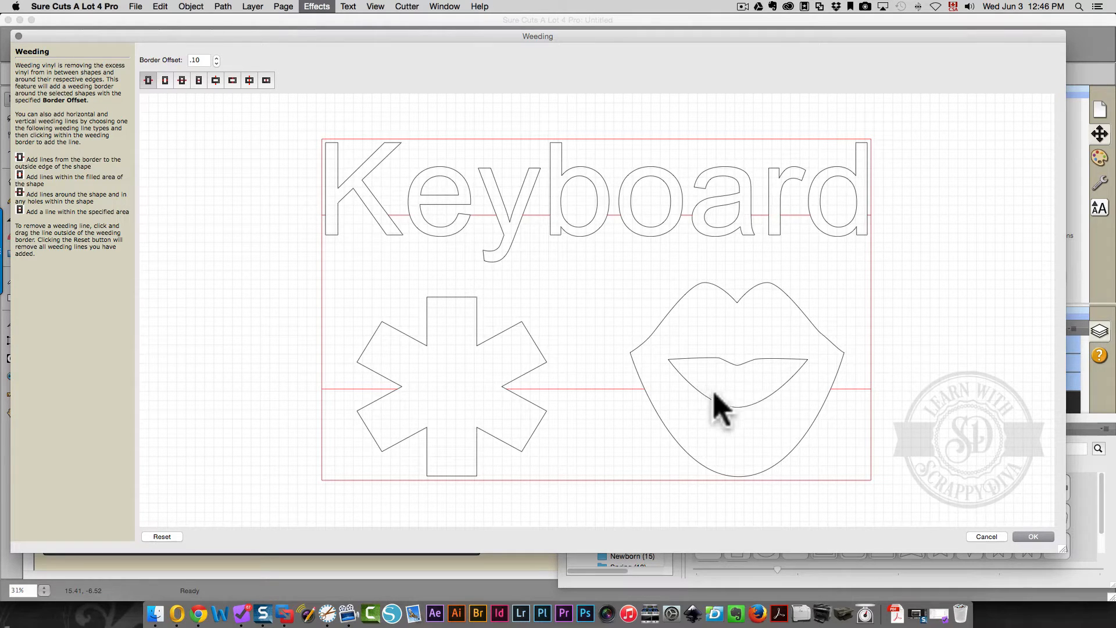
{"action": "mouse_move", "coordinate": [870, 413]}
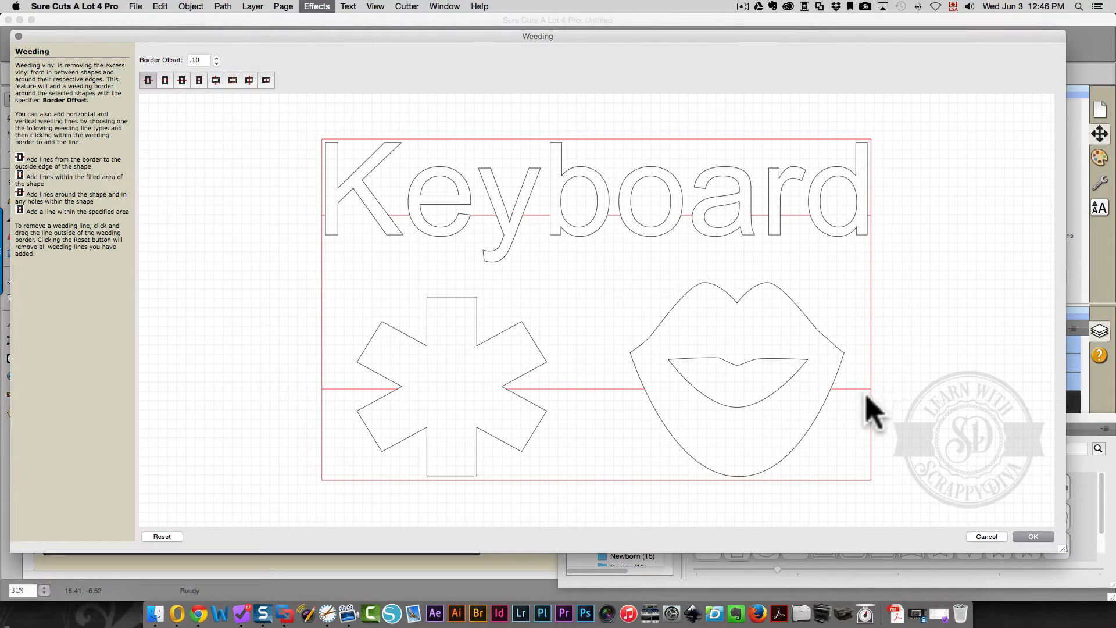
{"action": "left_click", "coordinate": [162, 537]}
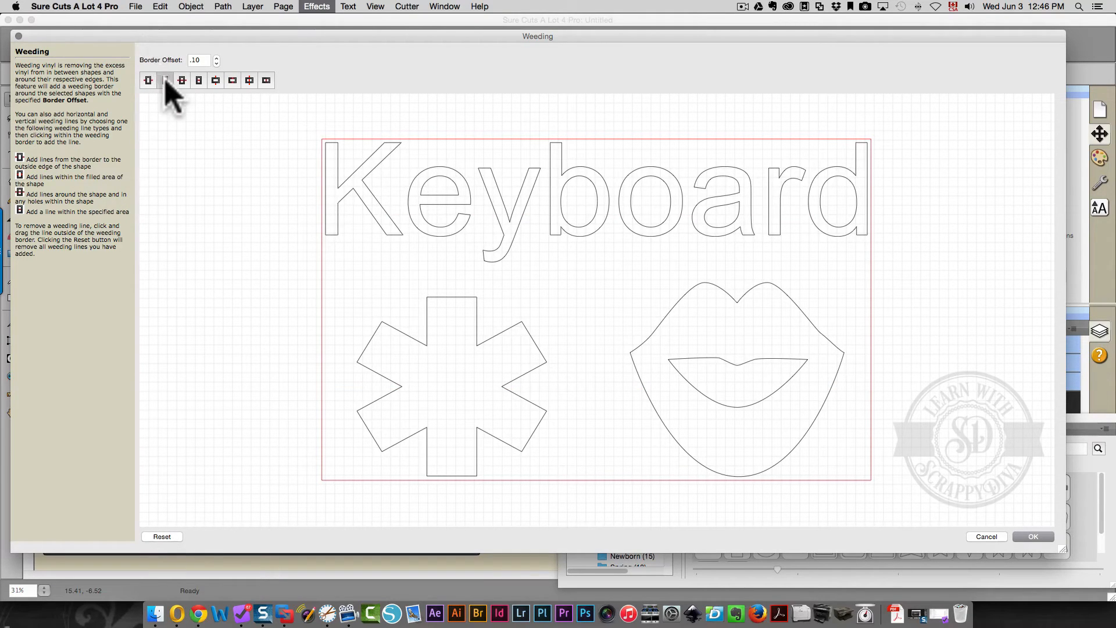
{"action": "left_click", "coordinate": [165, 80]}
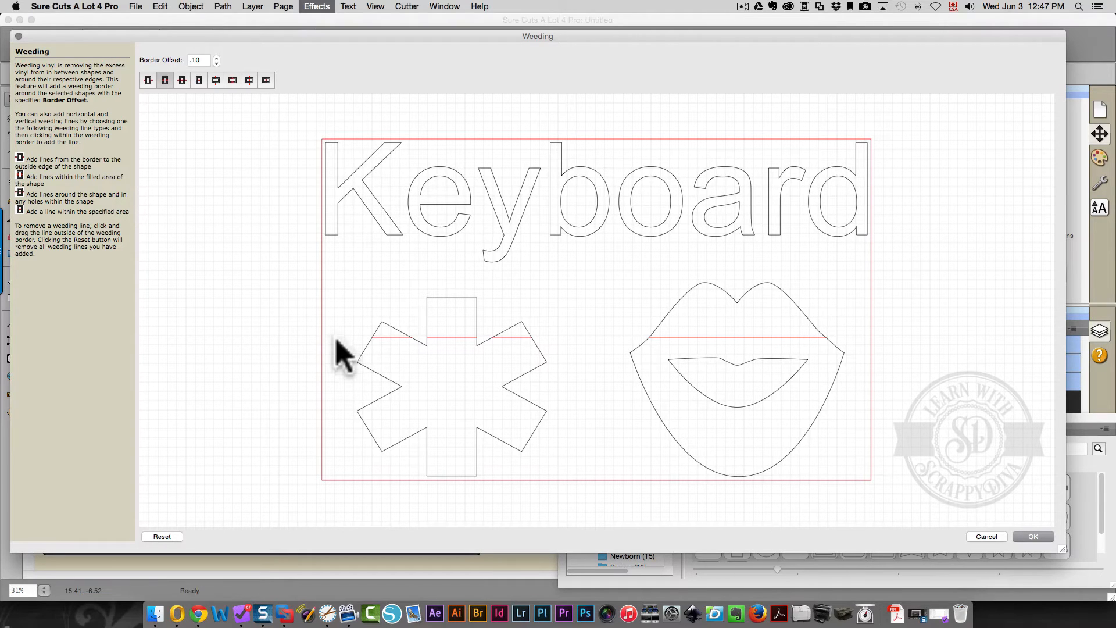
{"action": "mouse_move", "coordinate": [349, 388]}
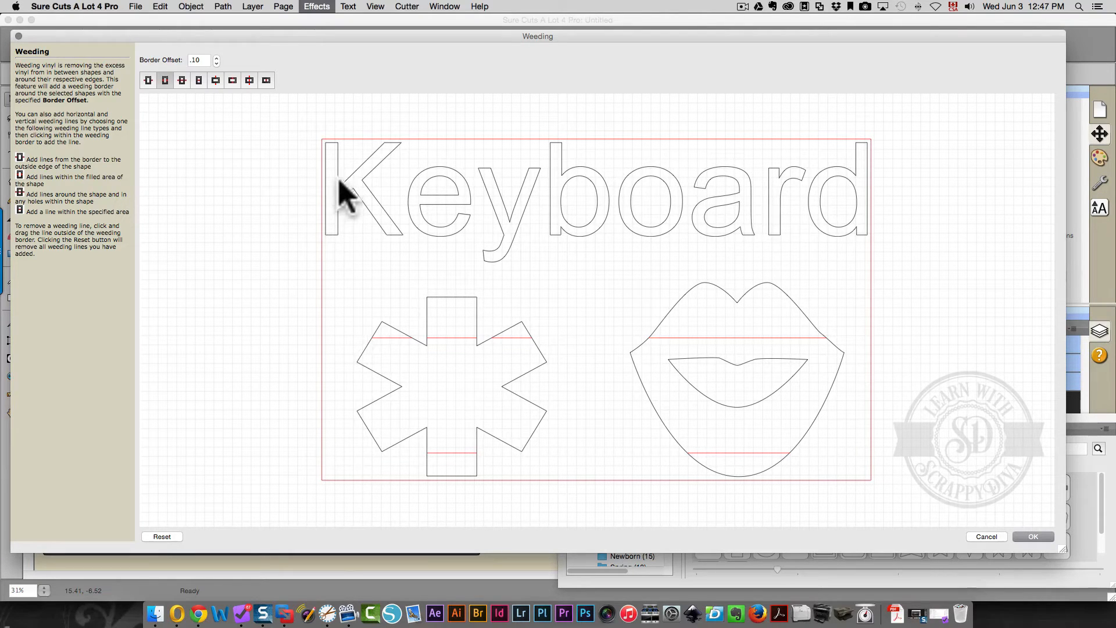
{"action": "mouse_move", "coordinate": [356, 168]}
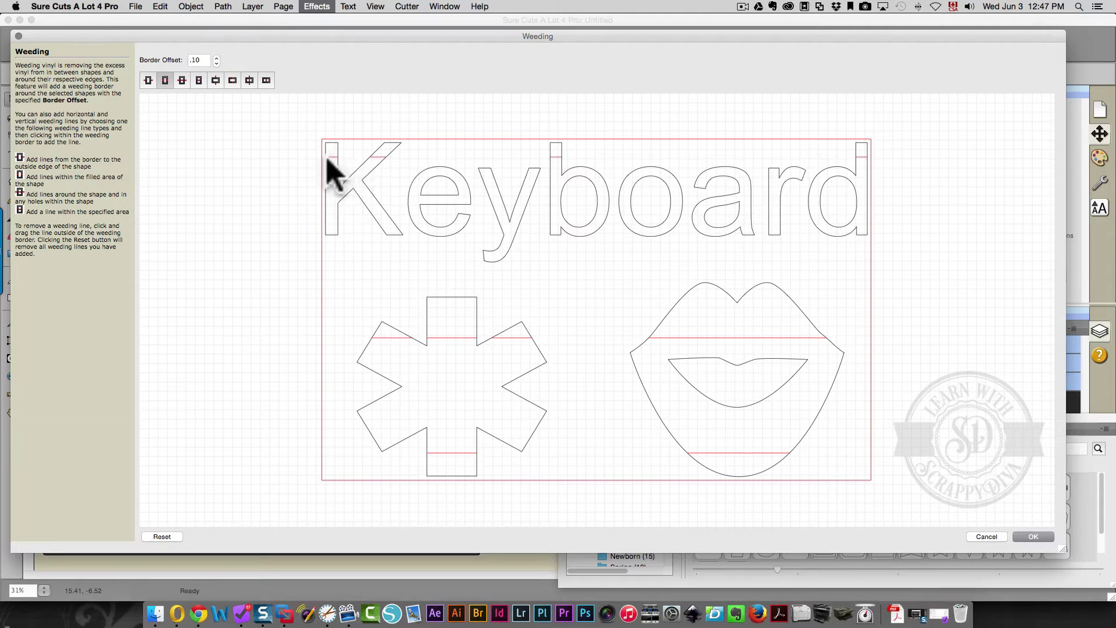
{"action": "mouse_move", "coordinate": [535, 175]}
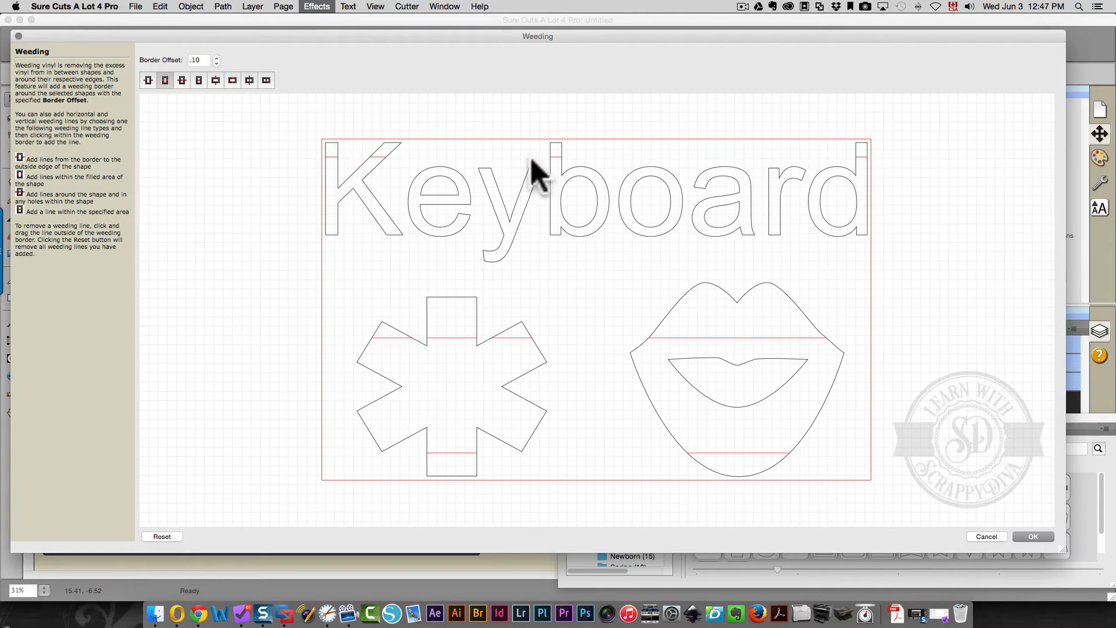
{"action": "mouse_move", "coordinate": [419, 180]}
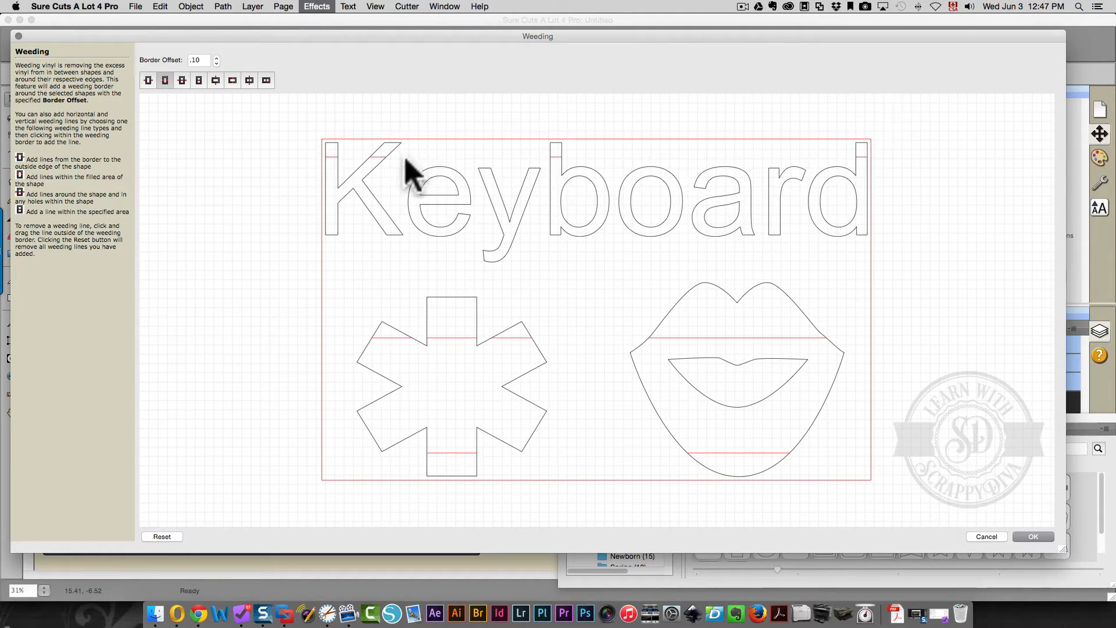
{"action": "mouse_move", "coordinate": [387, 193]}
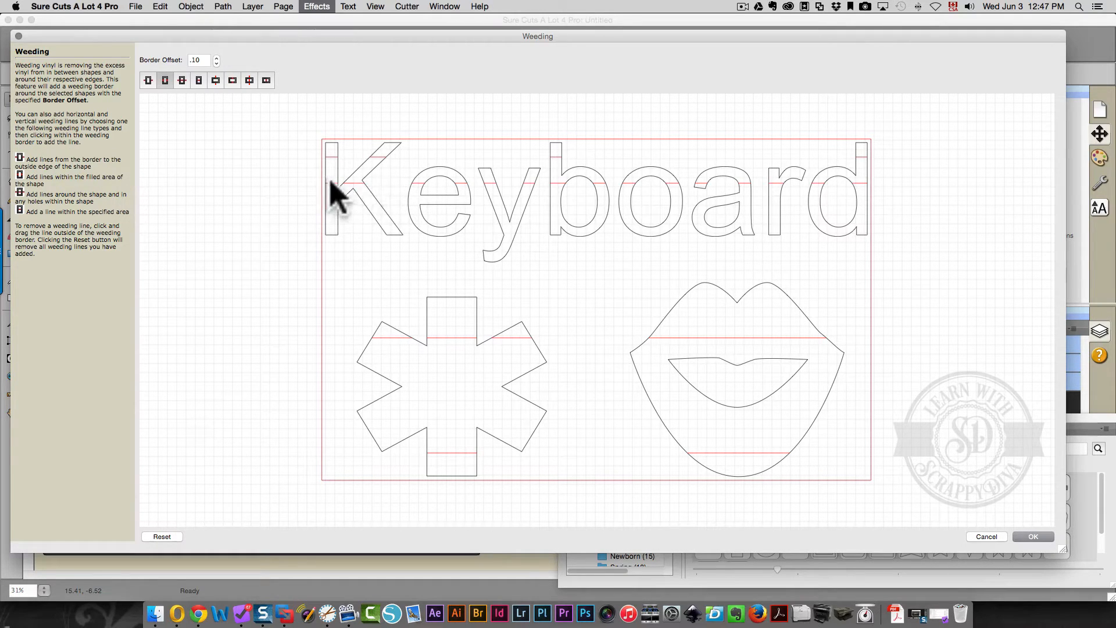
{"action": "mouse_move", "coordinate": [842, 197]}
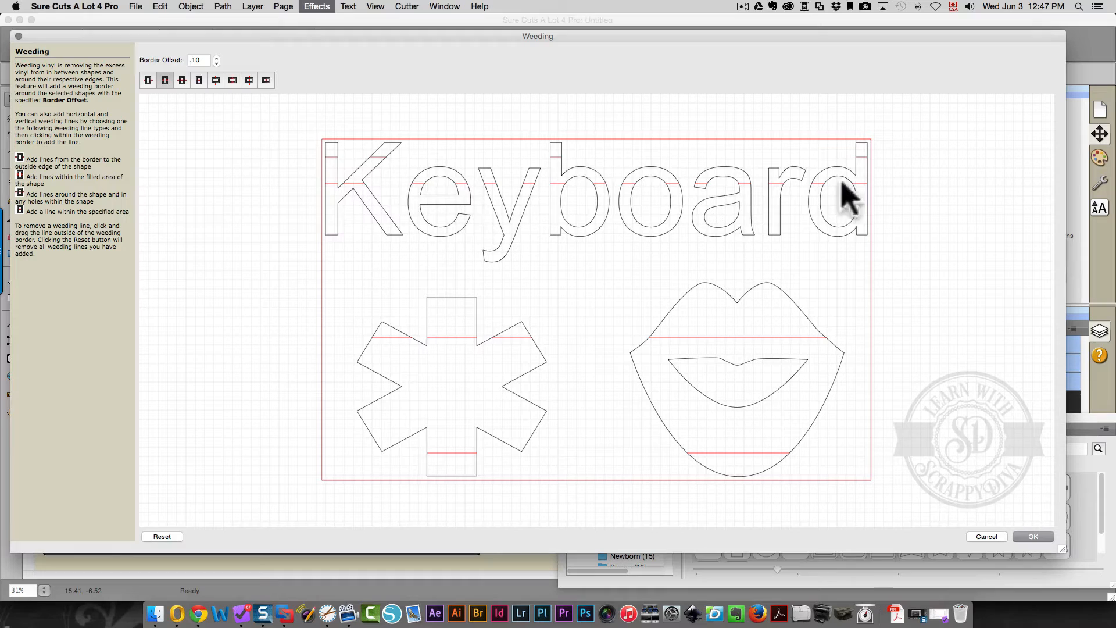
{"action": "mouse_move", "coordinate": [697, 263]}
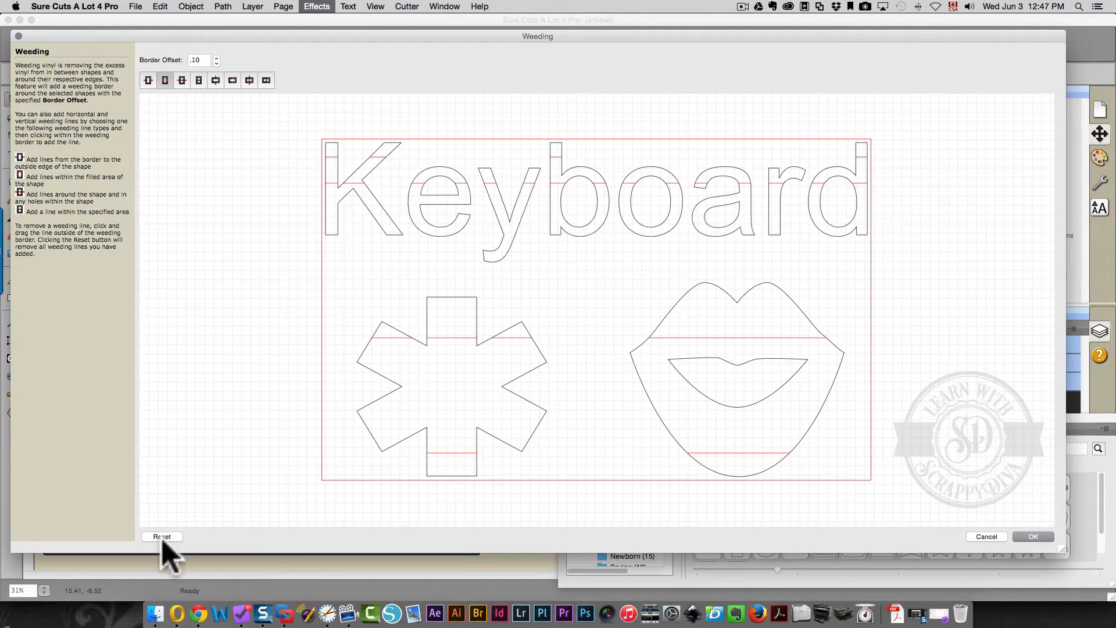
{"action": "left_click", "coordinate": [162, 538]}
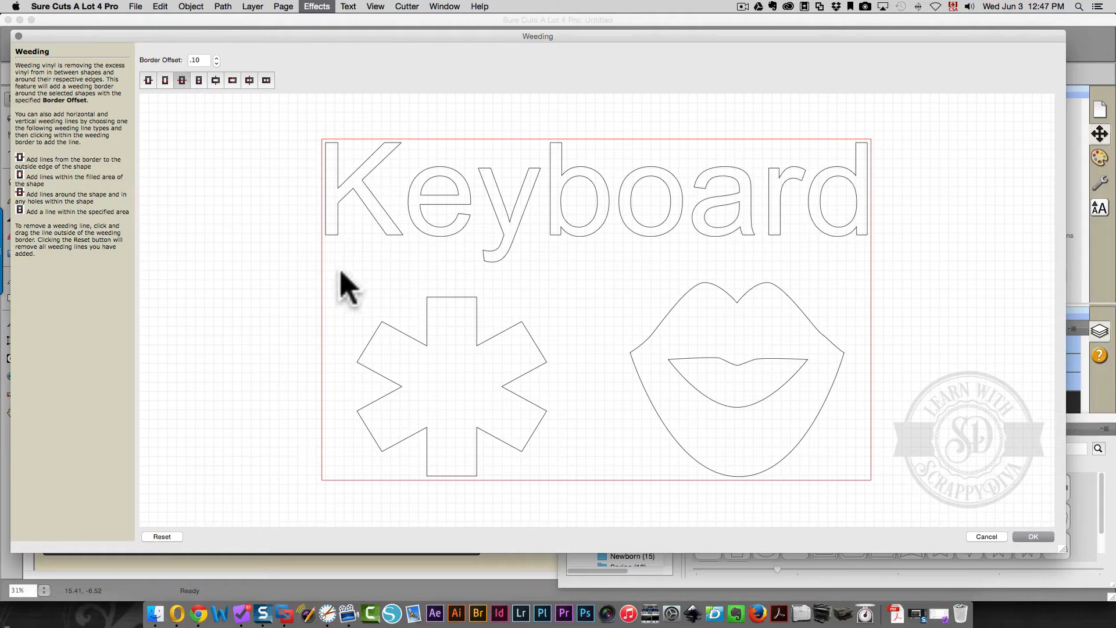
{"action": "mouse_move", "coordinate": [349, 231]}
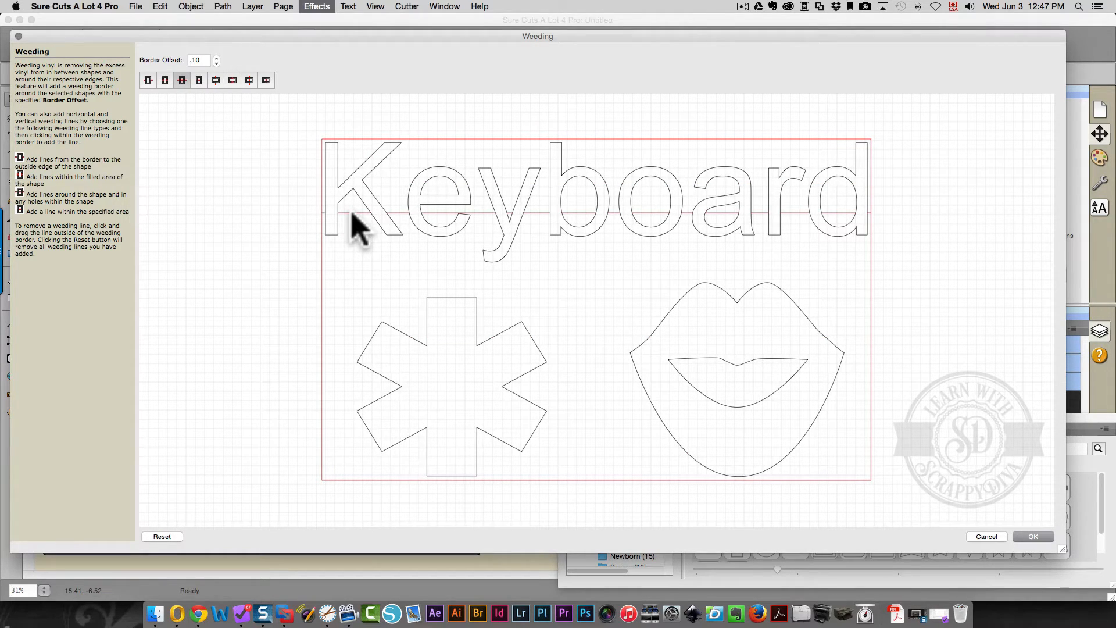
{"action": "mouse_move", "coordinate": [321, 242]}
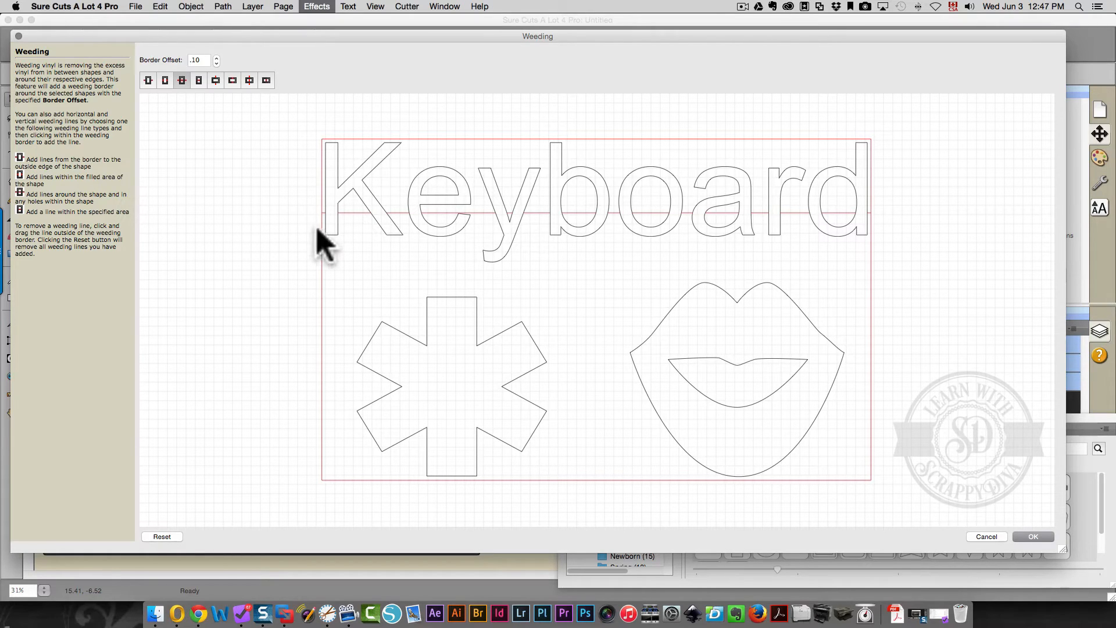
{"action": "mouse_move", "coordinate": [1048, 197]}
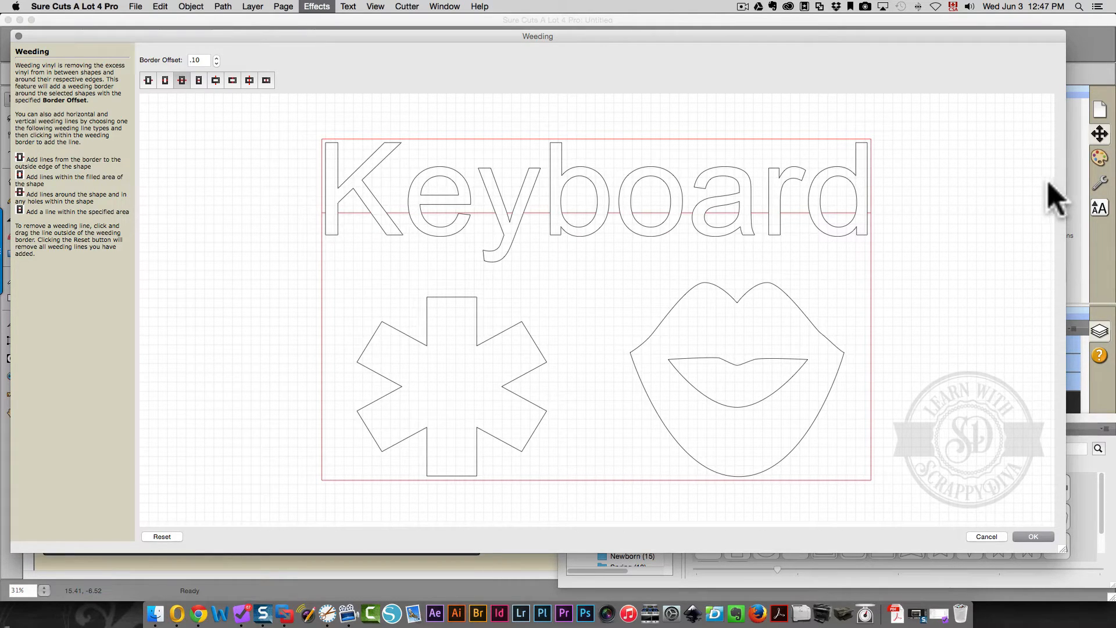
{"action": "mouse_move", "coordinate": [858, 249]}
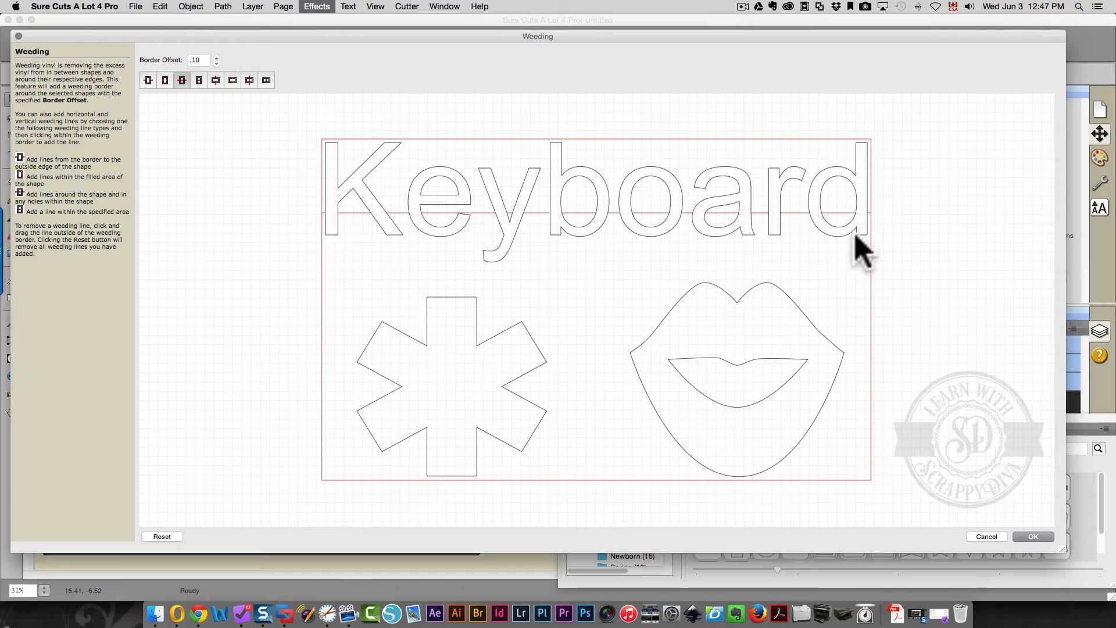
{"action": "mouse_move", "coordinate": [637, 225]}
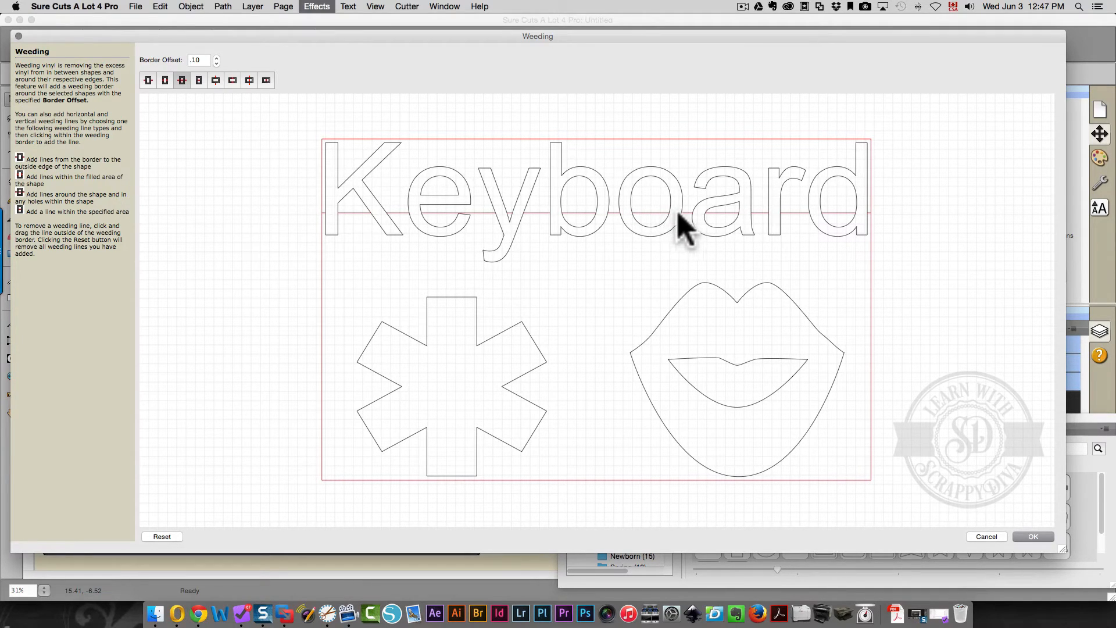
{"action": "mouse_move", "coordinate": [672, 232]}
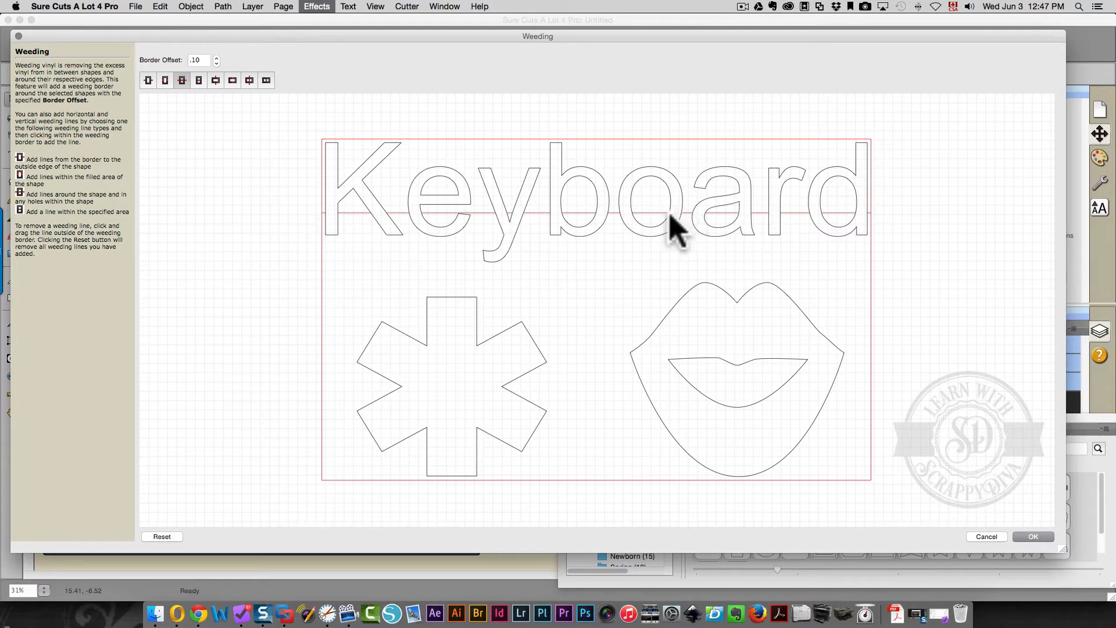
{"action": "mouse_move", "coordinate": [639, 234]}
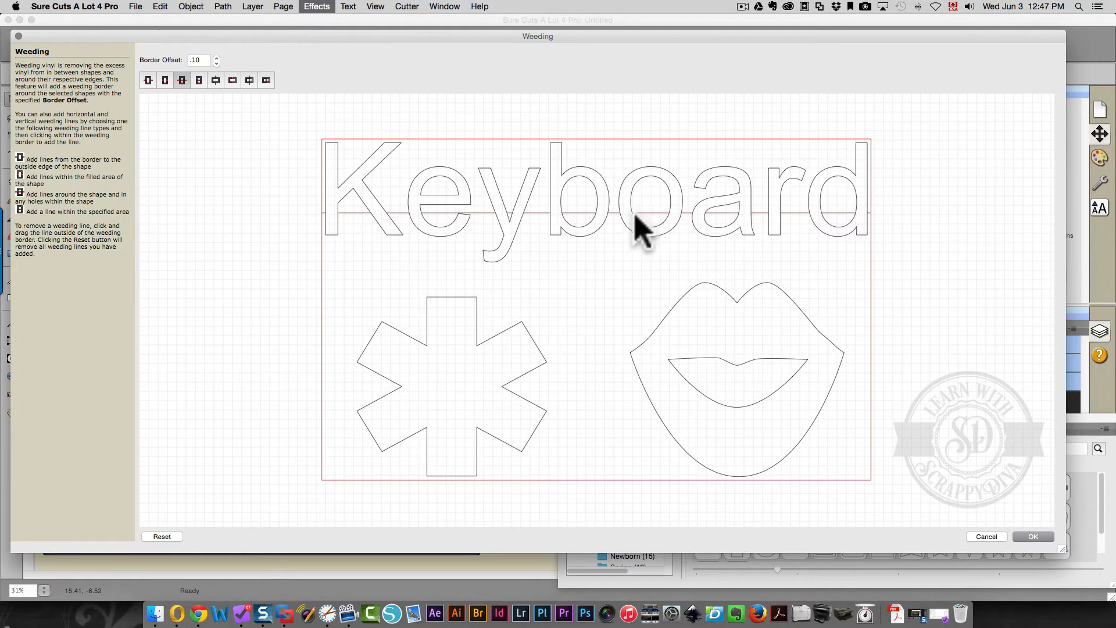
{"action": "mouse_move", "coordinate": [653, 247]}
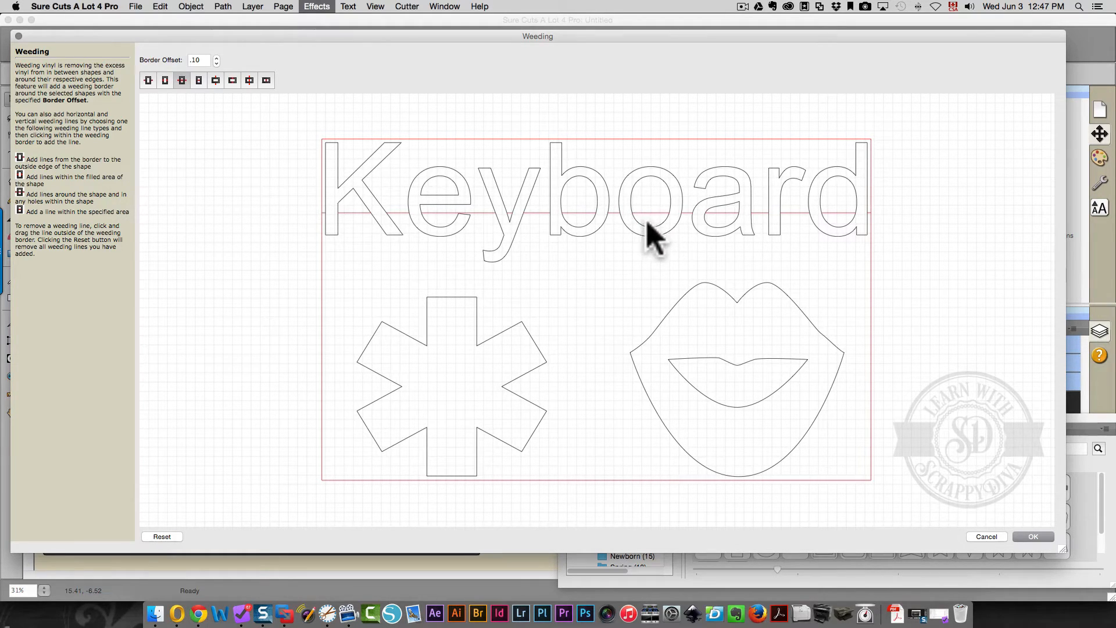
{"action": "mouse_move", "coordinate": [583, 236]}
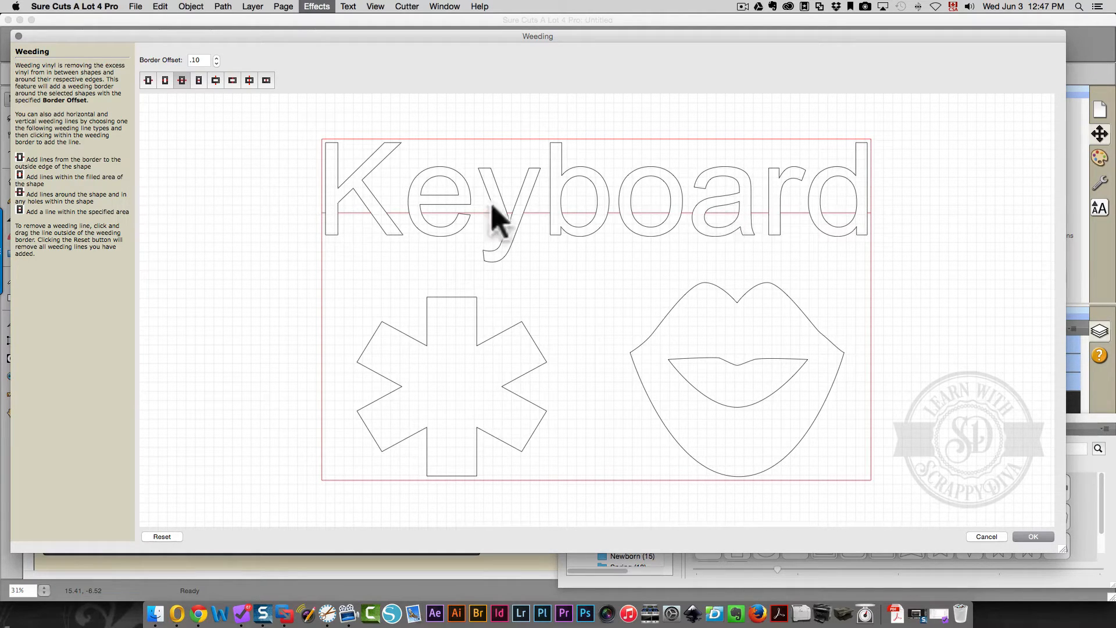
{"action": "mouse_move", "coordinate": [349, 388]}
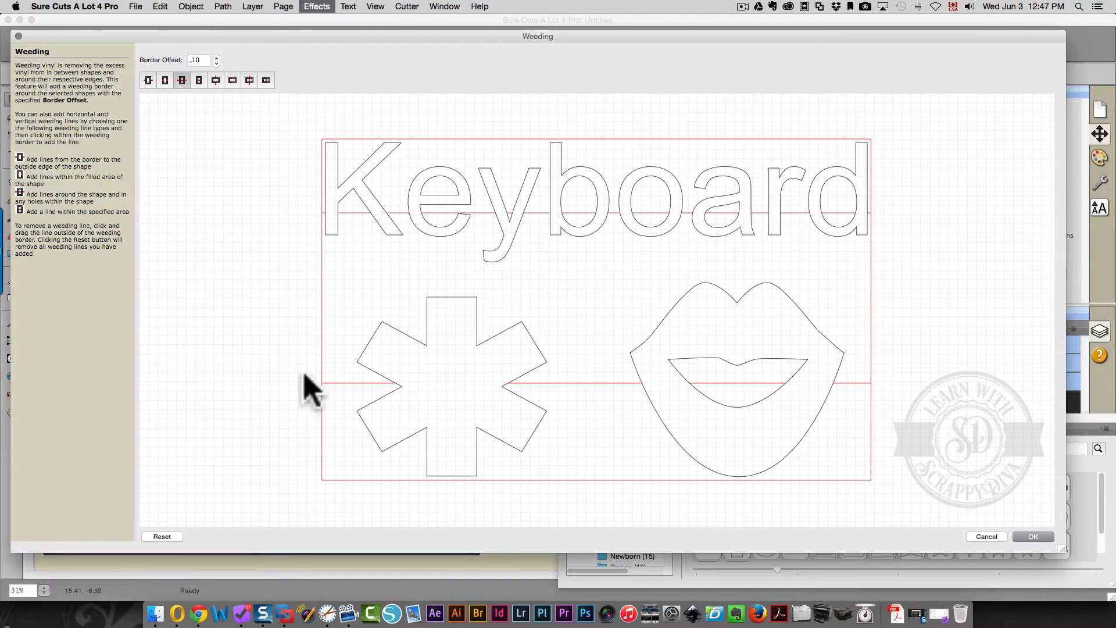
{"action": "mouse_move", "coordinate": [289, 406]}
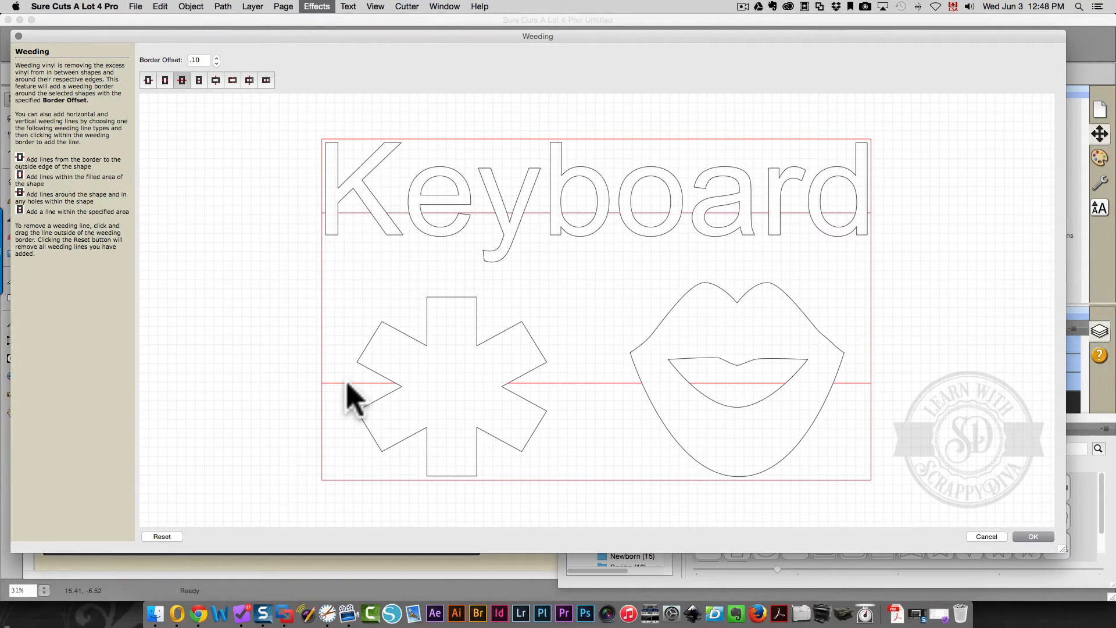
{"action": "mouse_move", "coordinate": [377, 403]}
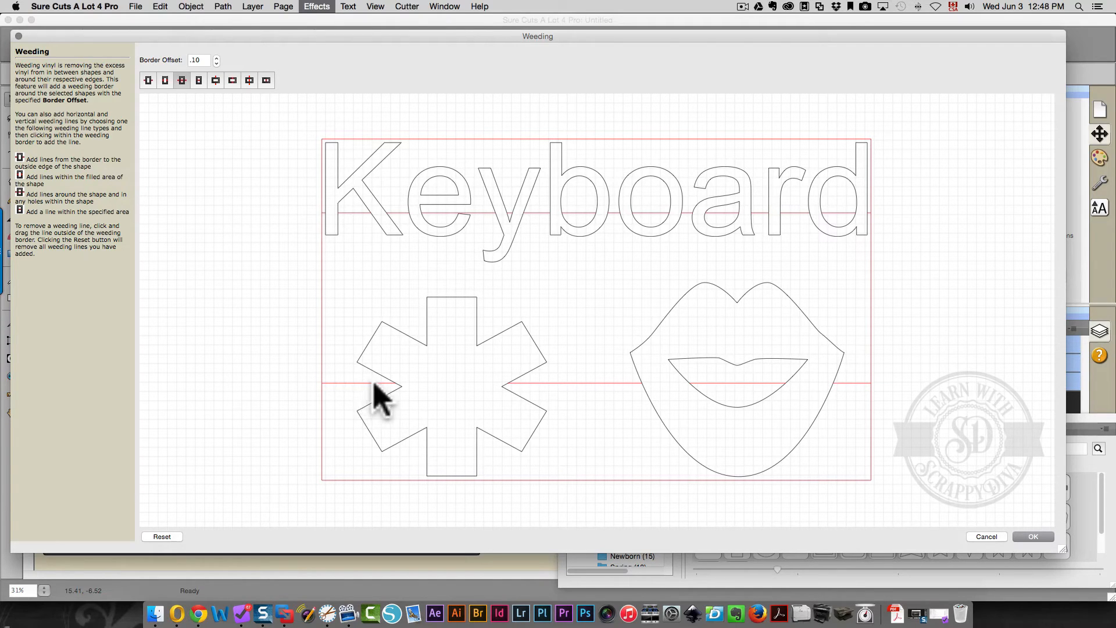
{"action": "mouse_move", "coordinate": [370, 403]}
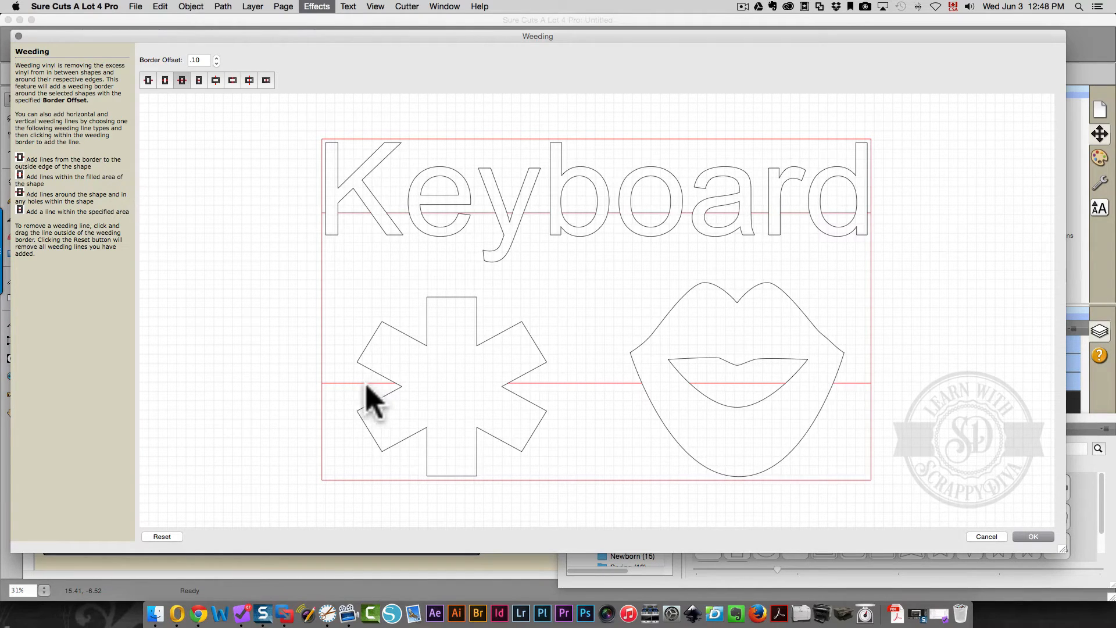
{"action": "mouse_move", "coordinate": [830, 346]}
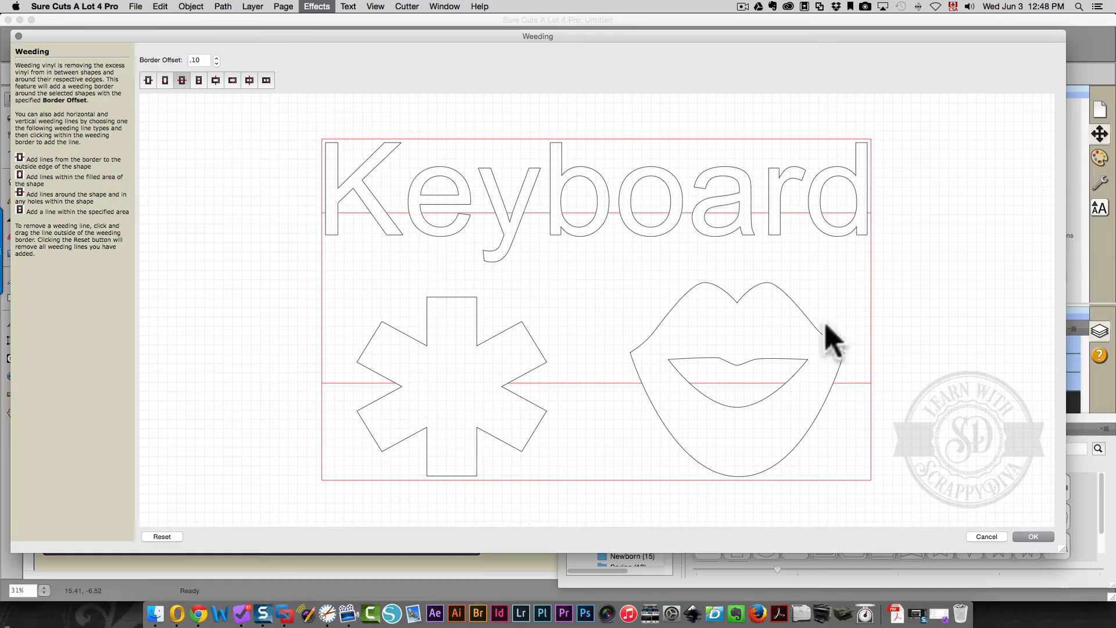
{"action": "mouse_move", "coordinate": [335, 165]}
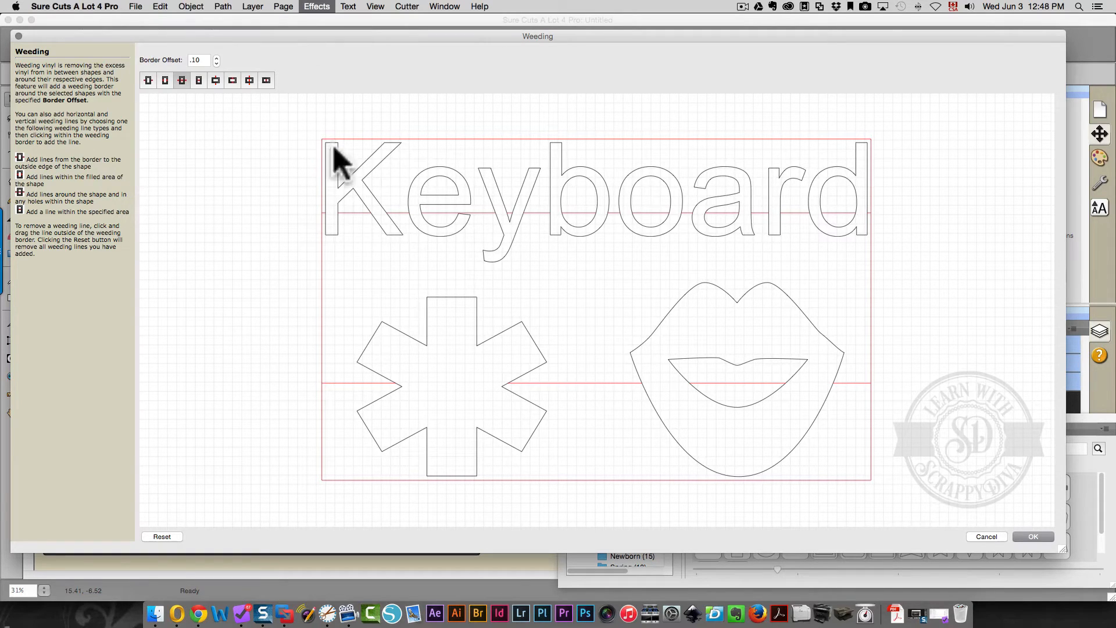
{"action": "mouse_move", "coordinate": [735, 200]}
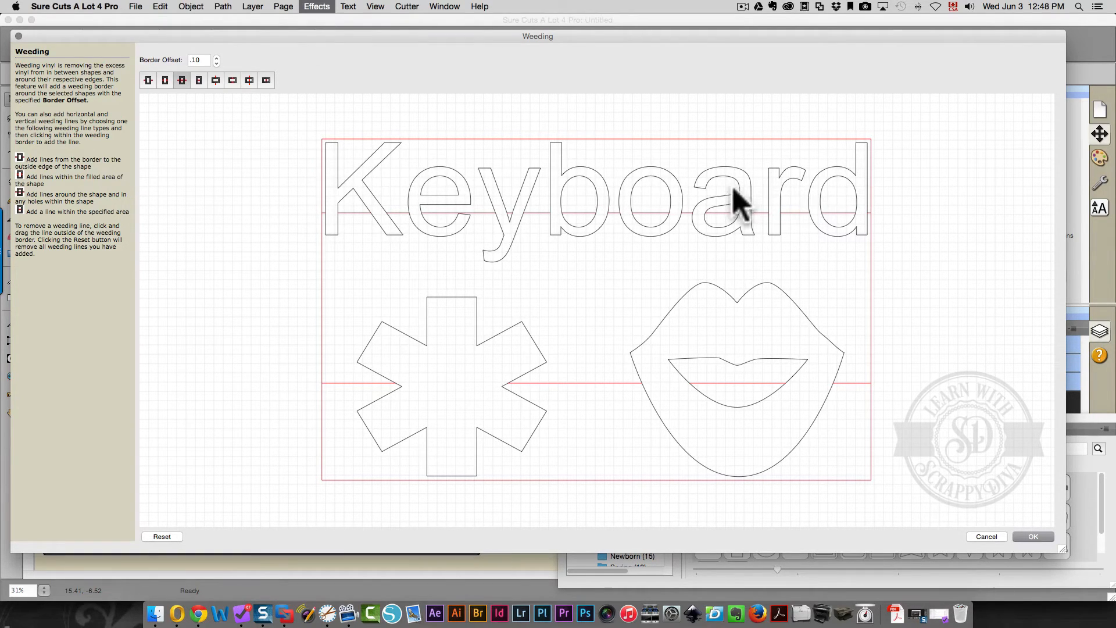
Reset the Weeding preview so only the border remains after the re-added horizontal lines
{"action": "left_click", "coordinate": [162, 538]}
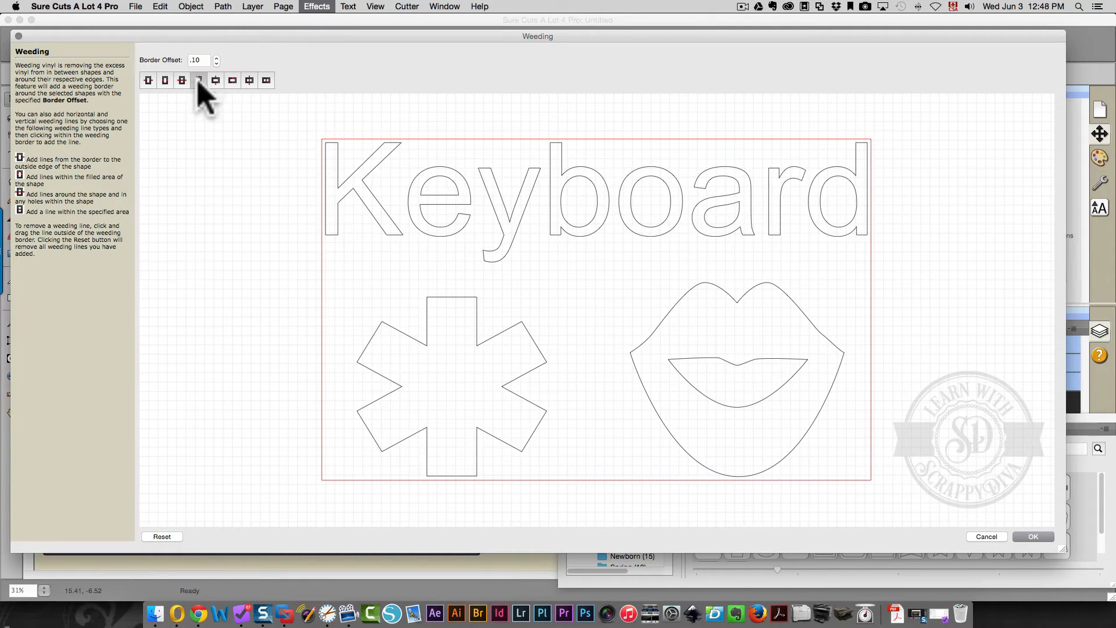
Switch to 'Add a line within the specified area' and add a short line inside the lips opening
{"action": "left_click", "coordinate": [199, 80]}
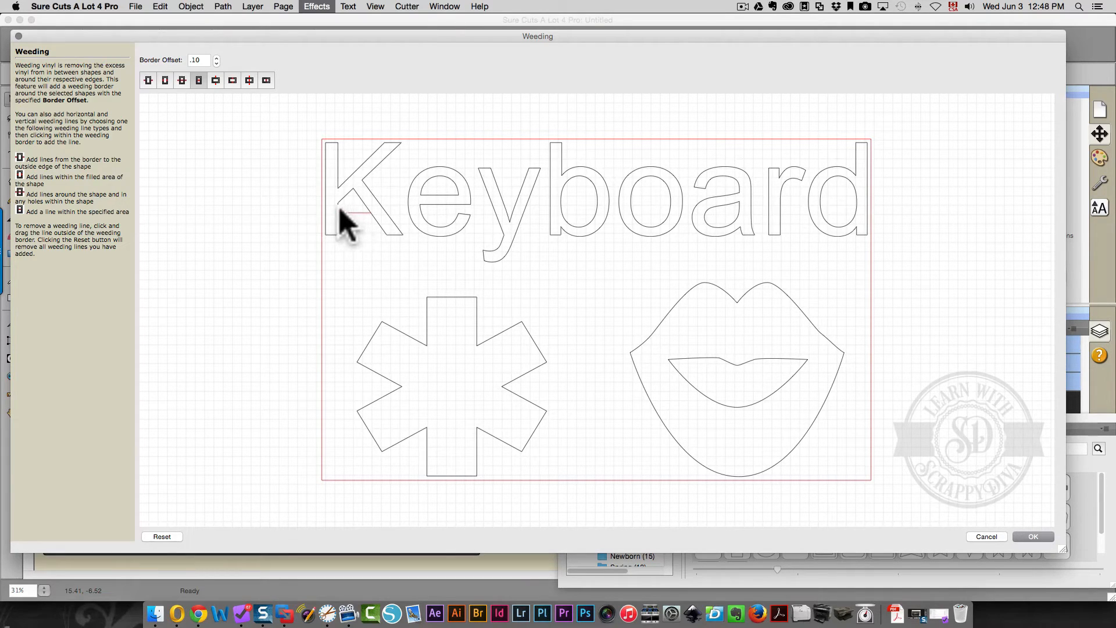
{"action": "mouse_move", "coordinate": [370, 214]}
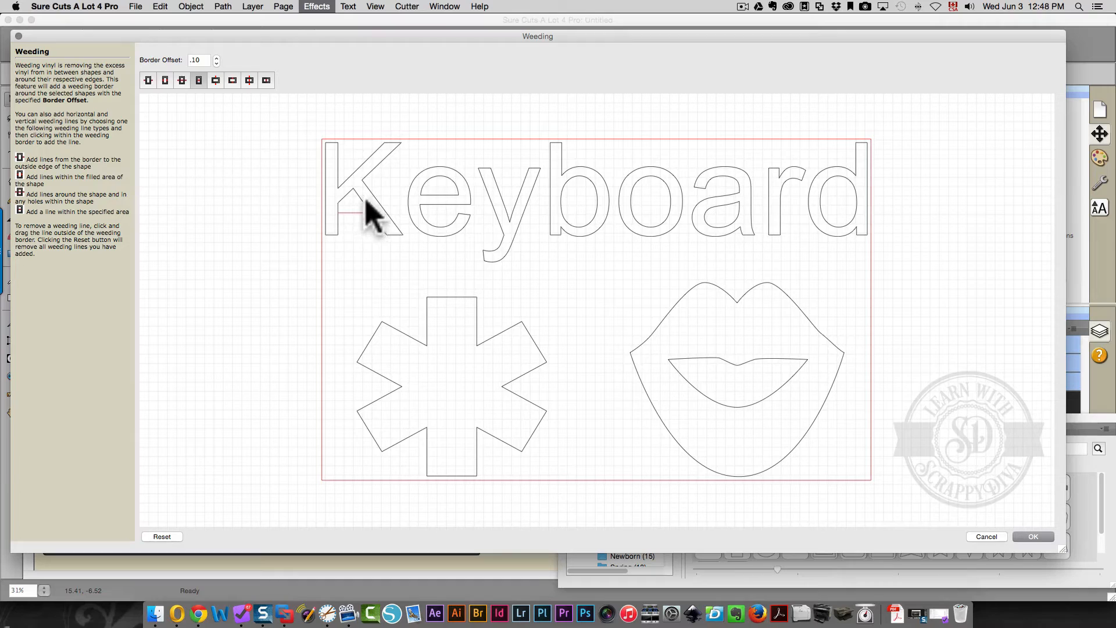
{"action": "mouse_move", "coordinate": [353, 247]}
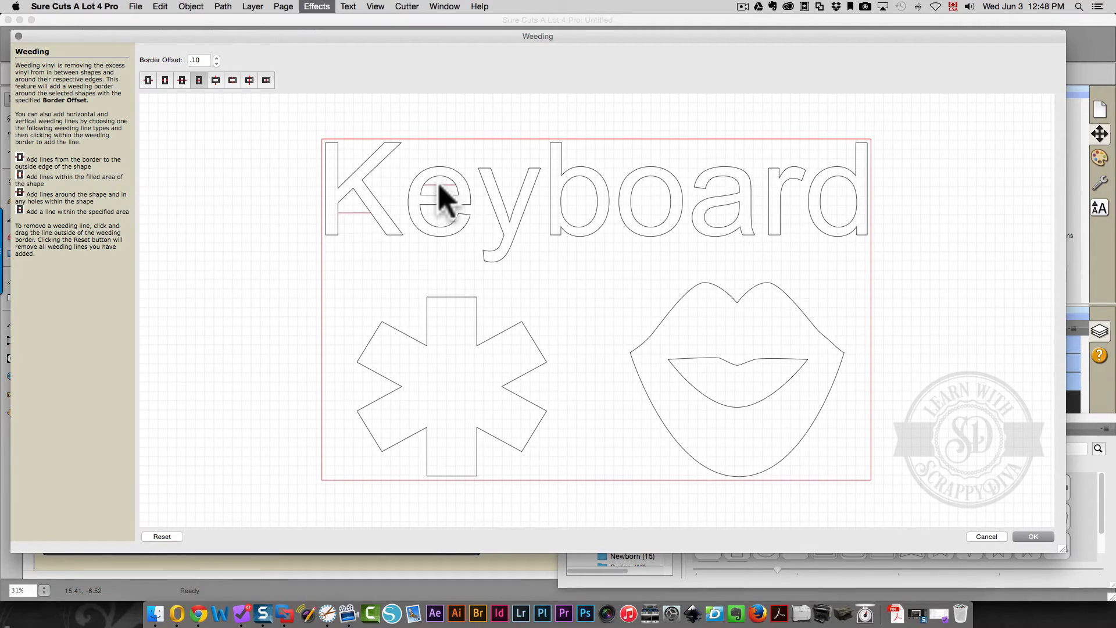
{"action": "mouse_move", "coordinate": [333, 249]}
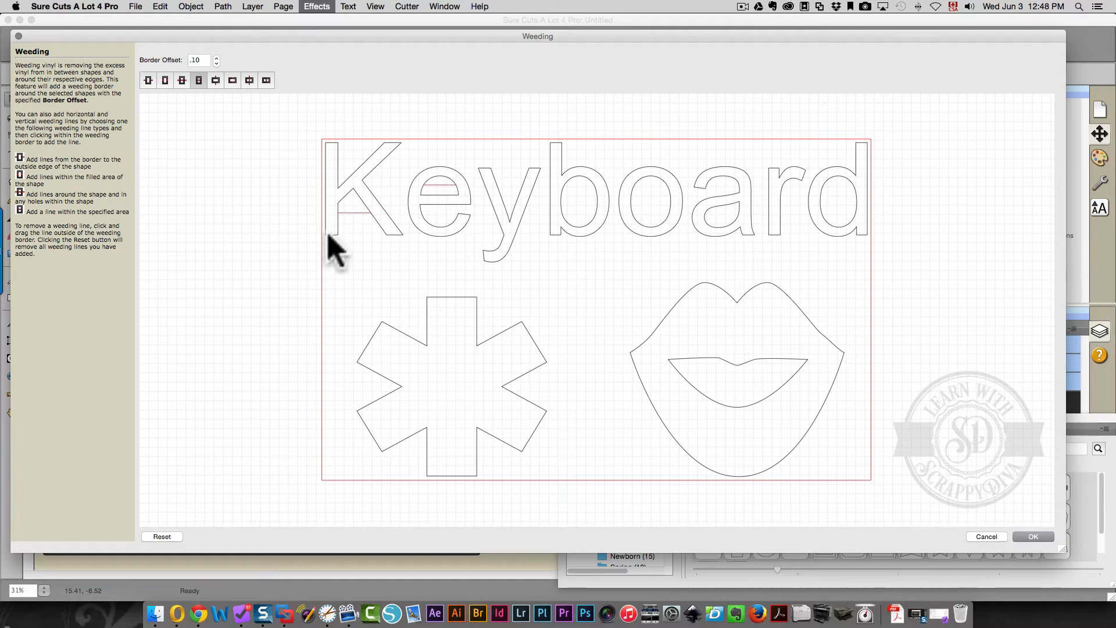
{"action": "mouse_move", "coordinate": [428, 204]}
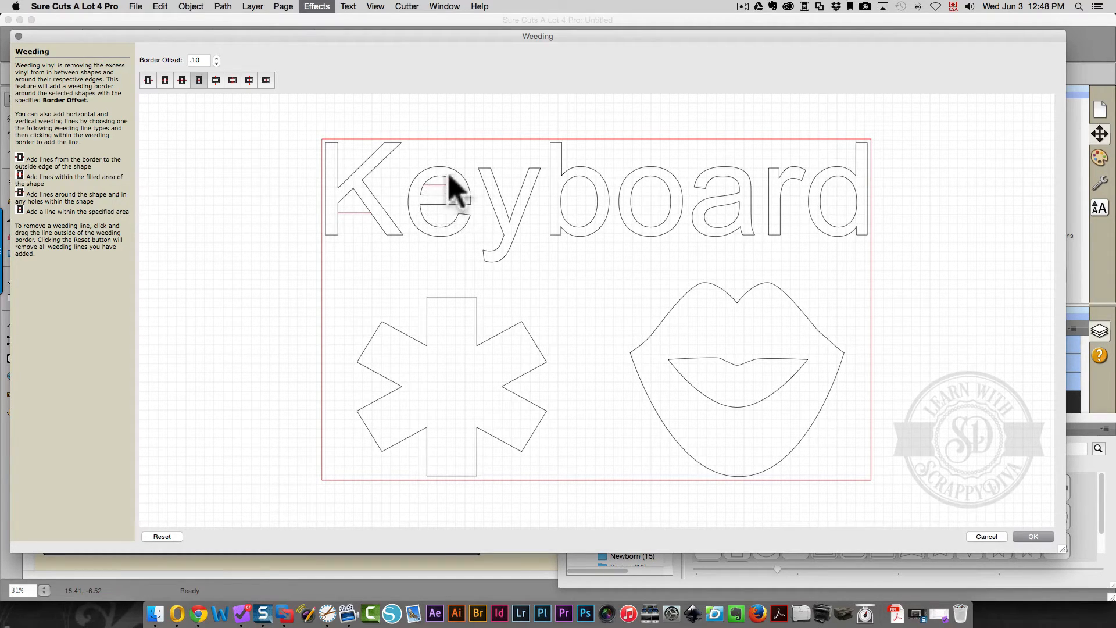
{"action": "mouse_move", "coordinate": [495, 209]}
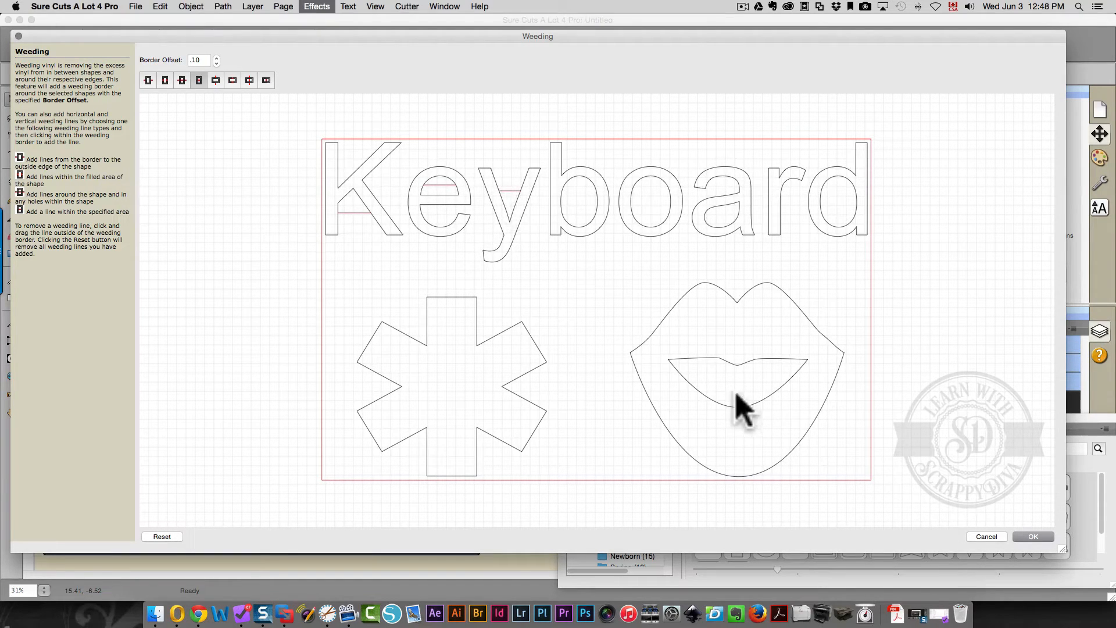
{"action": "left_click", "coordinate": [738, 403]}
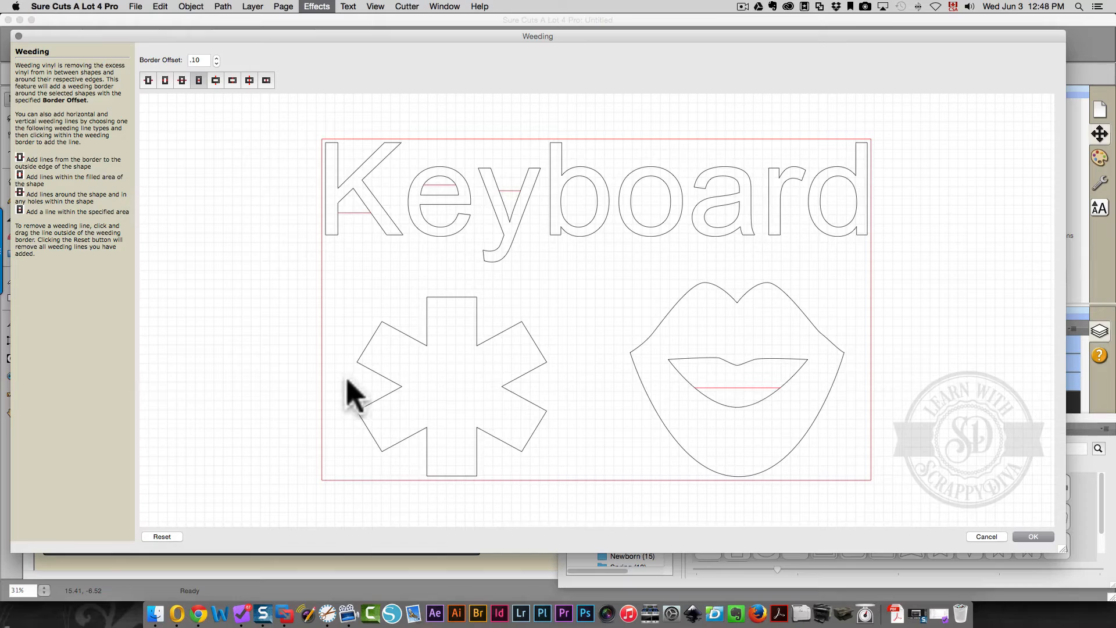
{"action": "mouse_move", "coordinate": [327, 397]}
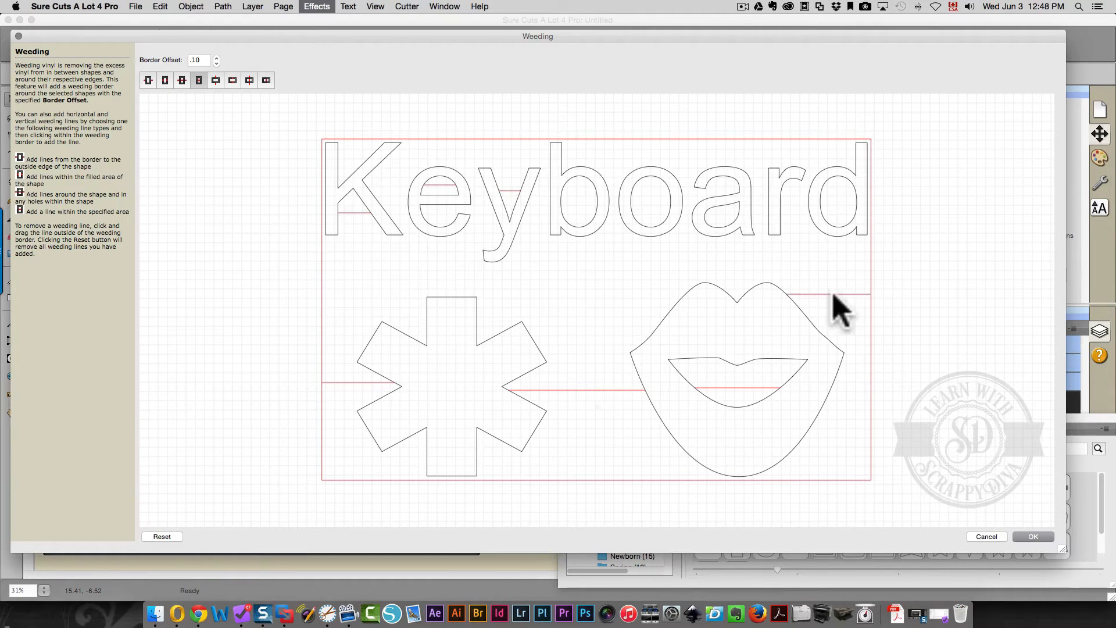
{"action": "mouse_move", "coordinate": [738, 312]}
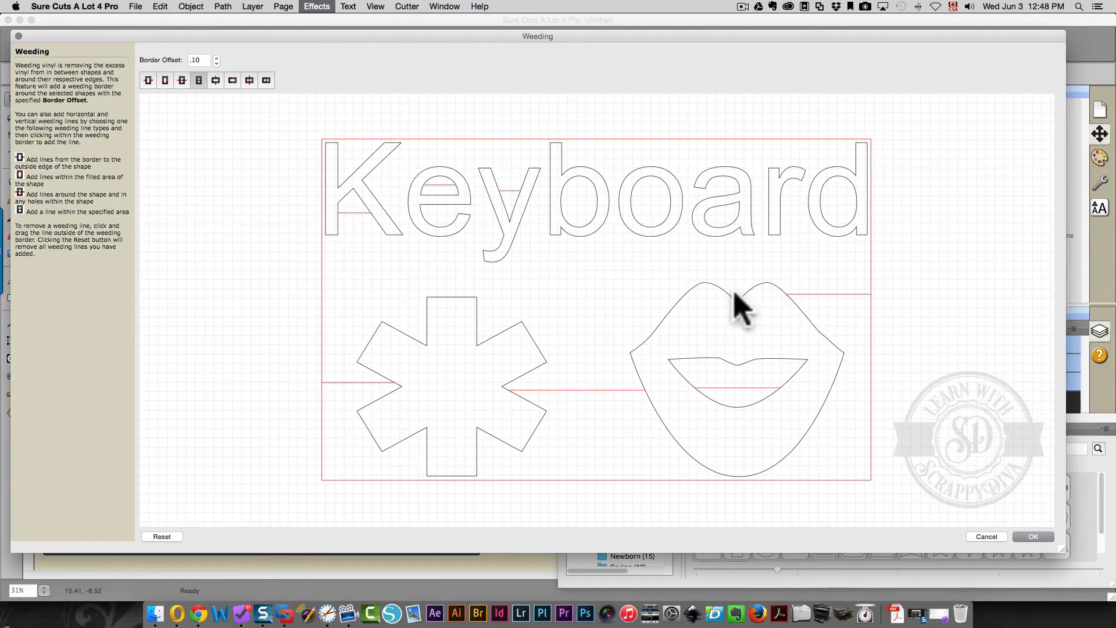
{"action": "mouse_move", "coordinate": [733, 228]}
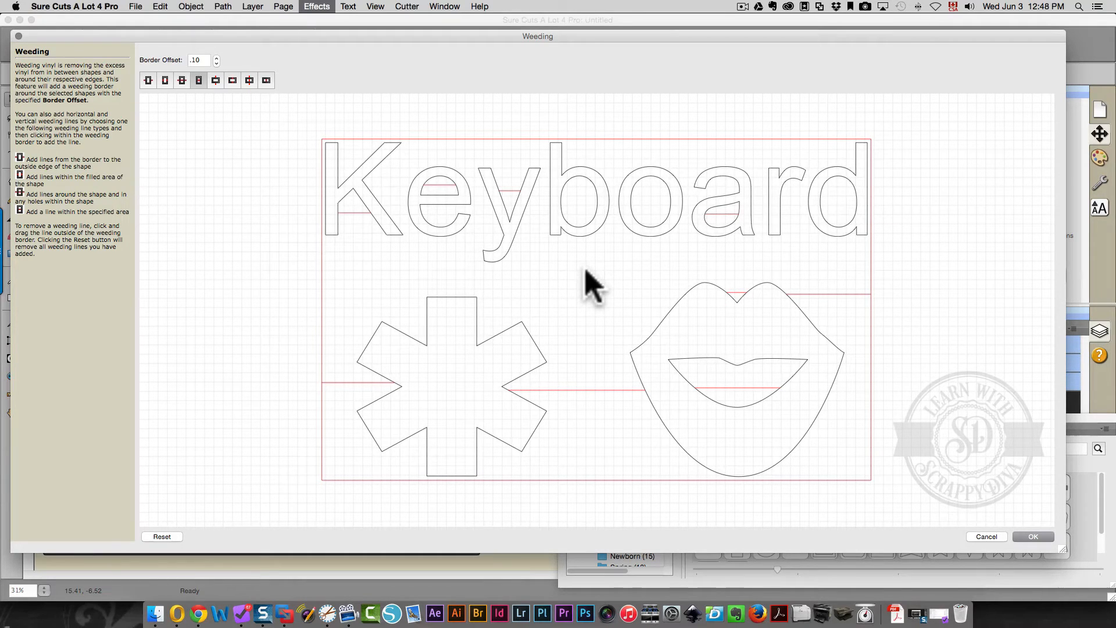
{"action": "mouse_move", "coordinate": [437, 230]}
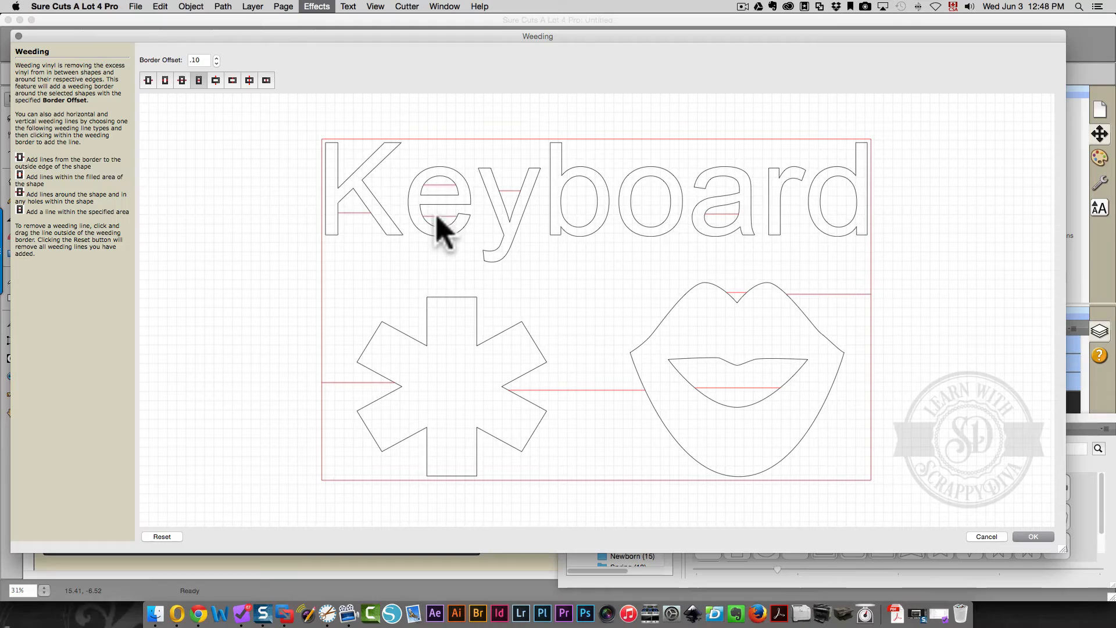
{"action": "mouse_move", "coordinate": [170, 281]}
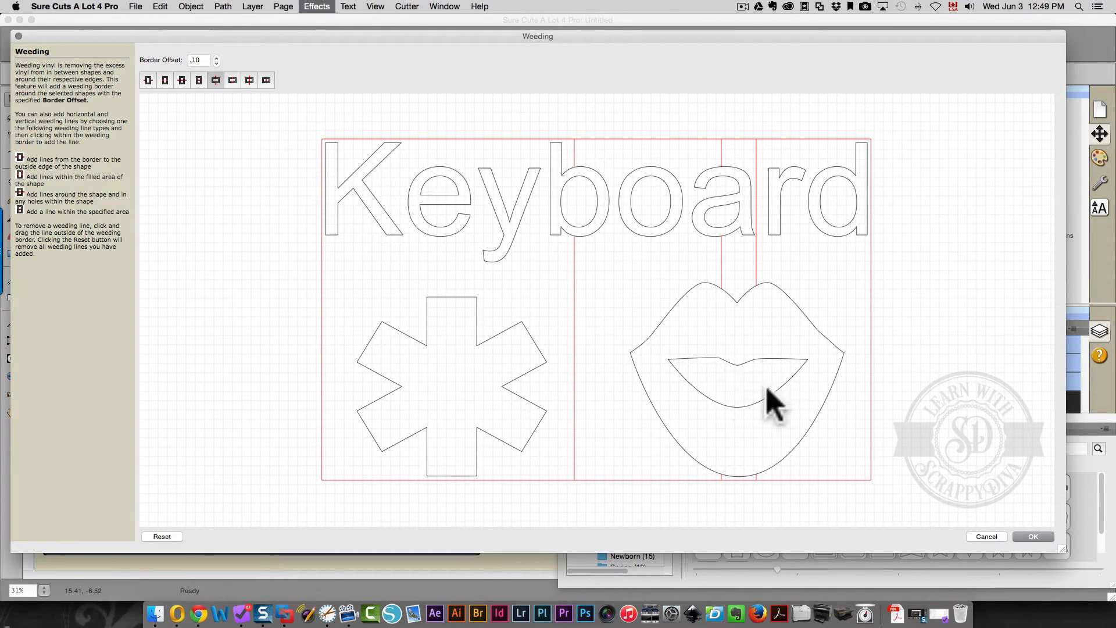
{"action": "mouse_move", "coordinate": [570, 219]}
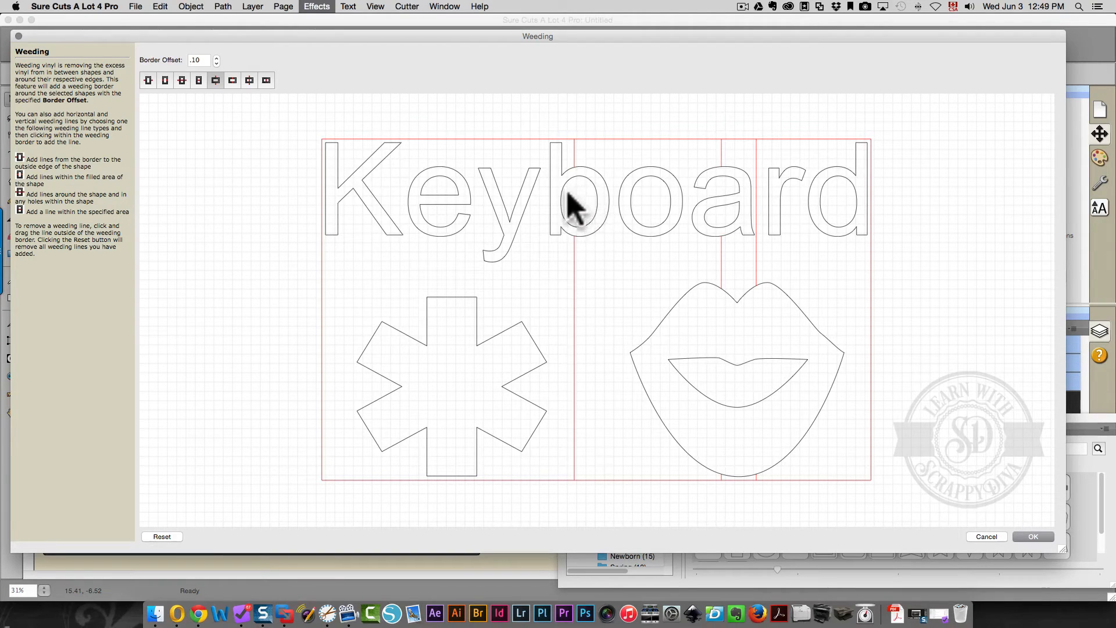
{"action": "mouse_move", "coordinate": [442, 159]}
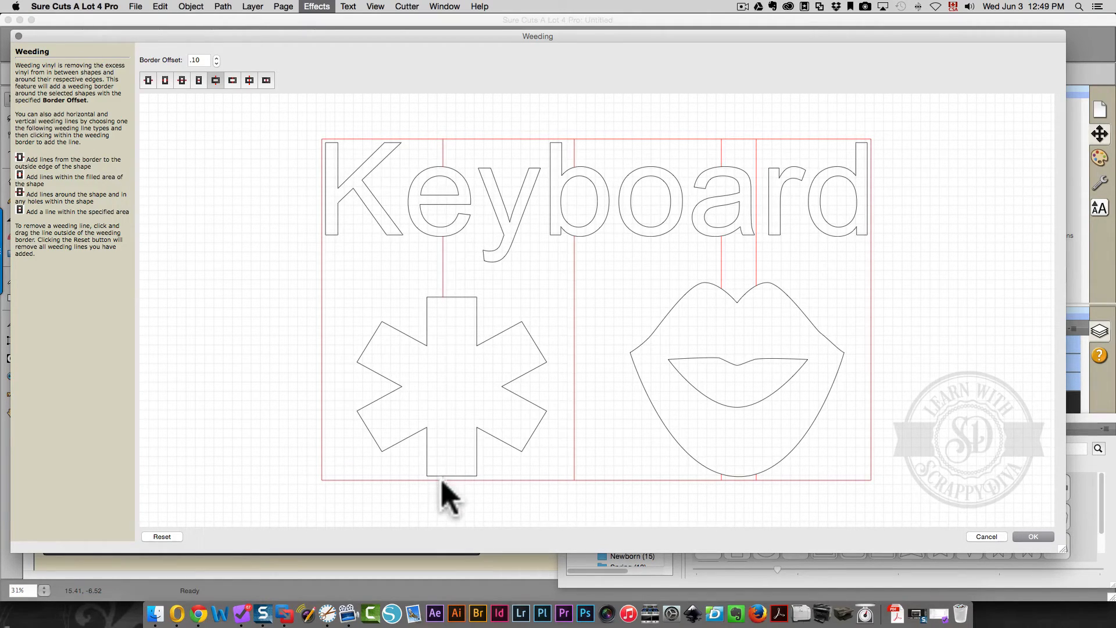
{"action": "mouse_move", "coordinate": [127, 537]}
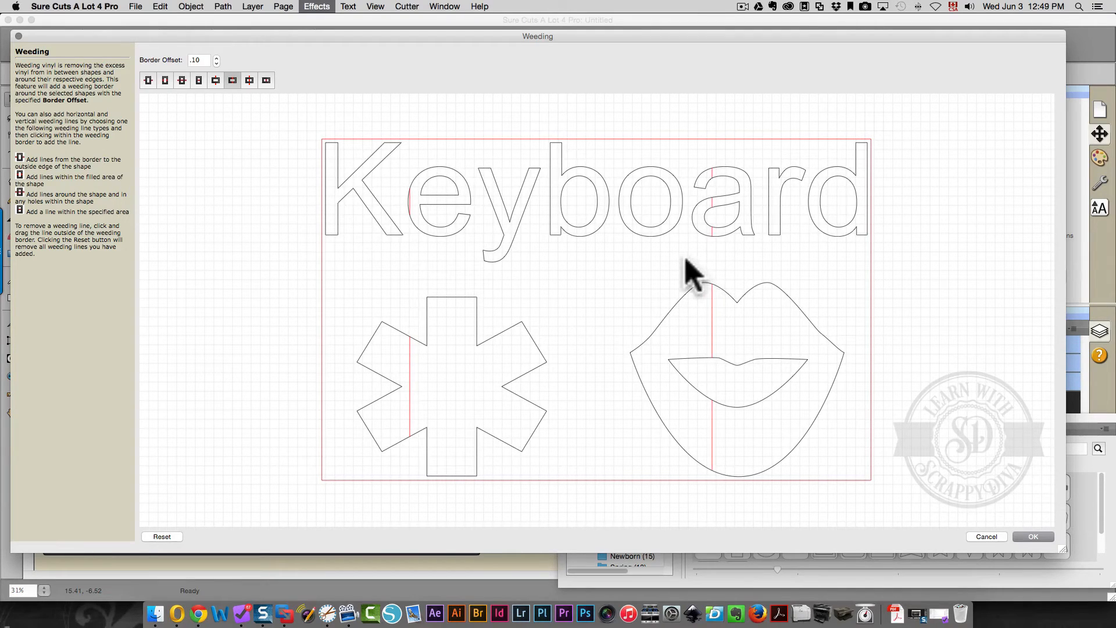
Reset the Weeding preview to clear the vertical weeding lines just placed
{"action": "left_click", "coordinate": [162, 537]}
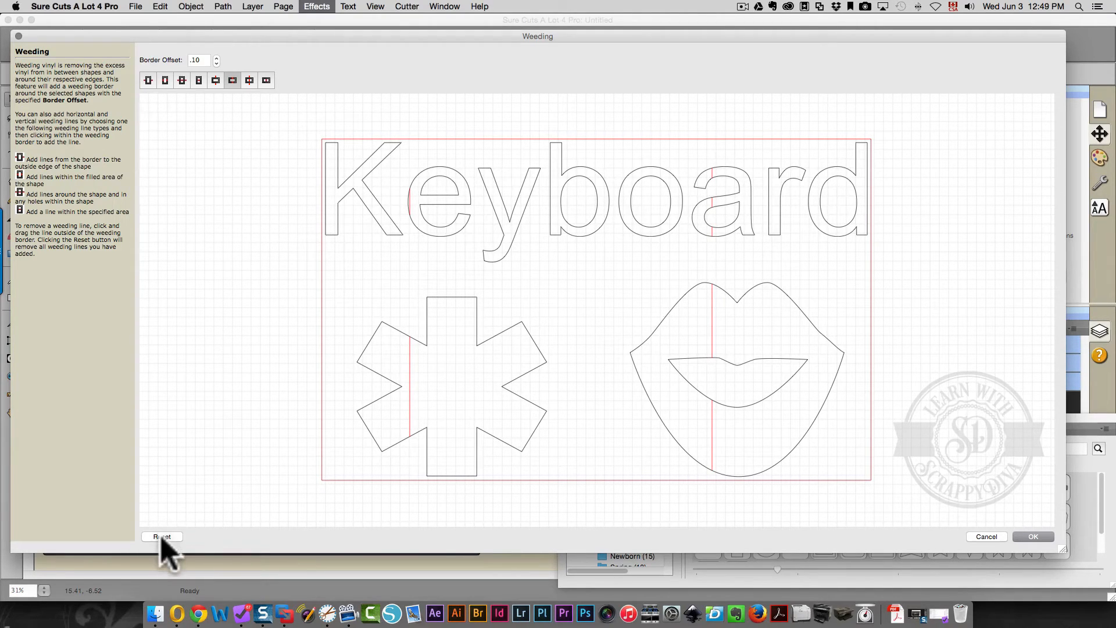
{"action": "left_click", "coordinate": [161, 537]}
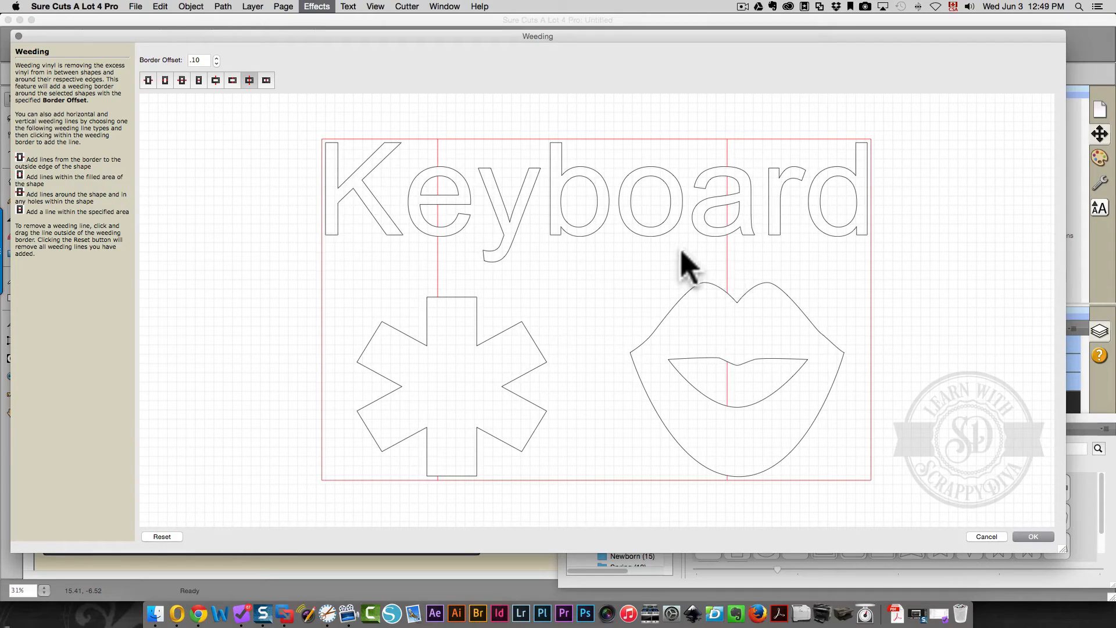
{"action": "mouse_move", "coordinate": [735, 157]}
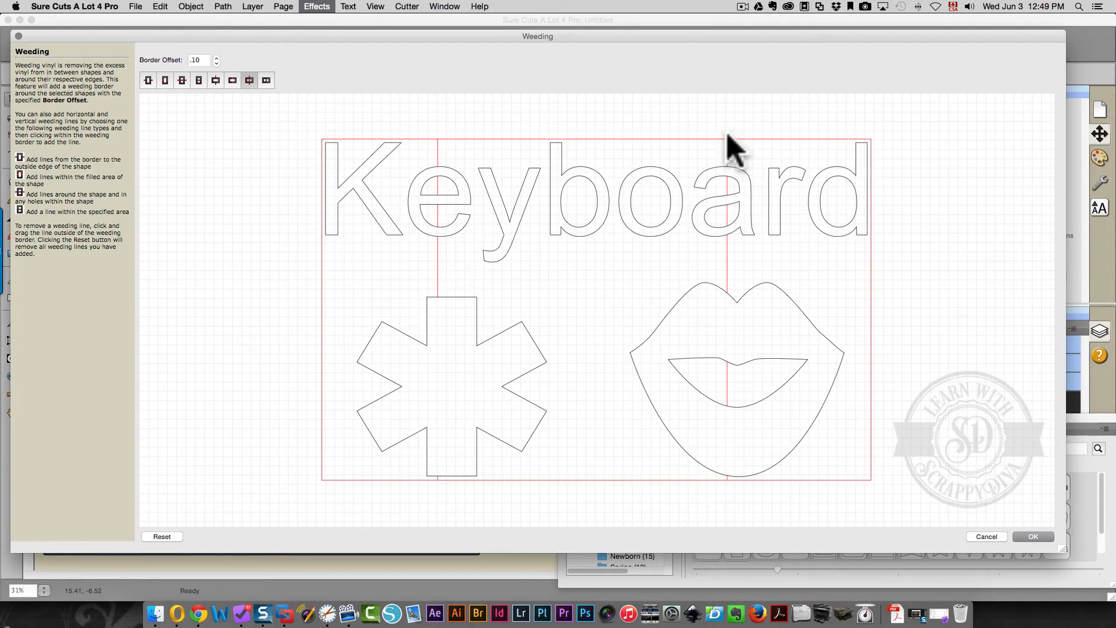
{"action": "mouse_move", "coordinate": [726, 398]}
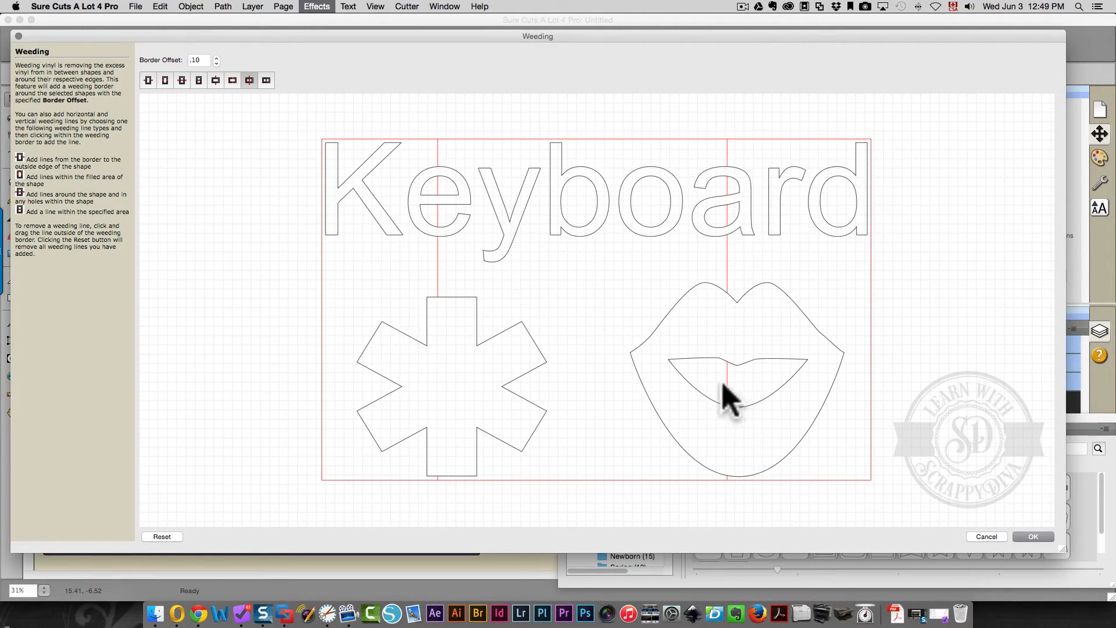
{"action": "mouse_move", "coordinate": [740, 408]}
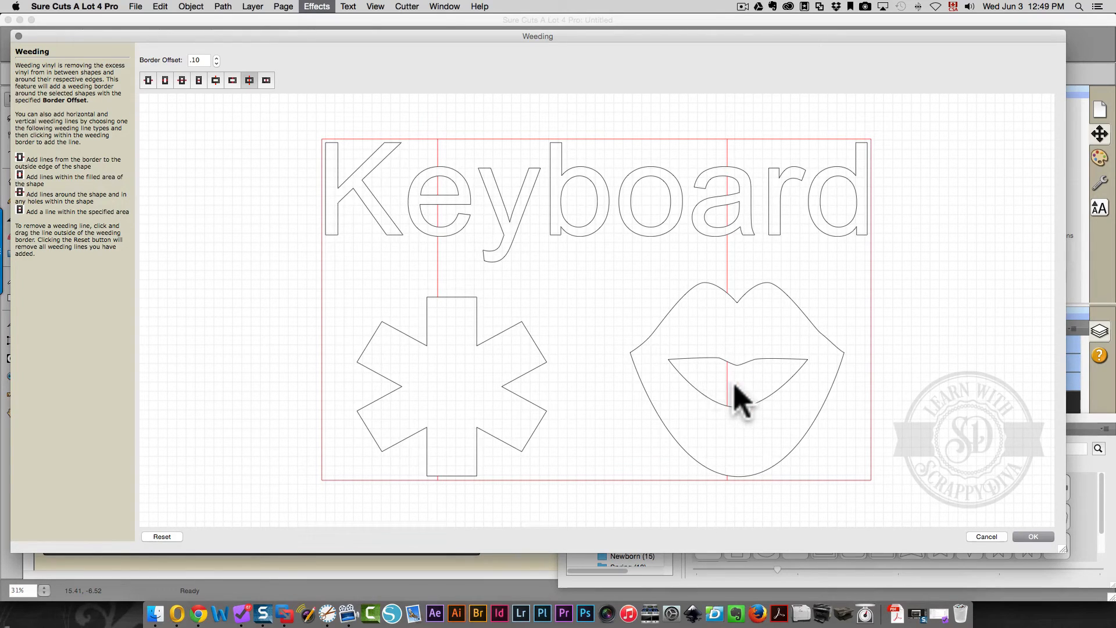
{"action": "mouse_move", "coordinate": [711, 396]}
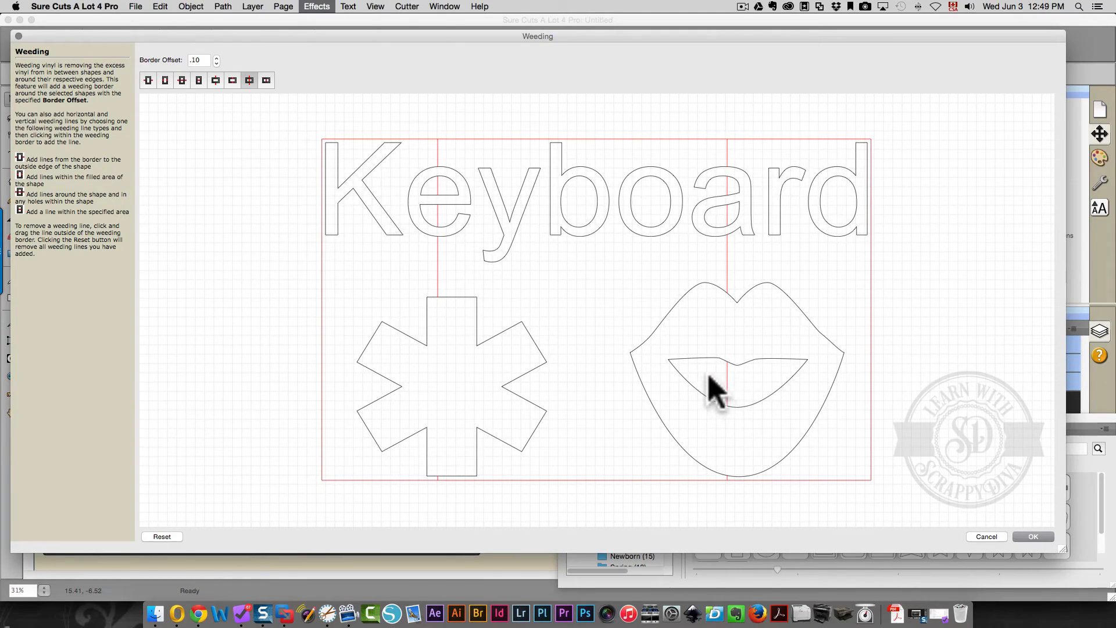
{"action": "mouse_move", "coordinate": [716, 235]}
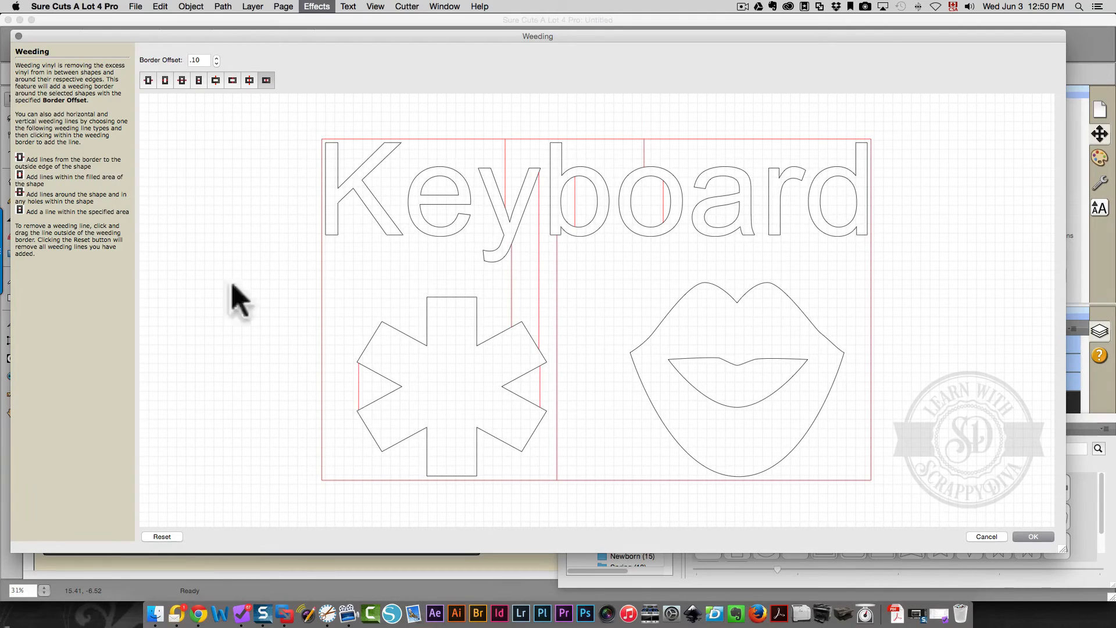
{"action": "mouse_move", "coordinate": [186, 423]}
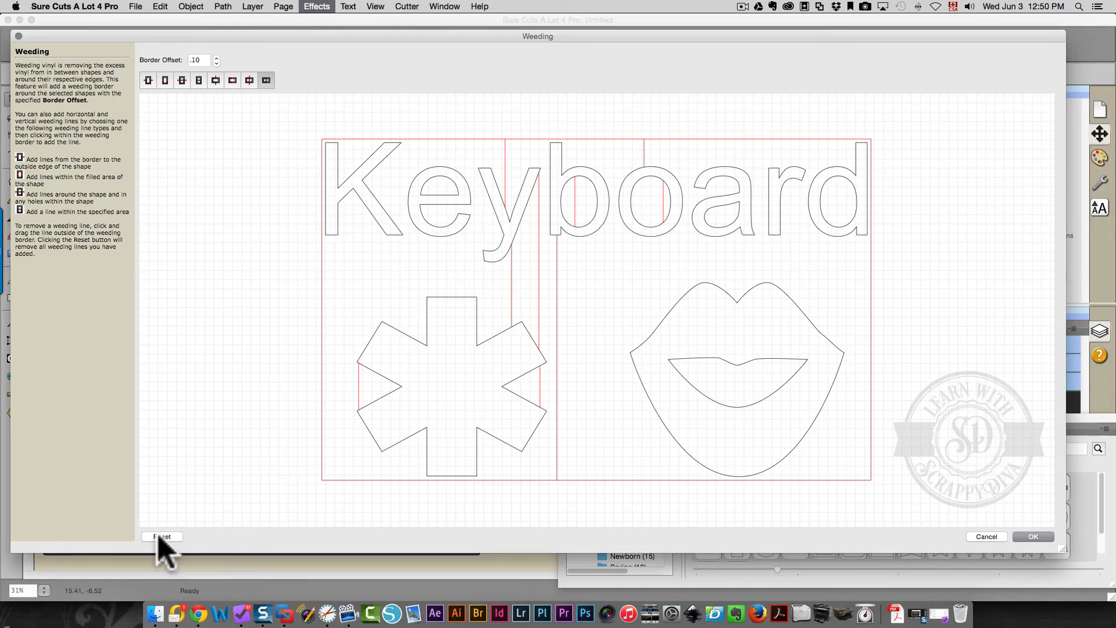
Reset once more so the Weeding preview shows just the border around all three objects
{"action": "left_click", "coordinate": [161, 537]}
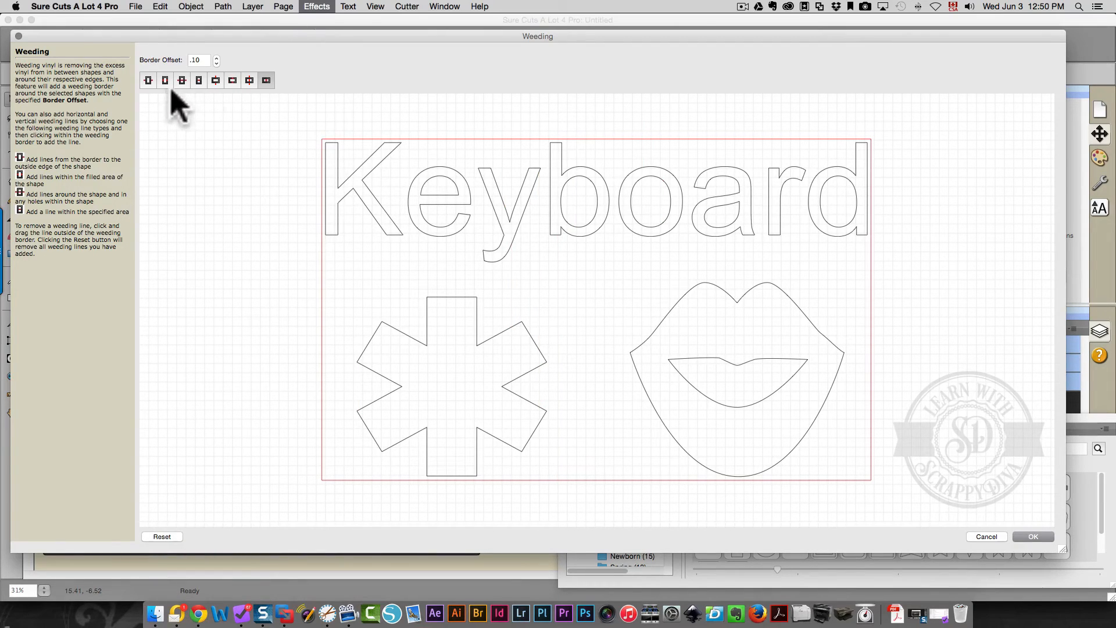
{"action": "mouse_move", "coordinate": [344, 333]}
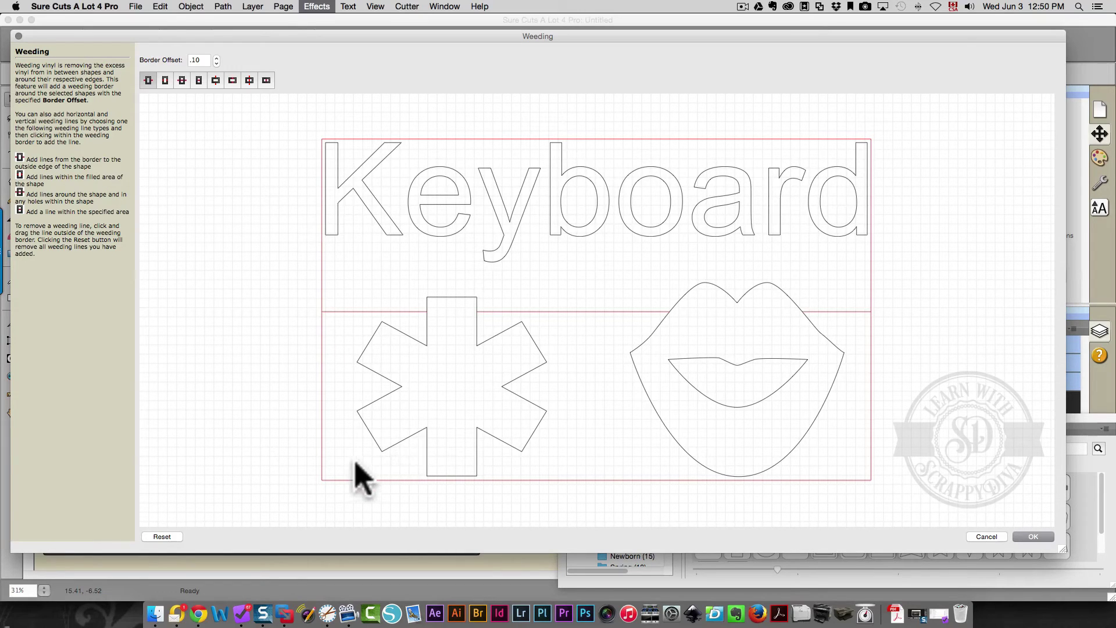
{"action": "mouse_move", "coordinate": [346, 477]}
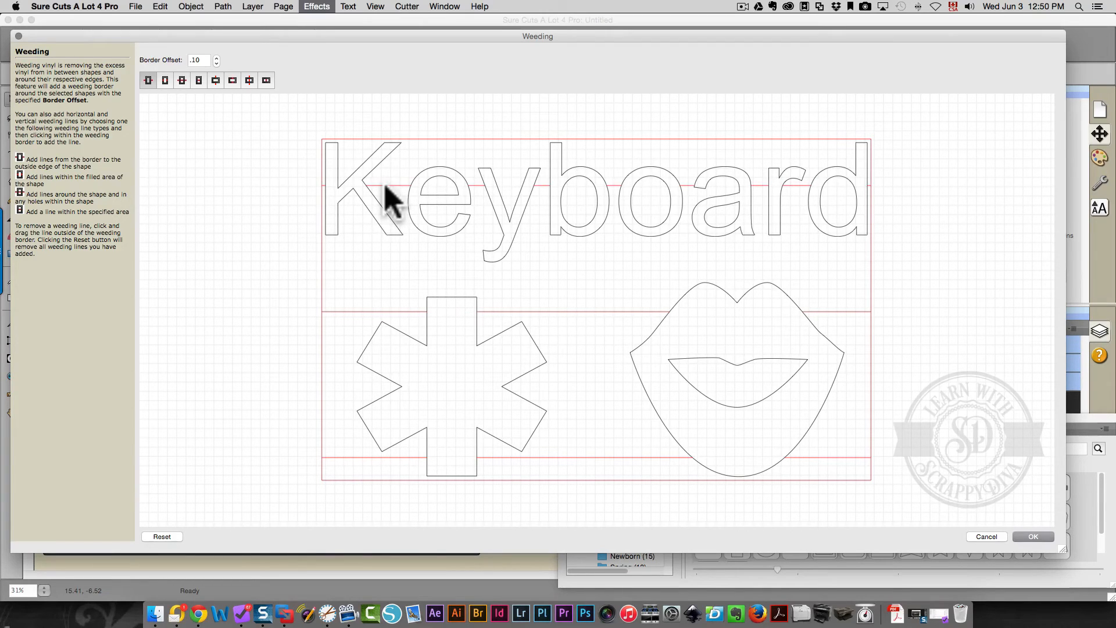
{"action": "mouse_move", "coordinate": [404, 226]}
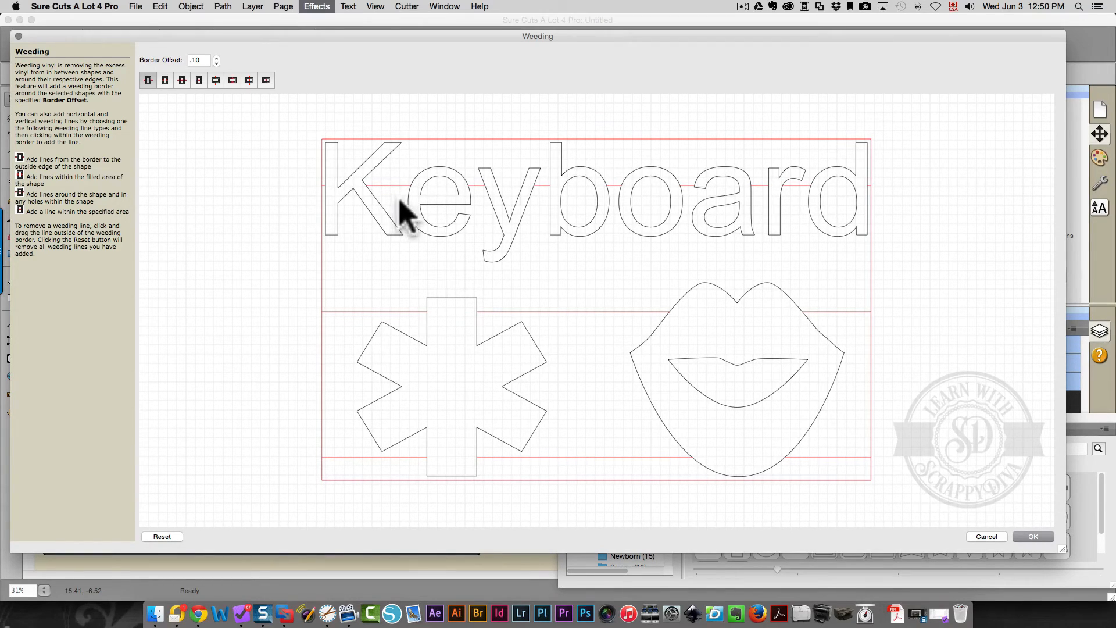
{"action": "mouse_move", "coordinate": [815, 213]}
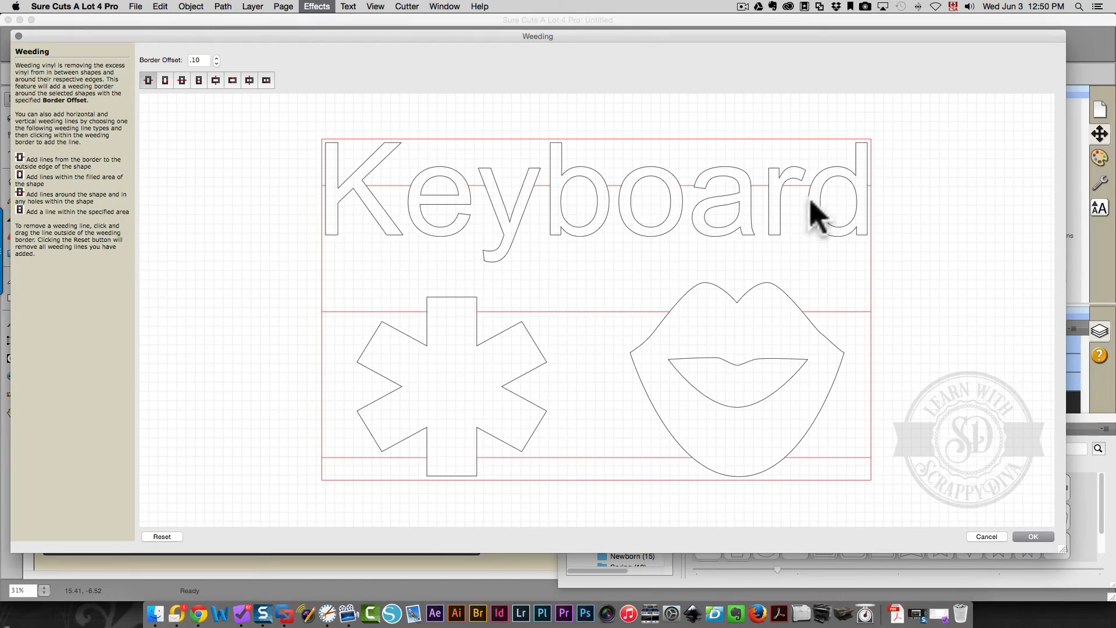
{"action": "mouse_move", "coordinate": [330, 200]}
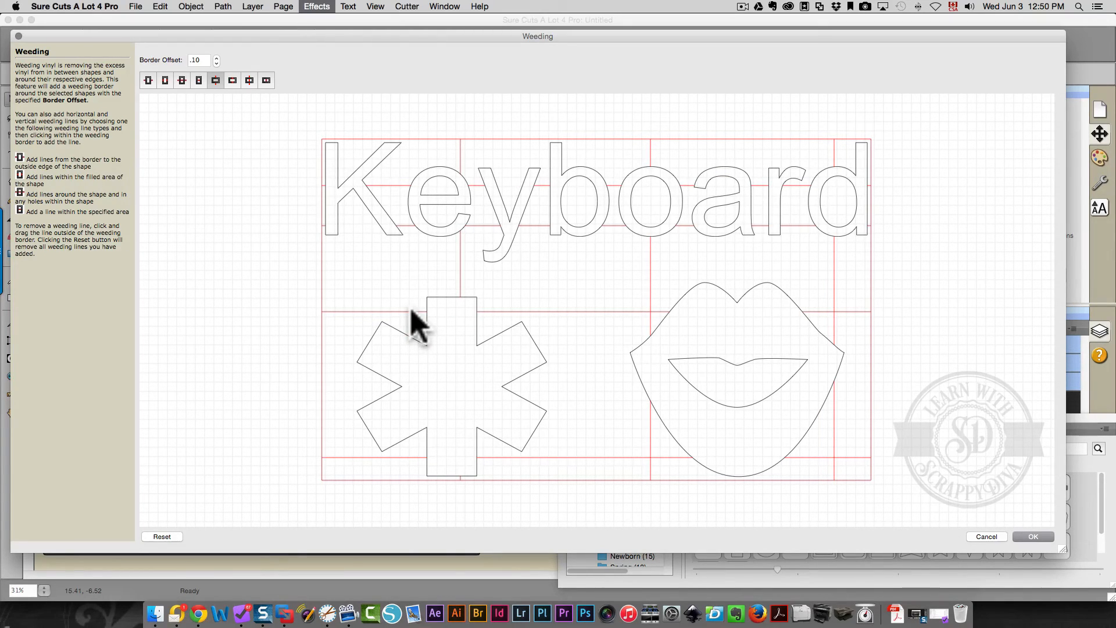
{"action": "mouse_move", "coordinate": [412, 303]}
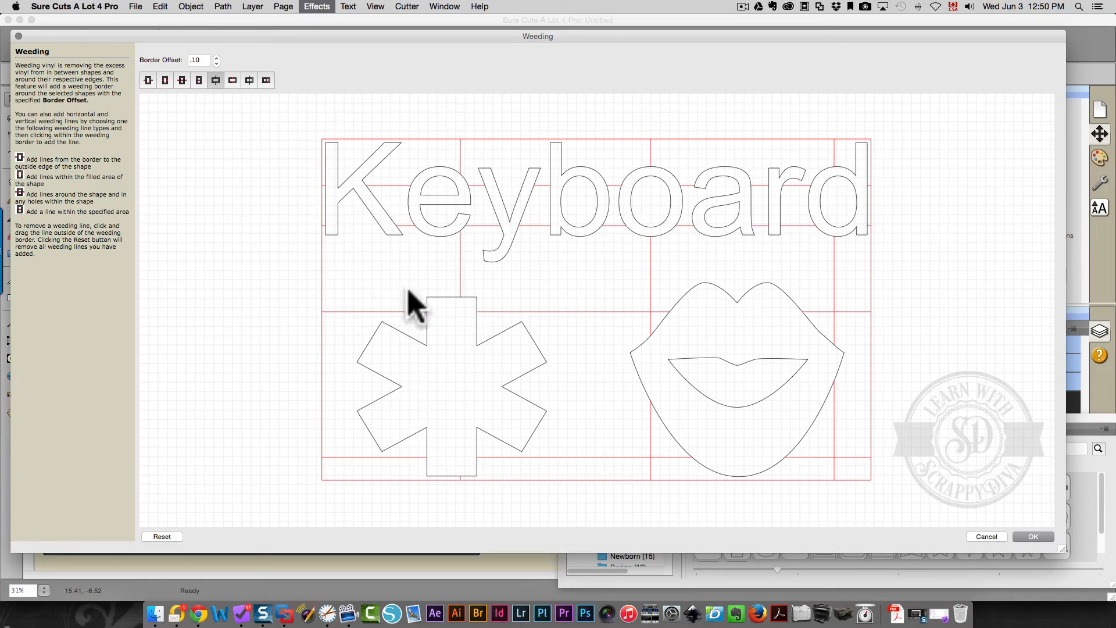
{"action": "mouse_move", "coordinate": [463, 222]}
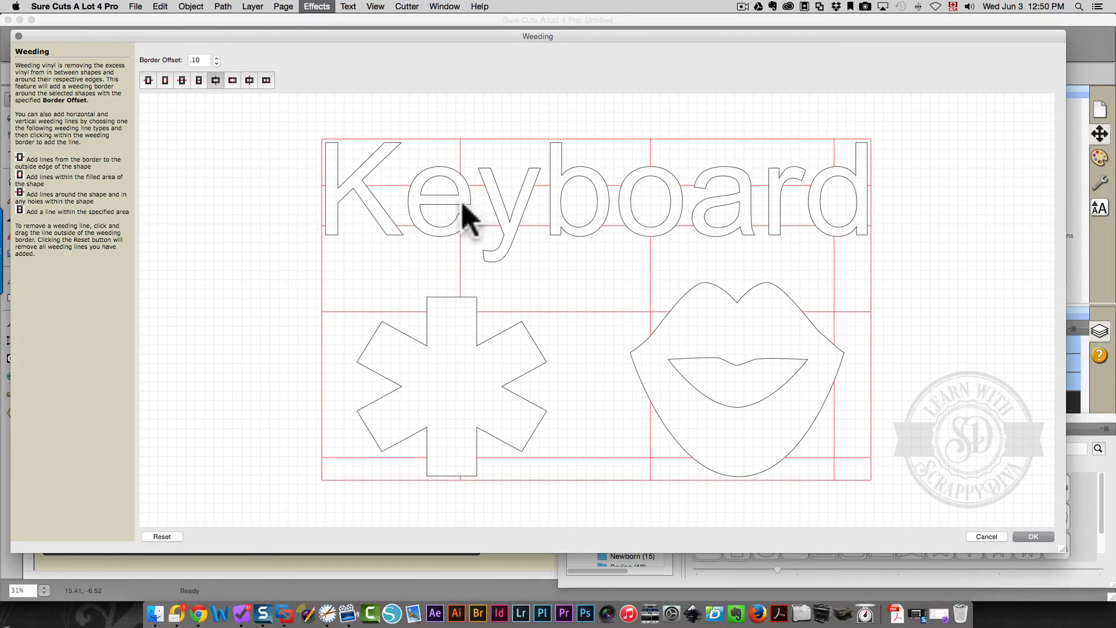
{"action": "mouse_move", "coordinate": [489, 240]}
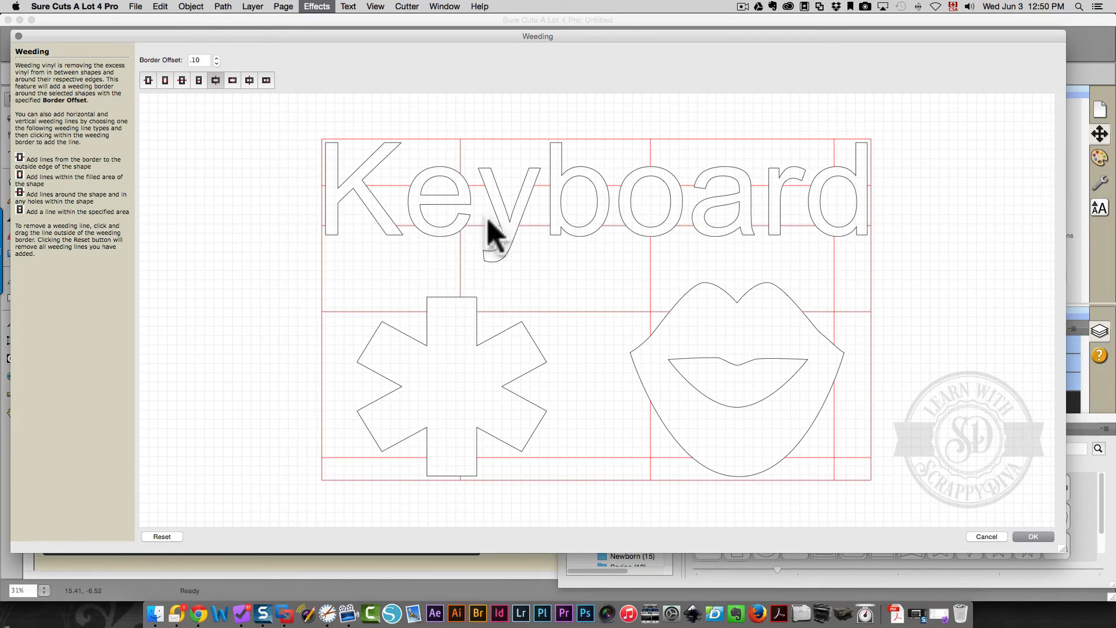
{"action": "mouse_move", "coordinate": [711, 239]}
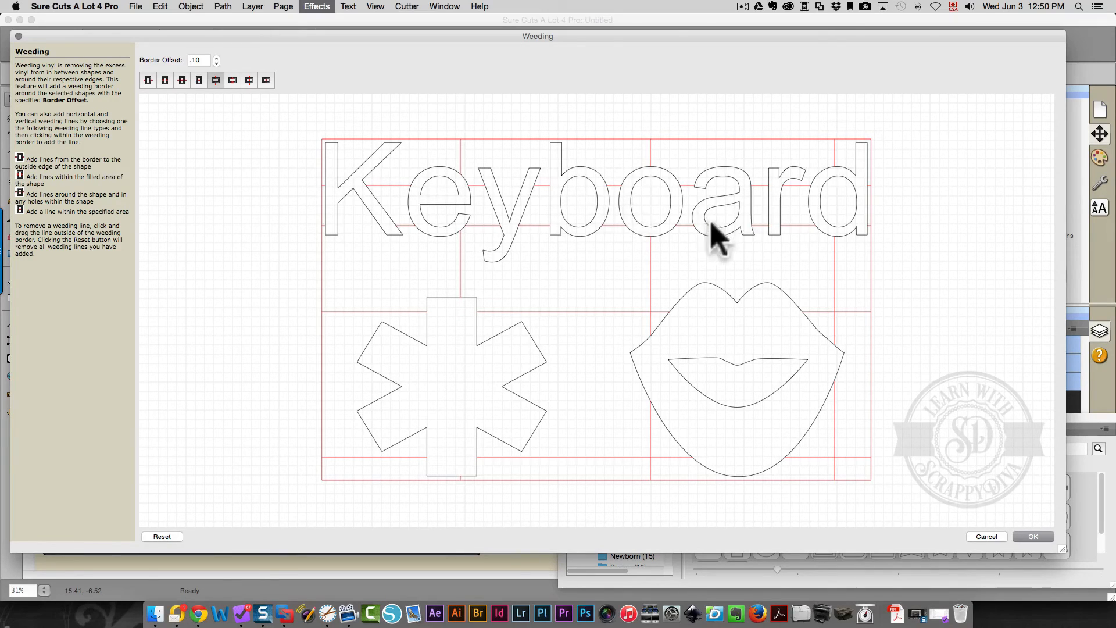
{"action": "mouse_move", "coordinate": [570, 313]}
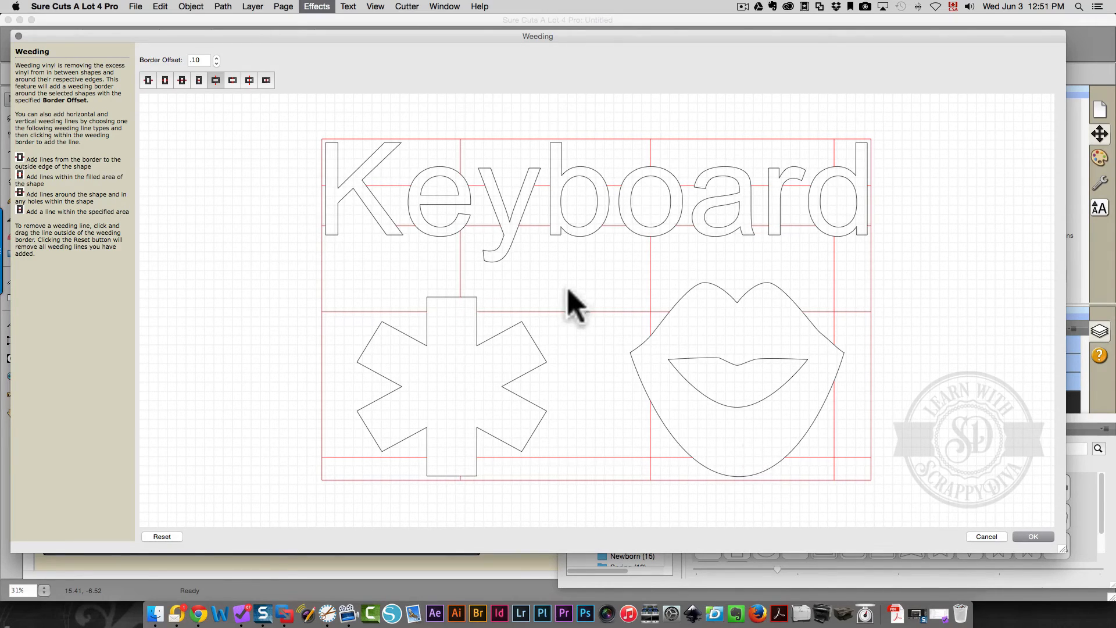
{"action": "mouse_move", "coordinate": [342, 105]}
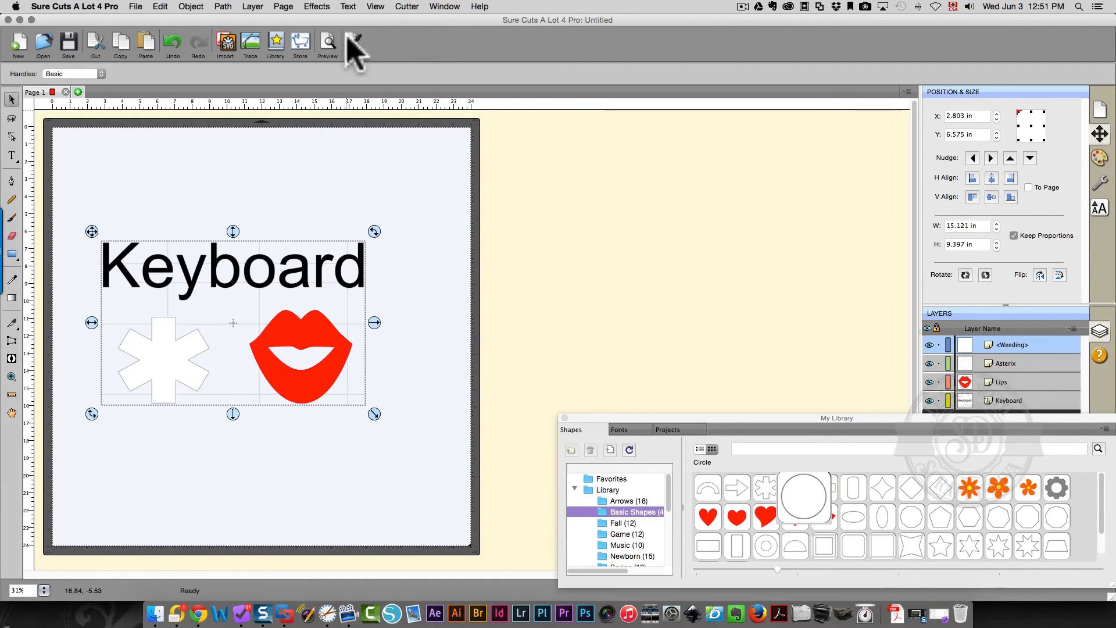
Preview the cut lines of the new horizontal-and-vertical weeding grid, then leave the preview
{"action": "left_click", "coordinate": [327, 42]}
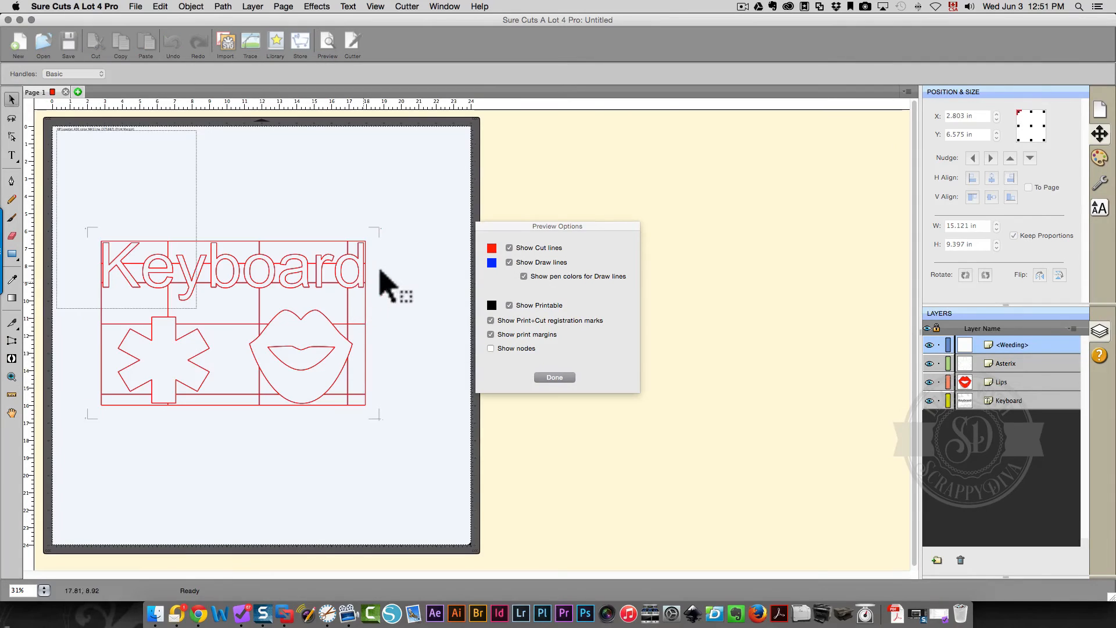
{"action": "mouse_move", "coordinate": [426, 283]}
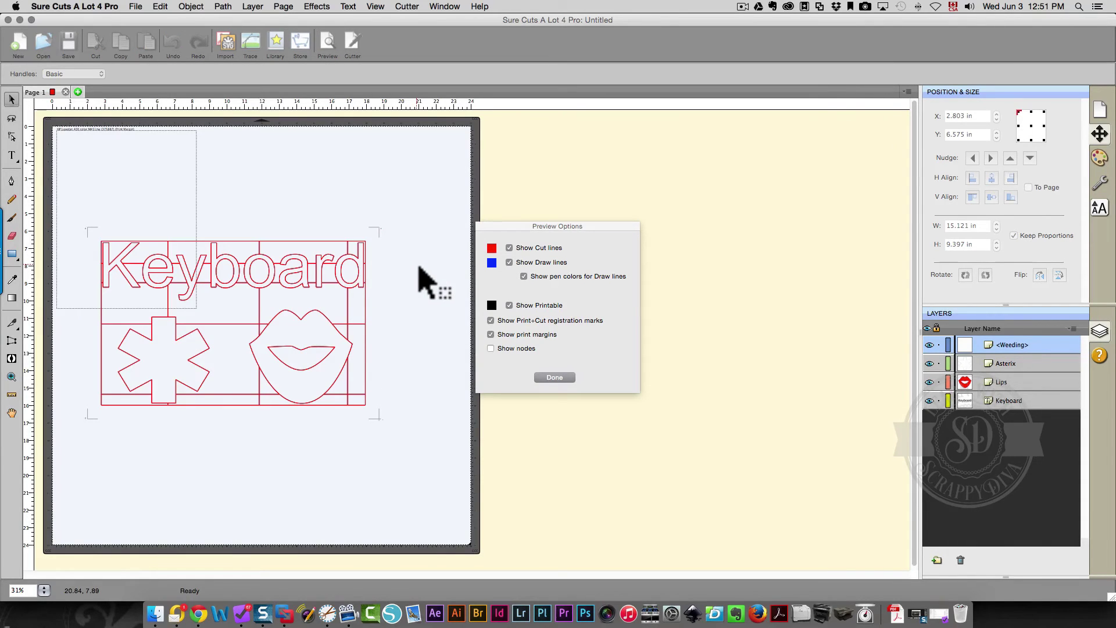
{"action": "left_click", "coordinate": [555, 376]}
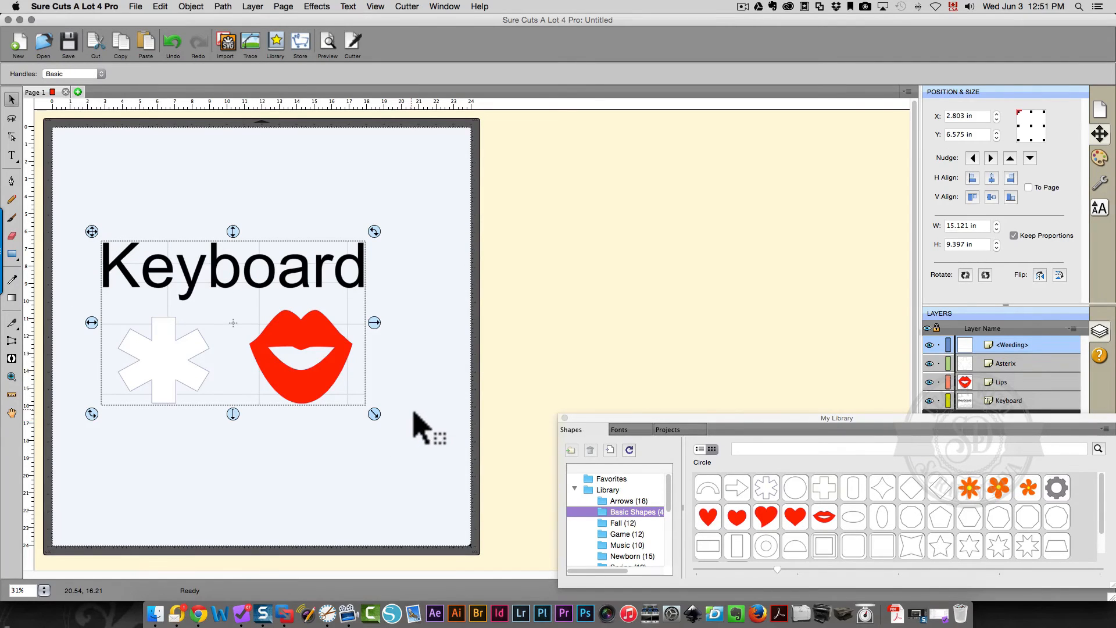
{"action": "mouse_move", "coordinate": [410, 81]}
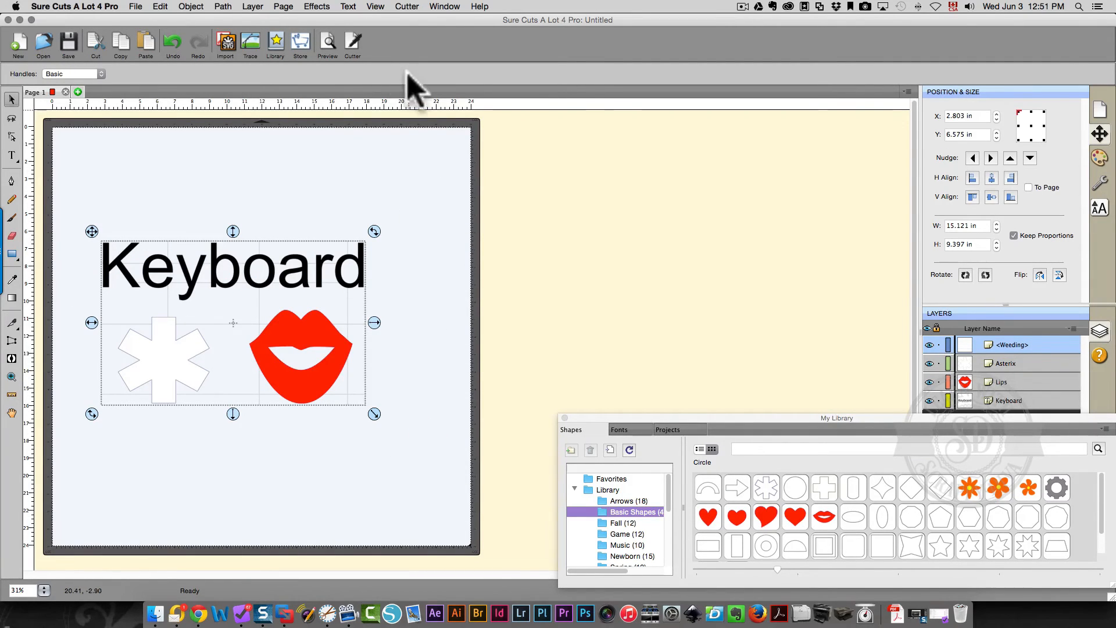
{"action": "left_click", "coordinate": [352, 42]}
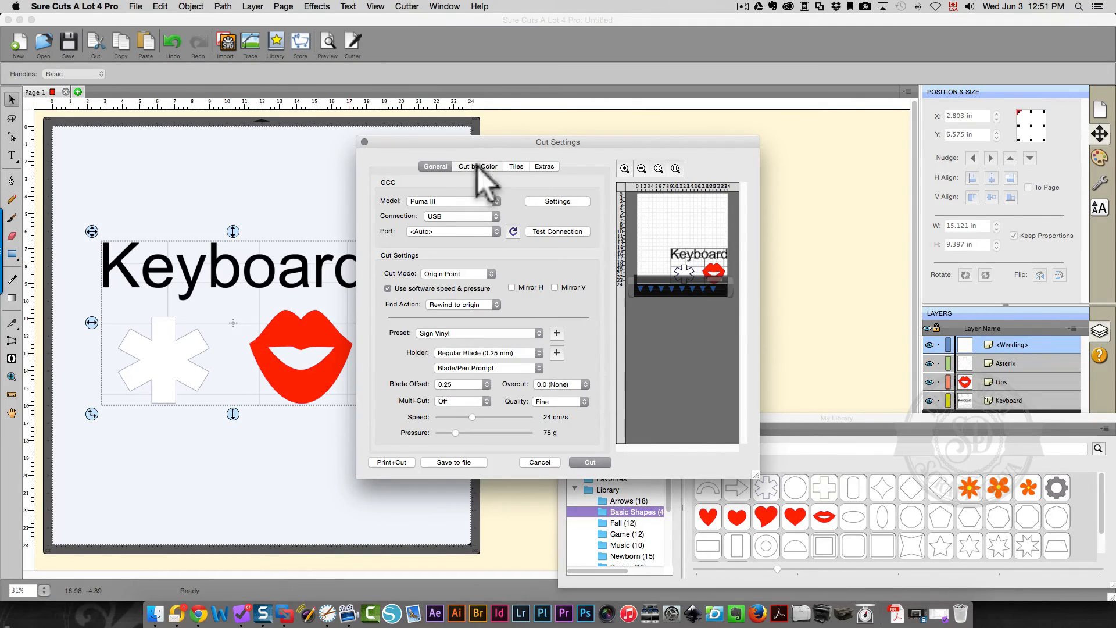
{"action": "left_click", "coordinate": [476, 166]}
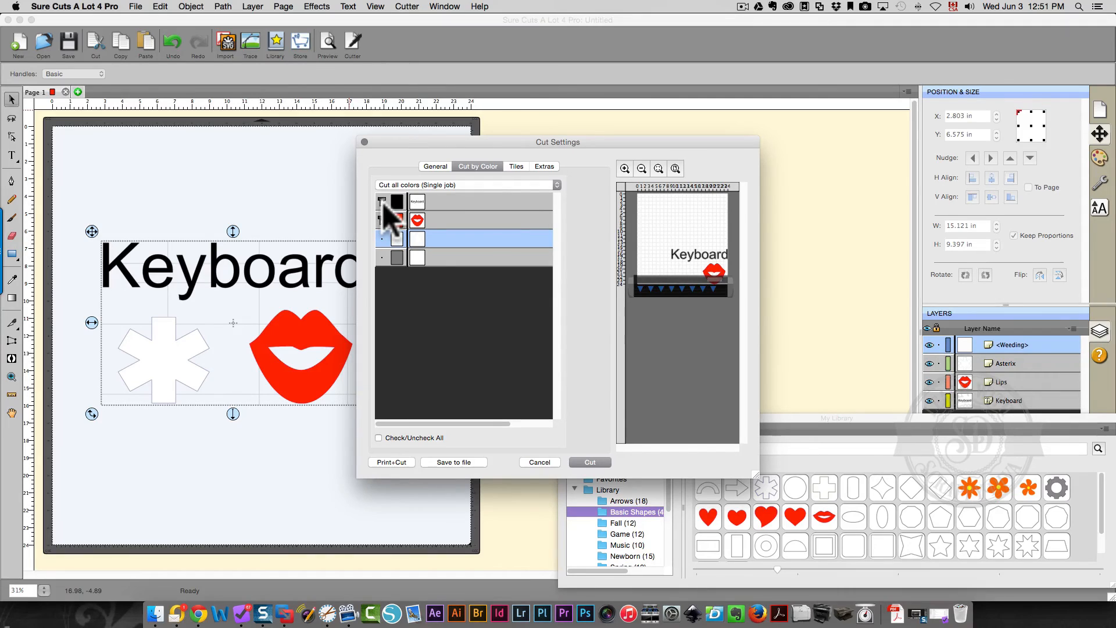
{"action": "left_click", "coordinate": [381, 202]}
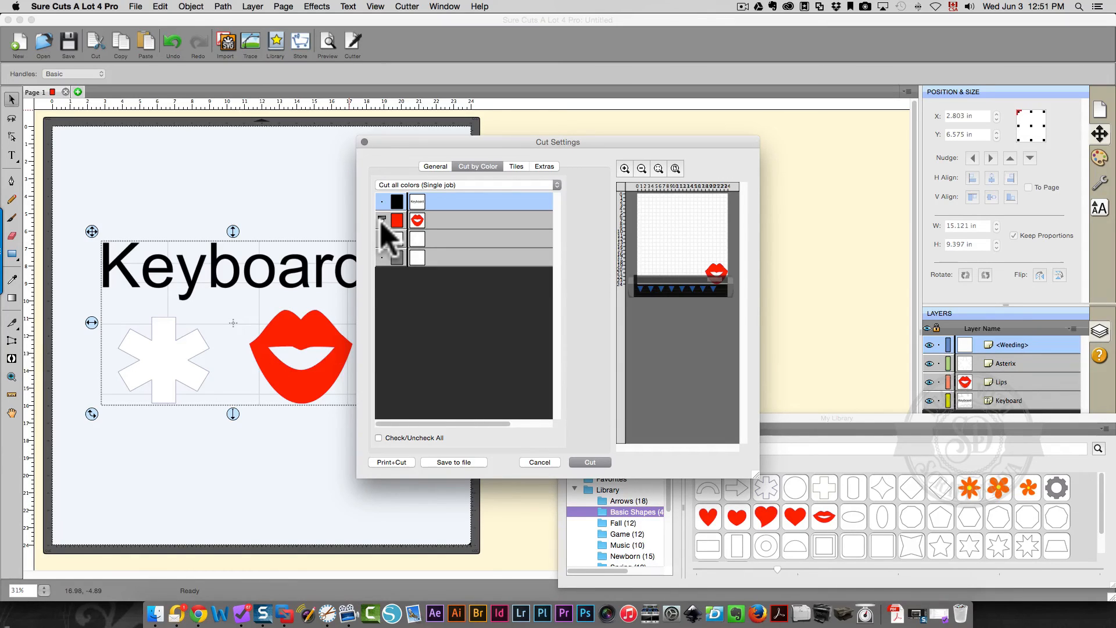
{"action": "left_click", "coordinate": [381, 202]}
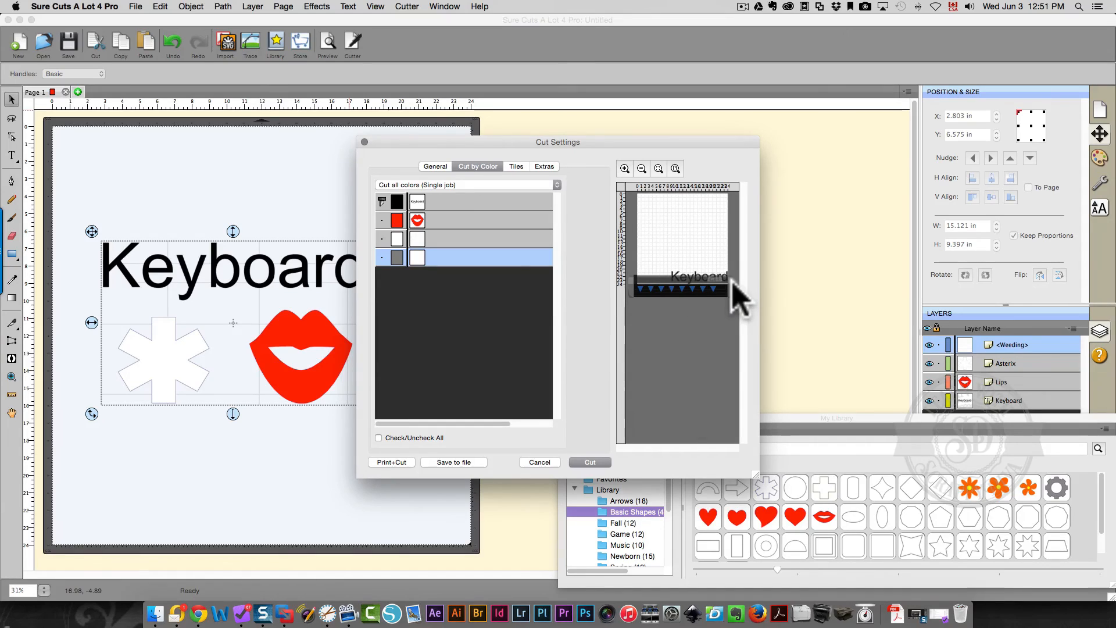
{"action": "mouse_move", "coordinate": [458, 433]}
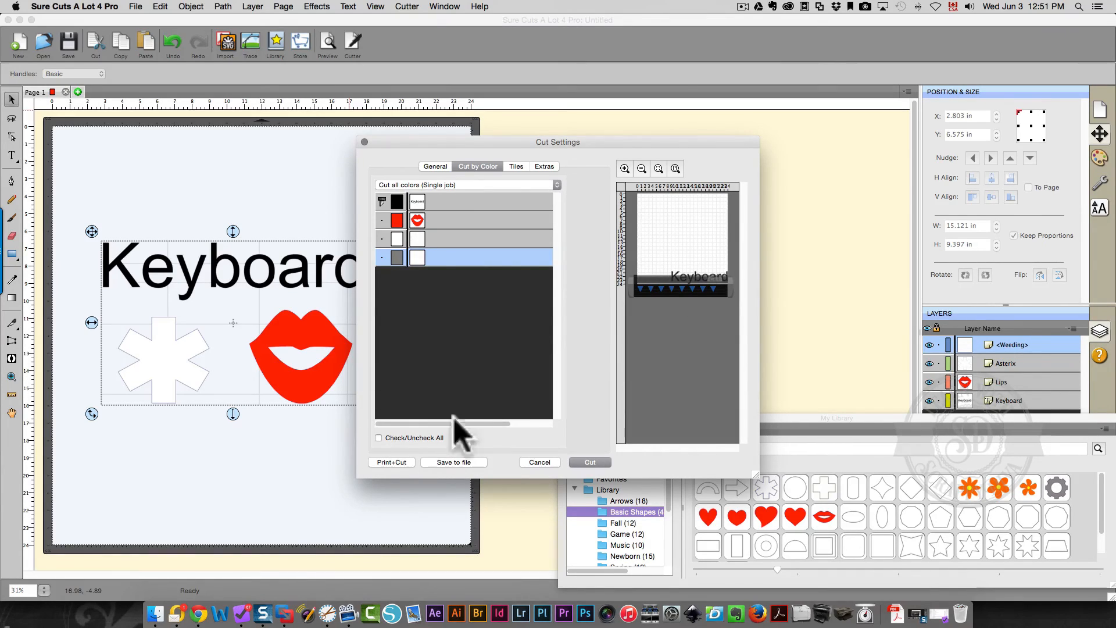
{"action": "mouse_move", "coordinate": [663, 275]}
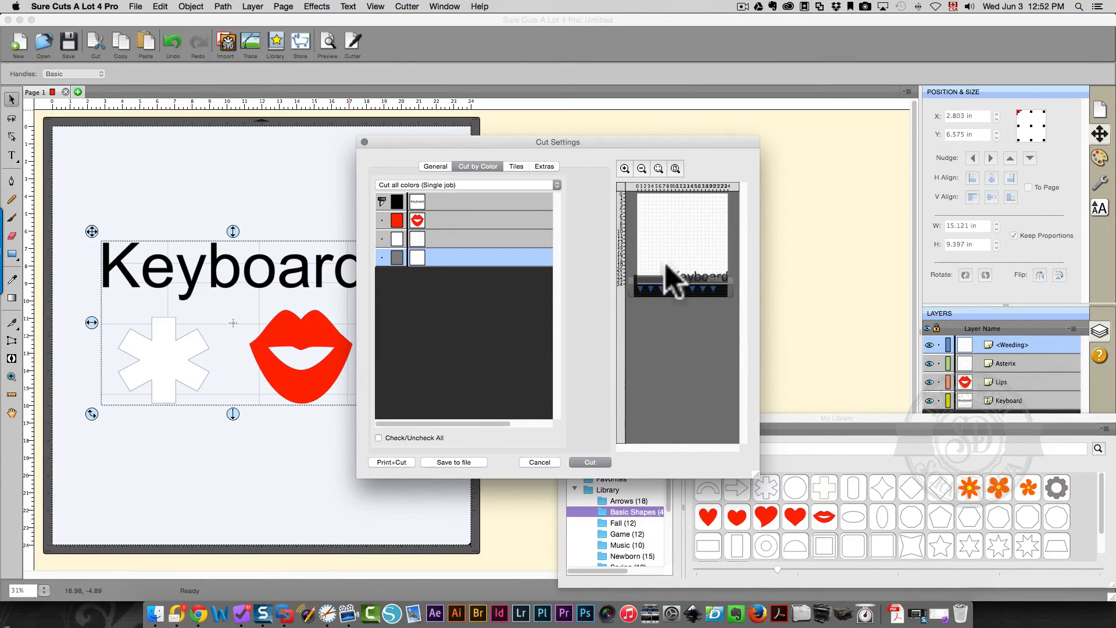
{"action": "mouse_move", "coordinate": [737, 277]}
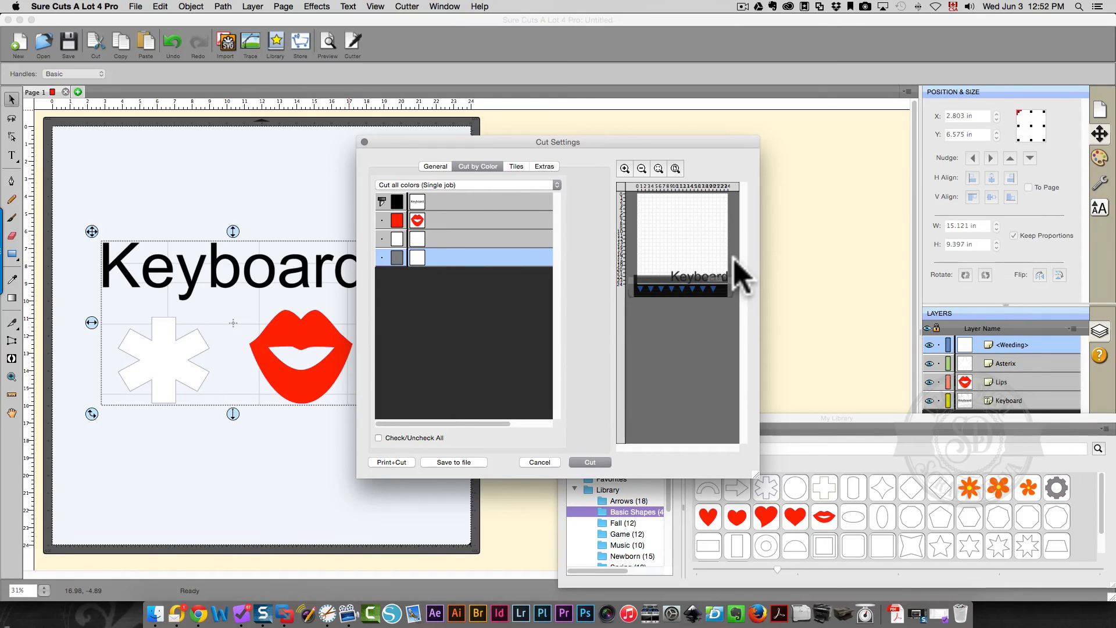
{"action": "mouse_move", "coordinate": [683, 297]}
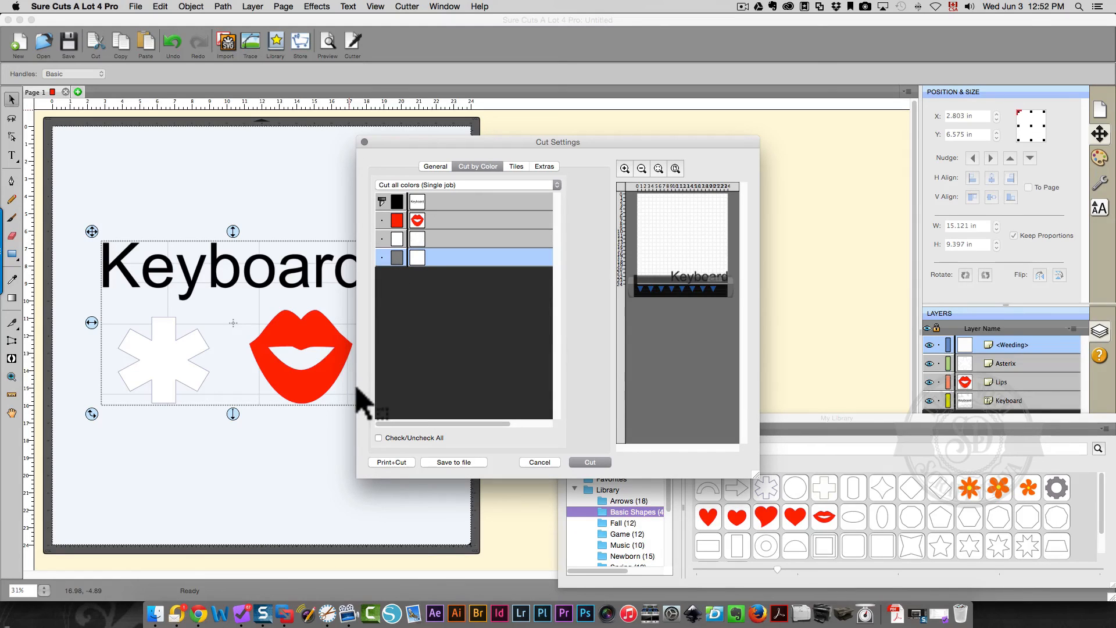
{"action": "left_click", "coordinate": [539, 462]}
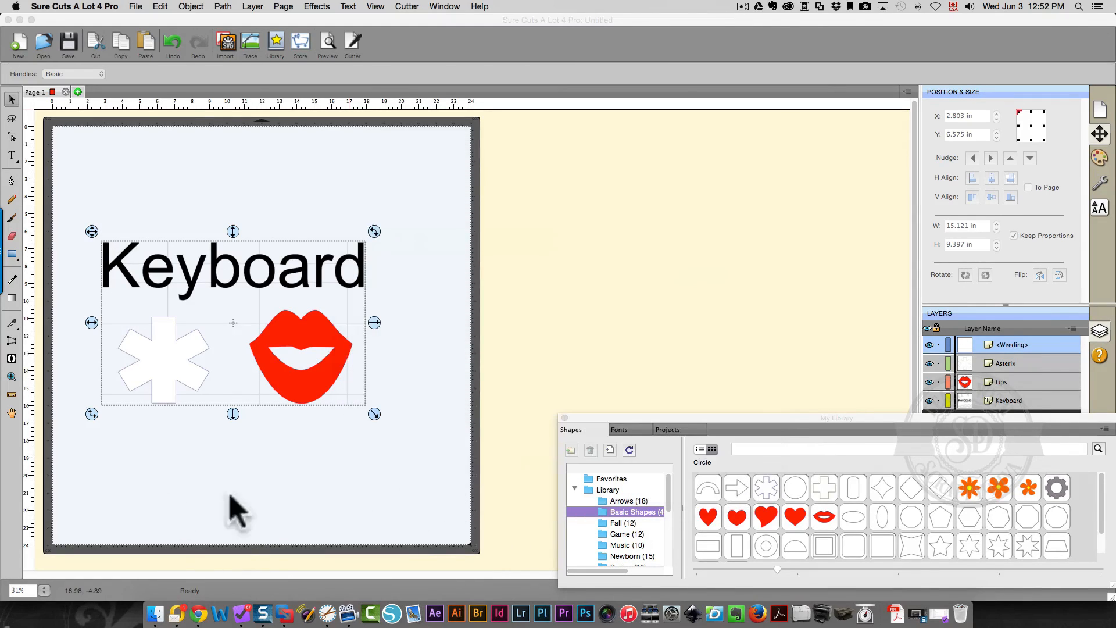